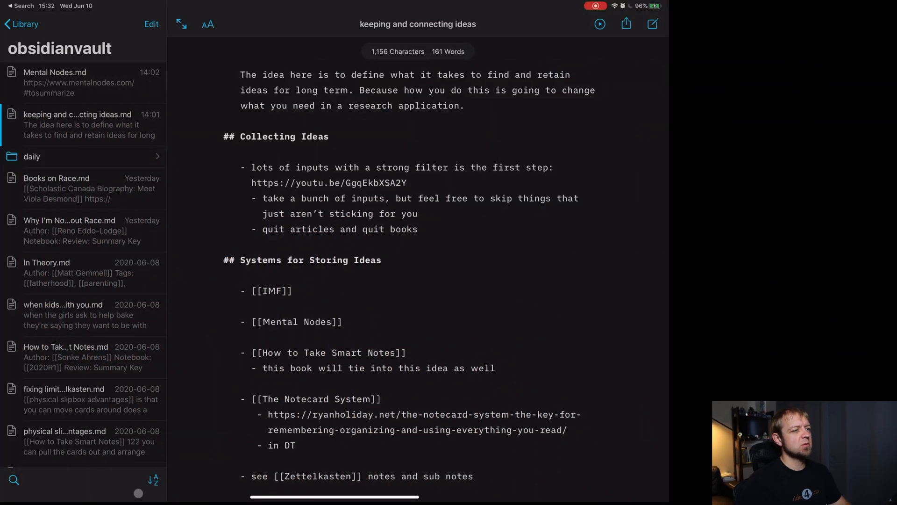
# Step: Add blank lines after the [[IMF]] entry and insert the /Agenda.md reference
pyautogui.click(310, 290)
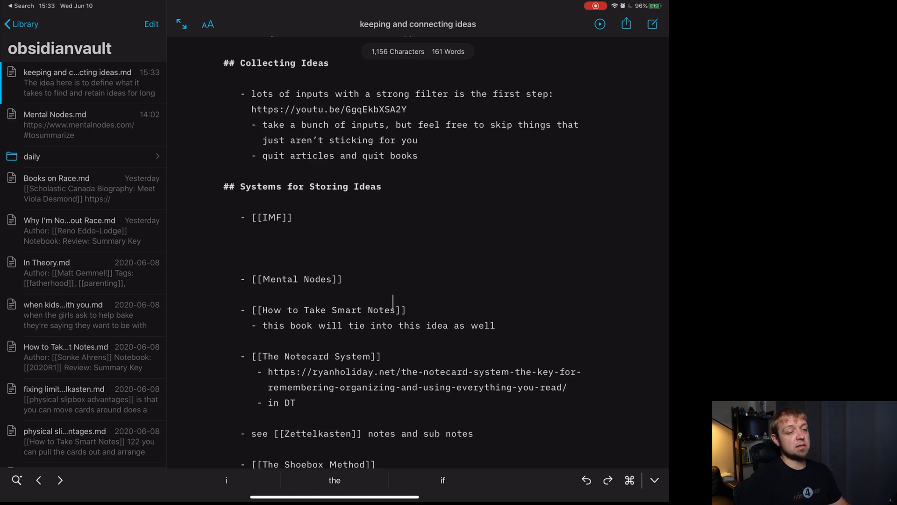
pyautogui.click(628, 479)
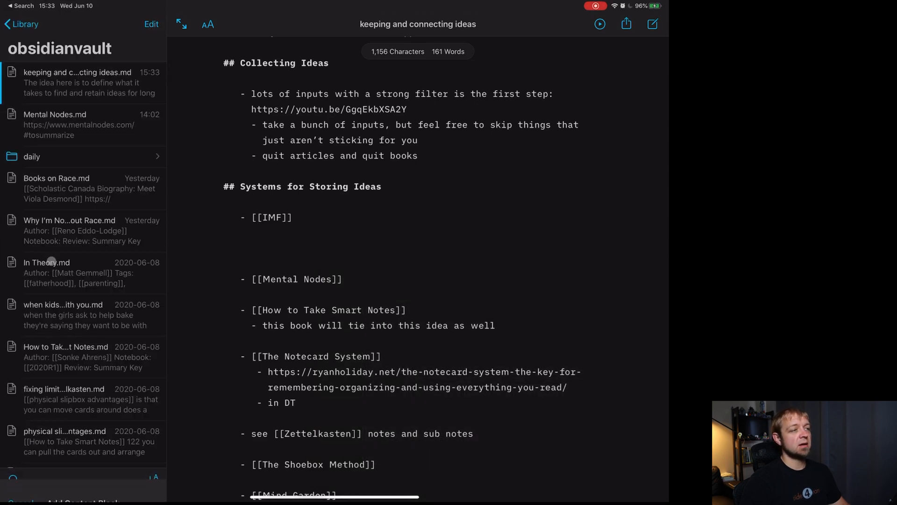
pyautogui.write('/Agenda.md')
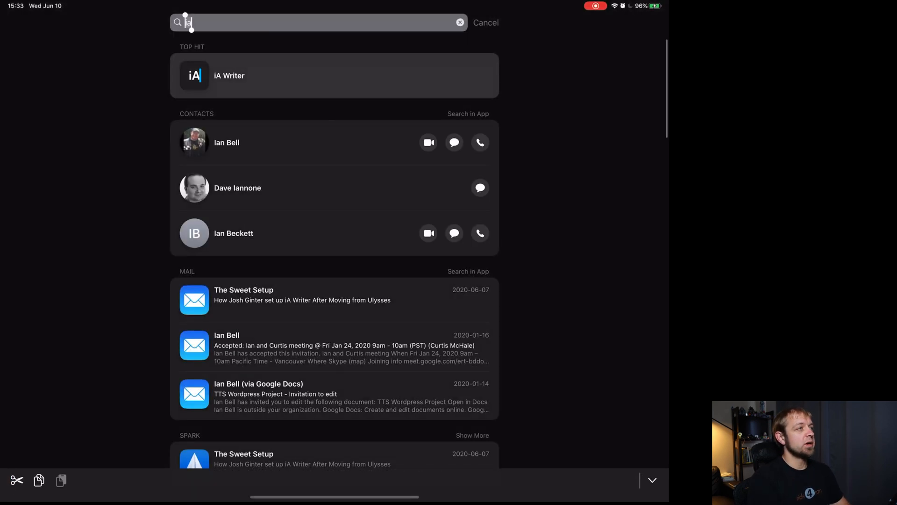
# Step: Search Spotlight for '1w' to launch 1Writer on the keeping and connecting ideas note
pyautogui.write('1w')
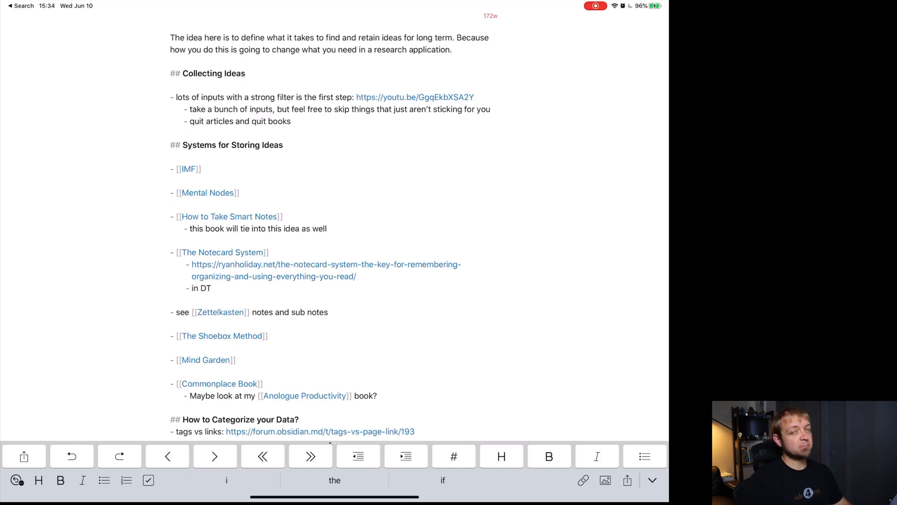
# Step: Follow the IMF wiki link from the note to its linked note
pyautogui.click(246, 193)
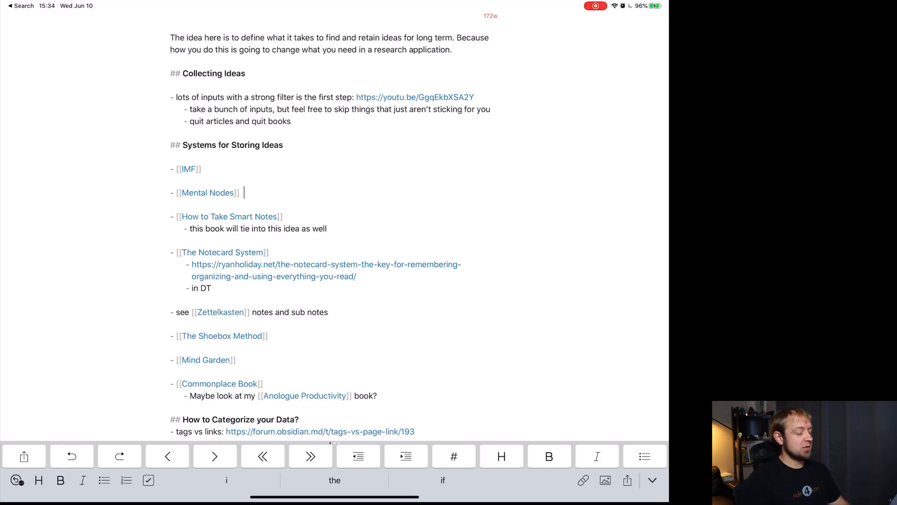
pyautogui.click(191, 169)
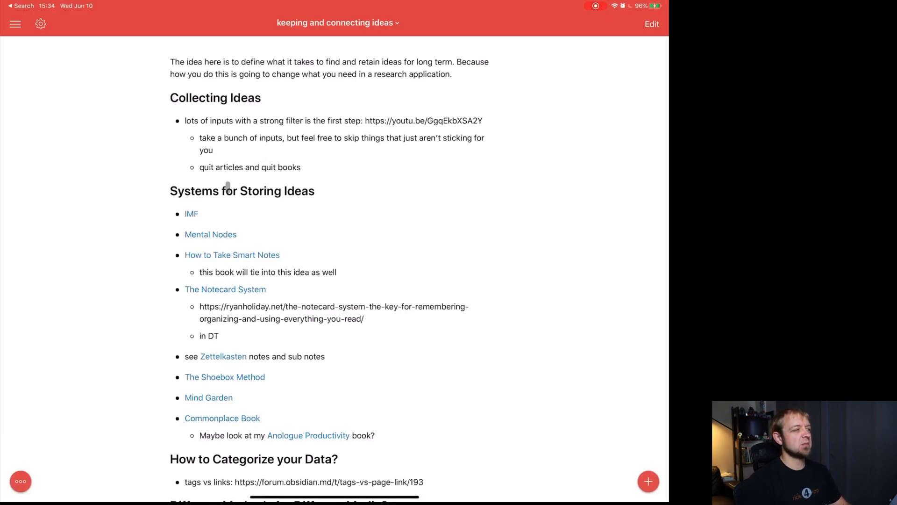
pyautogui.doubleClick(190, 213)
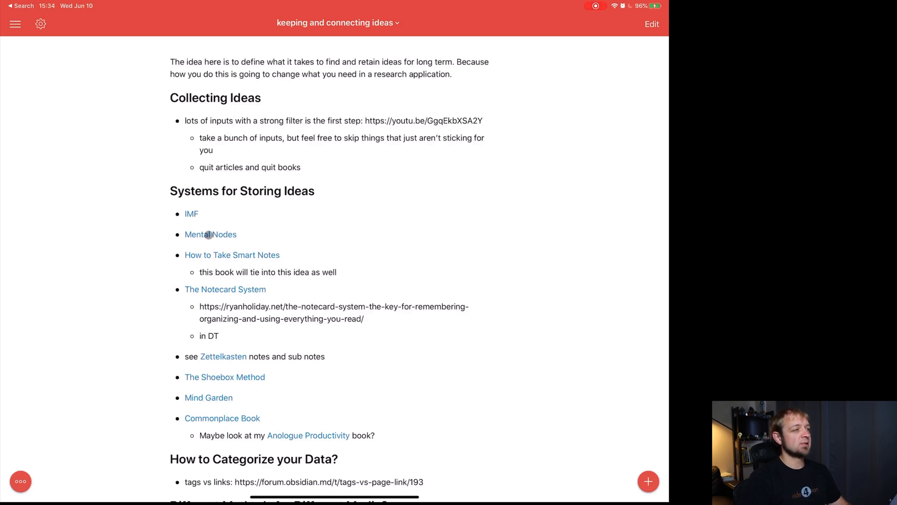
pyautogui.click(192, 214)
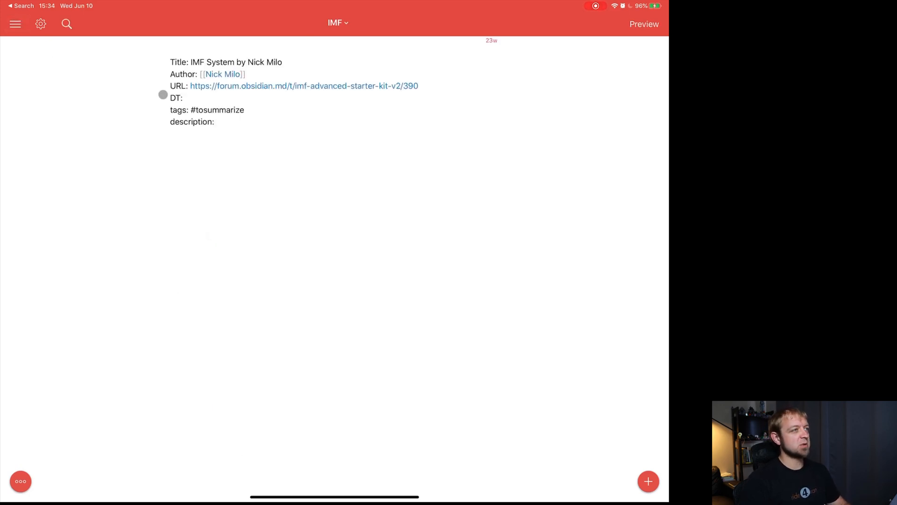
# Step: Return to the keeping and connecting ideas note from the sidebar file list
pyautogui.click(204, 110)
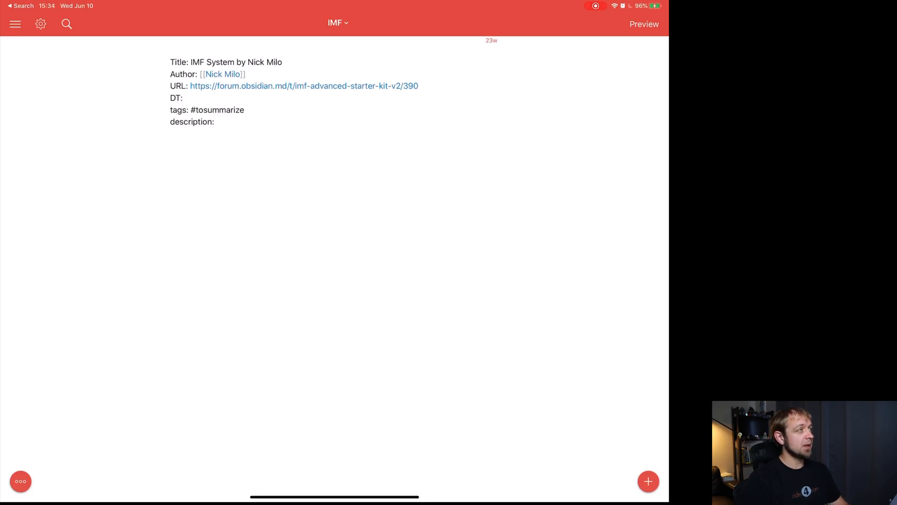
pyautogui.click(15, 24)
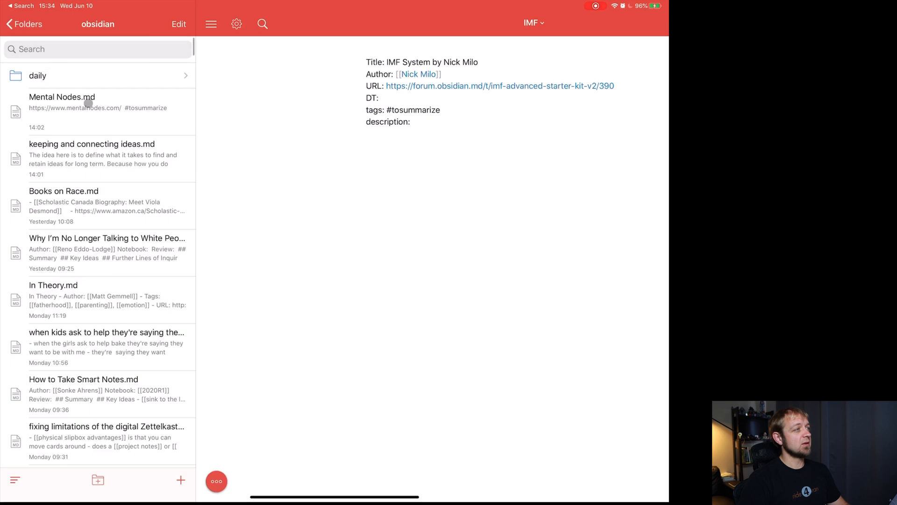
pyautogui.click(91, 159)
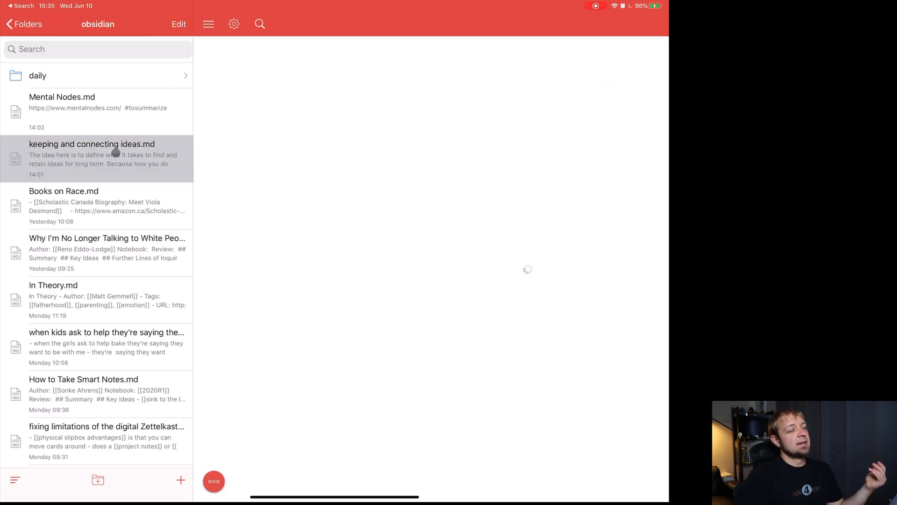
pyautogui.click(92, 157)
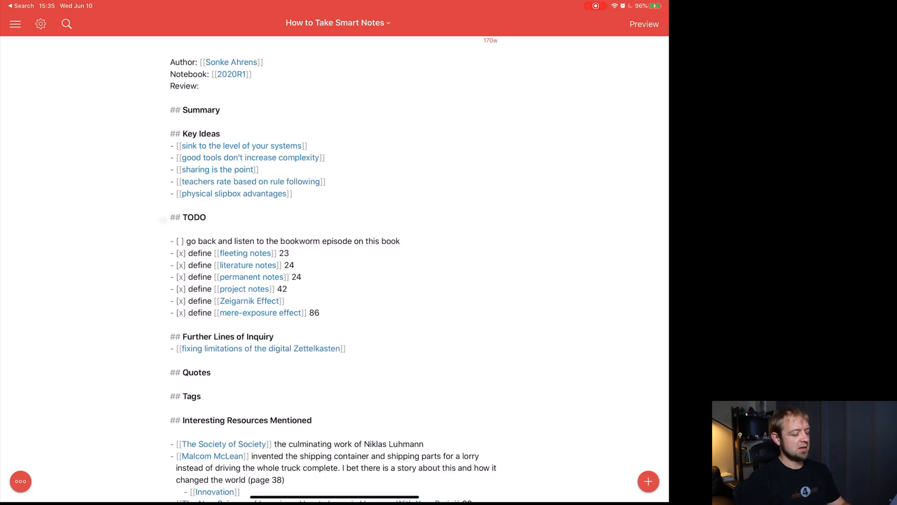
# Step: In preview, follow the 'sink to the level of your systems' link and bring up notes navigation
pyautogui.click(643, 25)
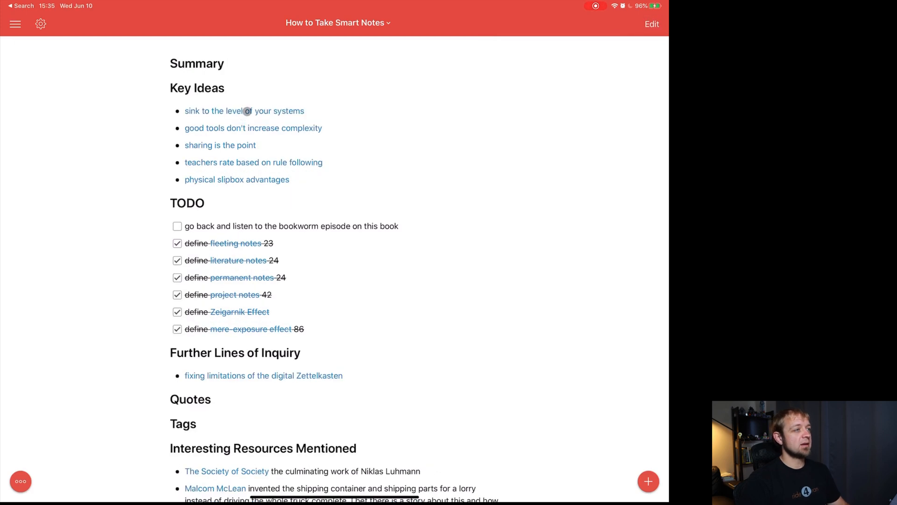
pyautogui.click(244, 110)
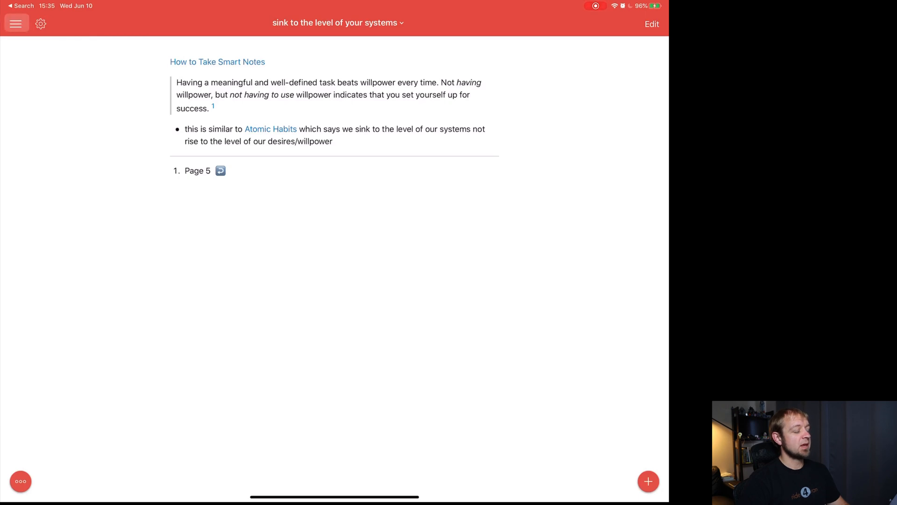
pyautogui.click(651, 24)
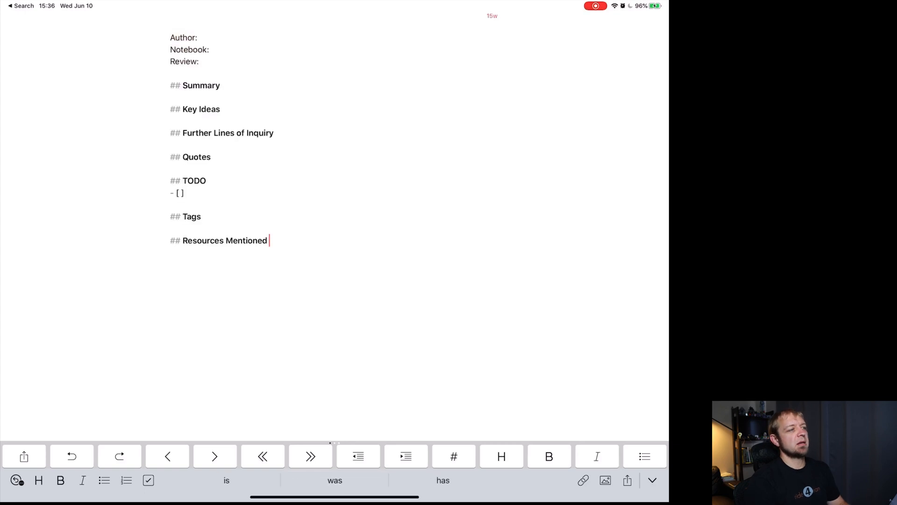
# Step: Fill Author with [[James Clear]] and Notebook with [[2018R1]] - 144
pyautogui.click(212, 50)
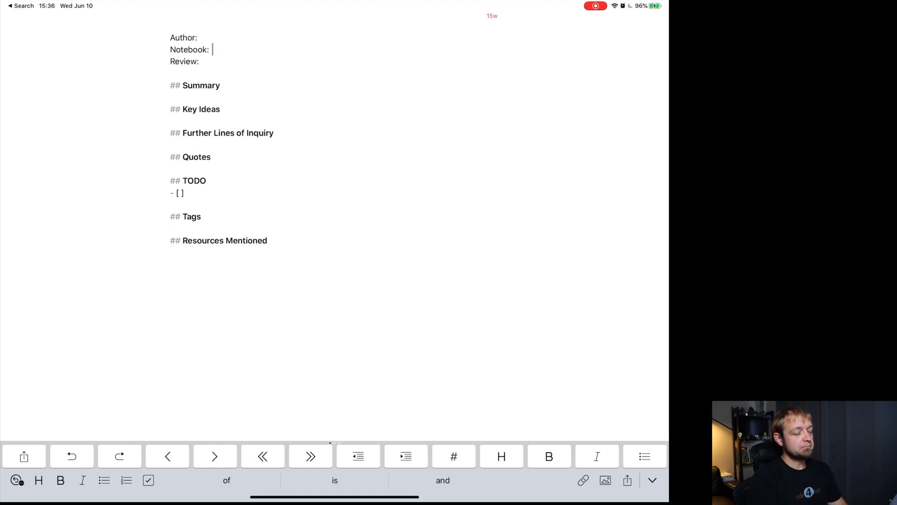
pyautogui.write('[[James Clear')
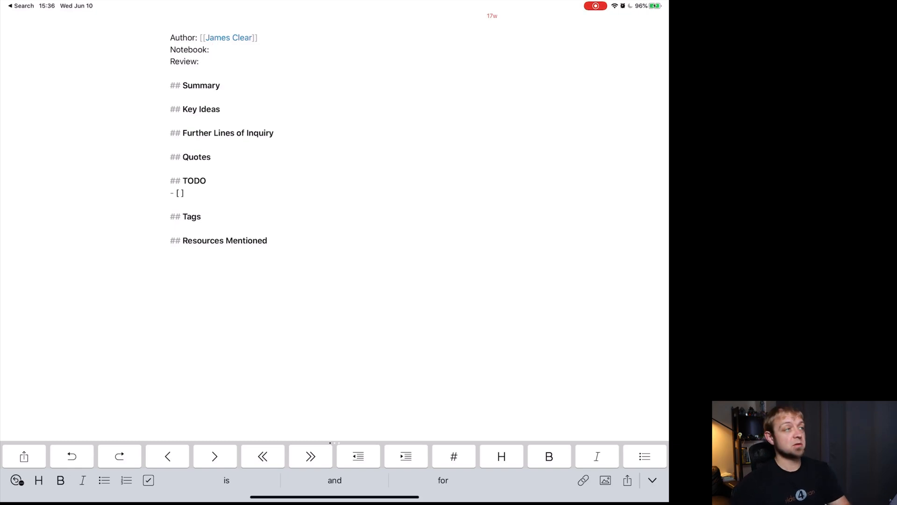
pyautogui.write('[[2')
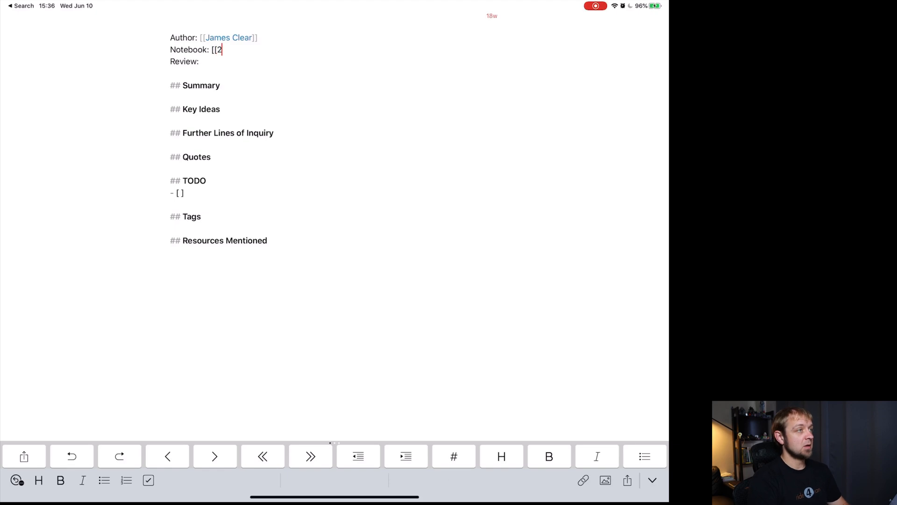
pyautogui.write('018R1')
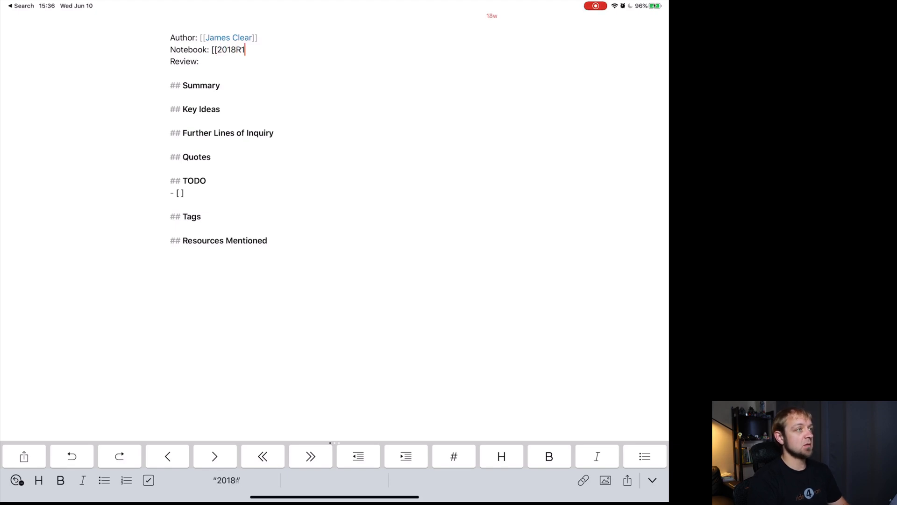
pyautogui.write(']] - 1')
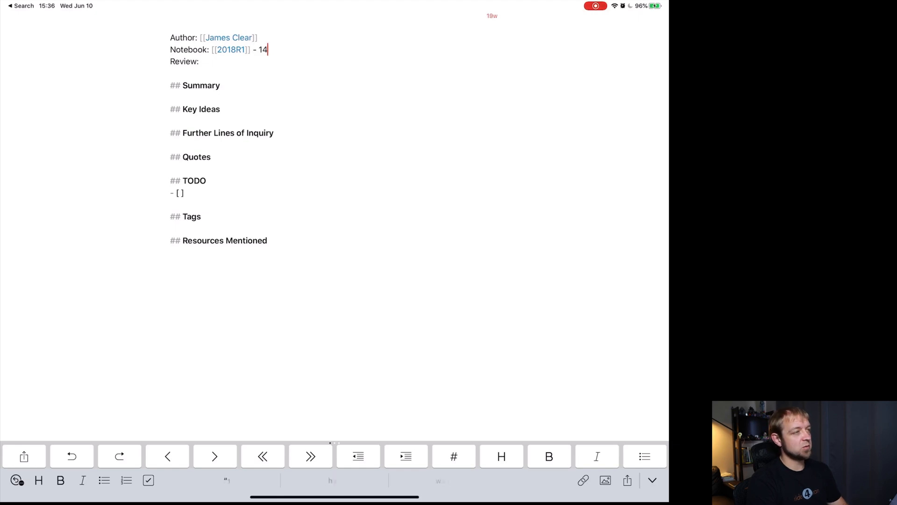
pyautogui.write('4')
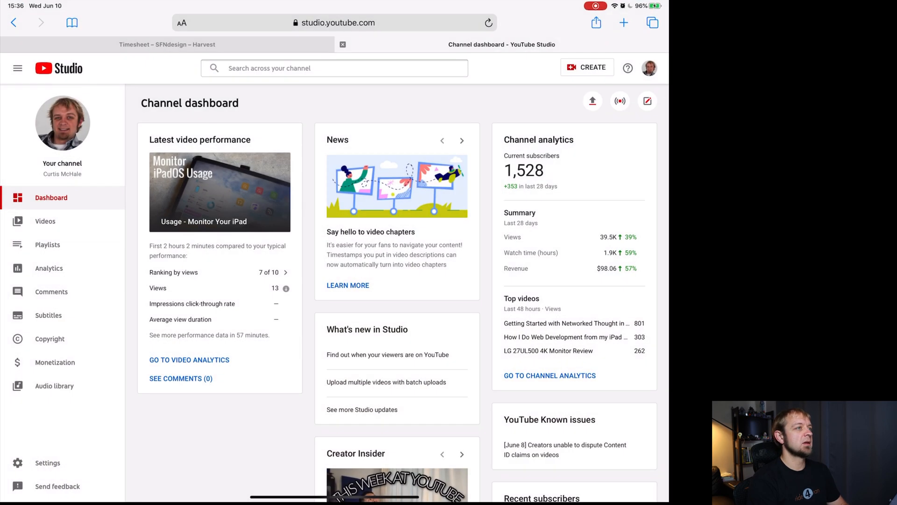
# Step: Search 'site:curtismchale.ca atomic habits', open the review post and select its address
pyautogui.write('site:curtismchal')
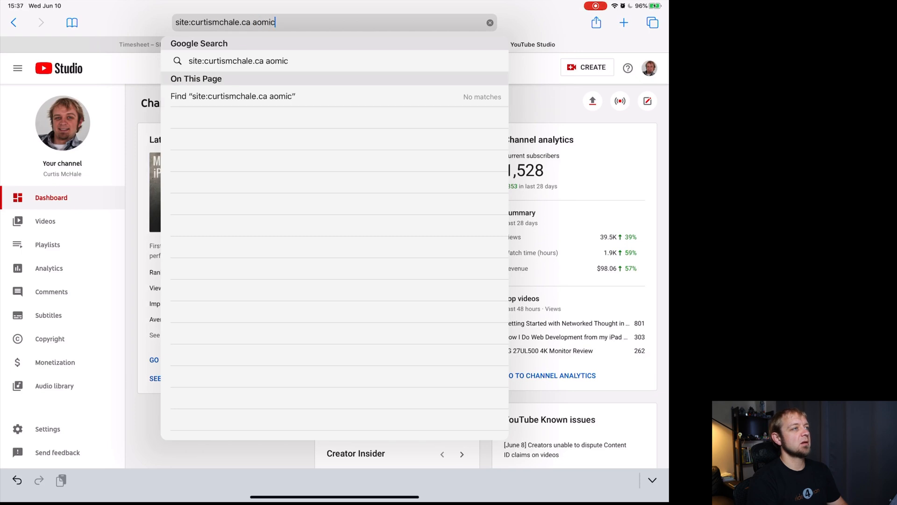
pyautogui.write('atomic habits')
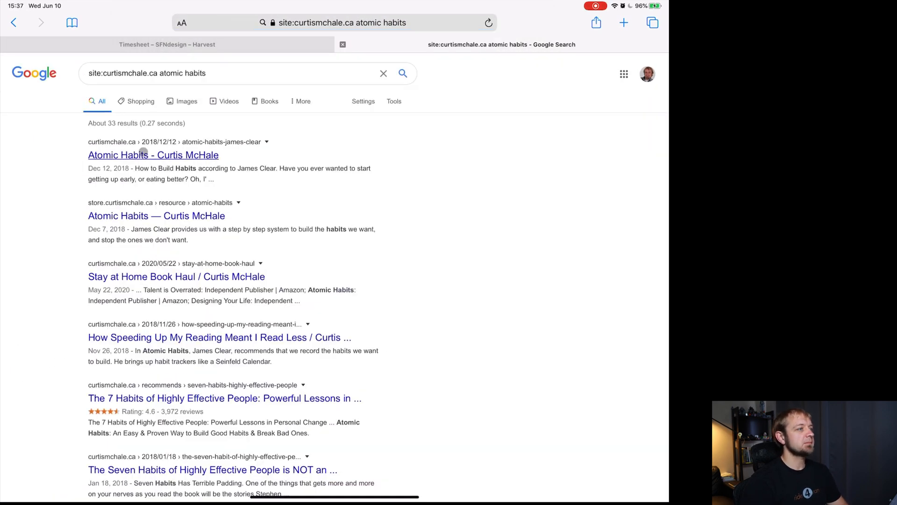
pyautogui.click(153, 154)
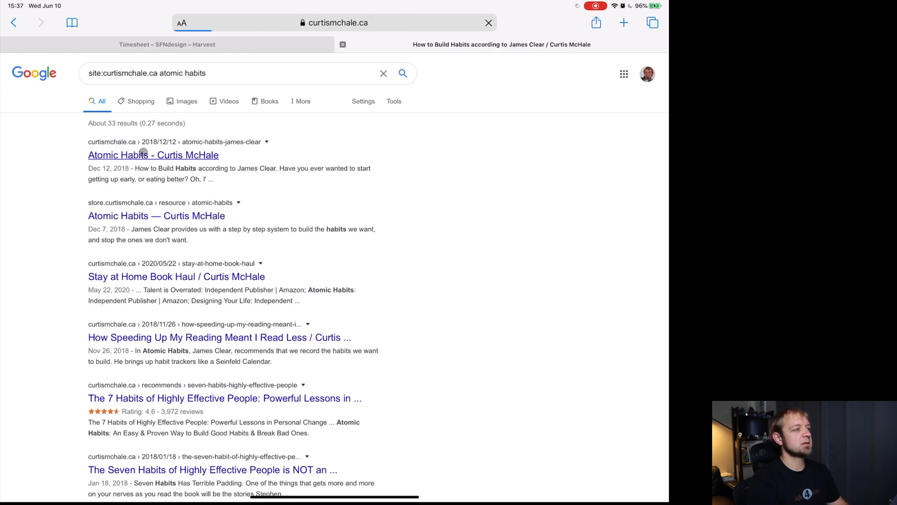
pyautogui.click(152, 154)
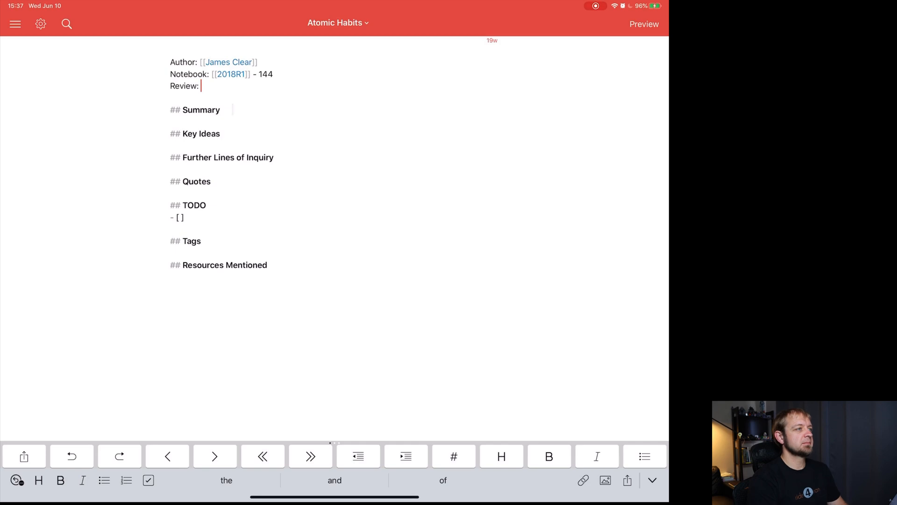
# Step: Paste the curtismchale.ca Atomic Habits review URL into Review, then start a new blank note
pyautogui.write('https://curtismchale.ca/2018/12/12/atomic-habits-james-clear/')
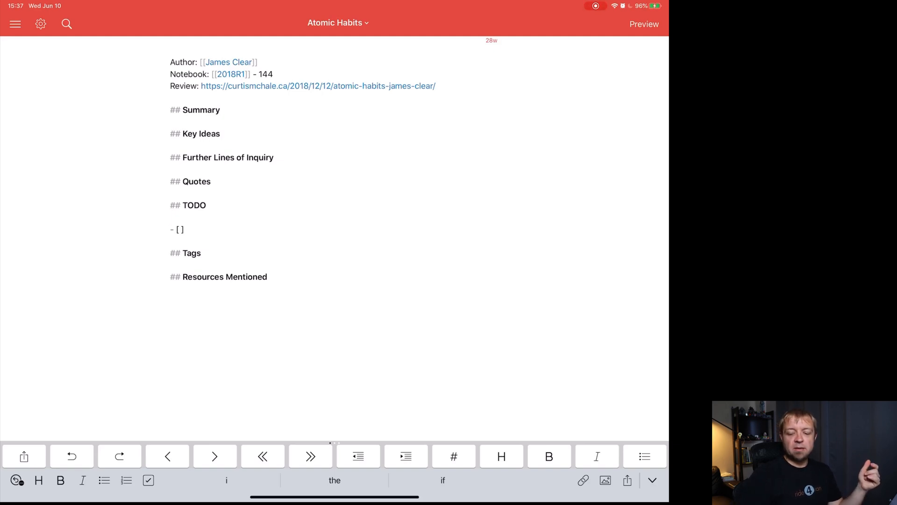
pyautogui.click(170, 218)
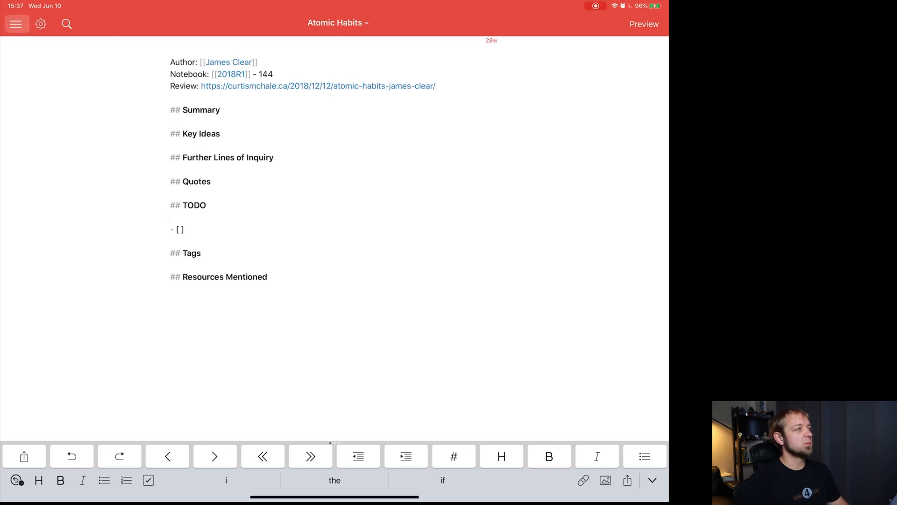
pyautogui.click(16, 23)
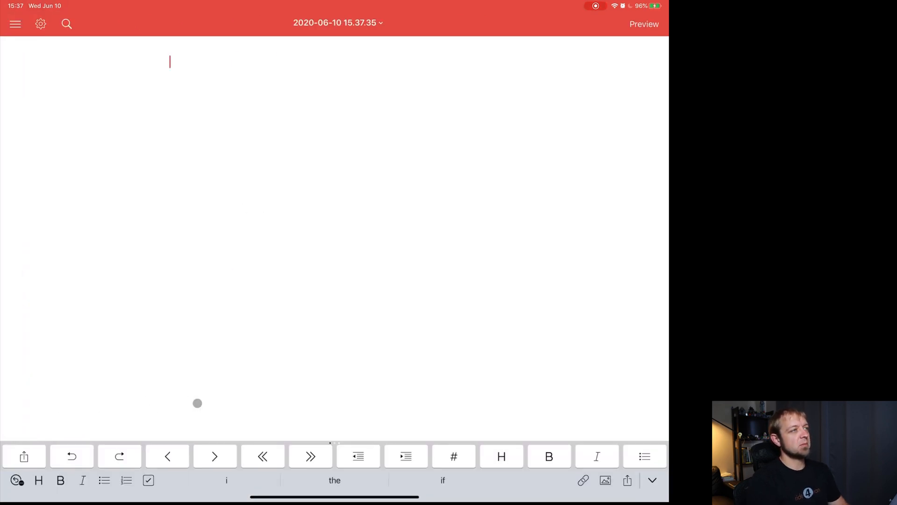
# Step: Expand the ;;b book template, linking Author to Walter Isaacson and Notebook to [[2020R1]]
pyautogui.write(';;b')
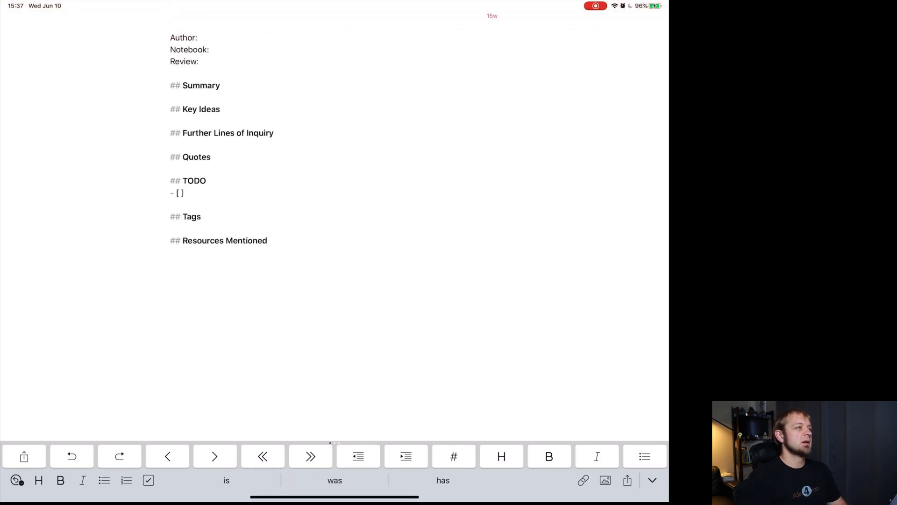
pyautogui.click(200, 37)
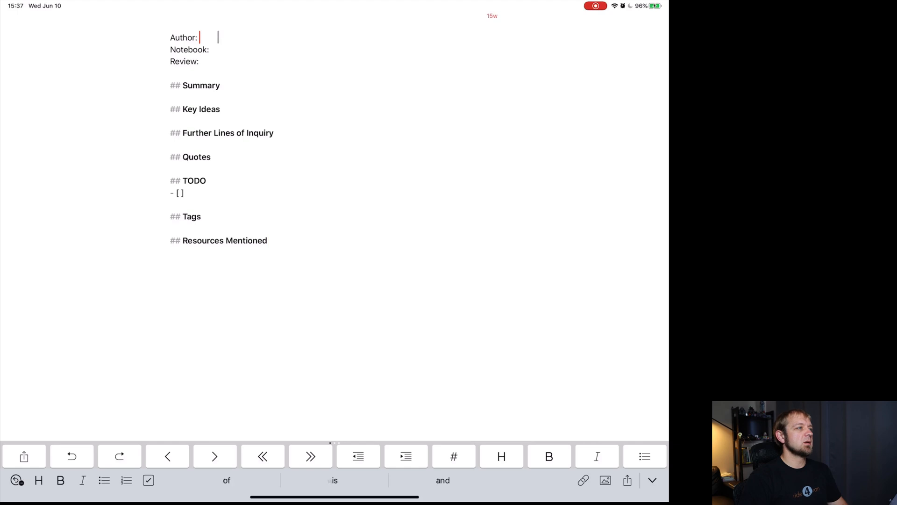
pyautogui.write('[[Walter Isaacson')
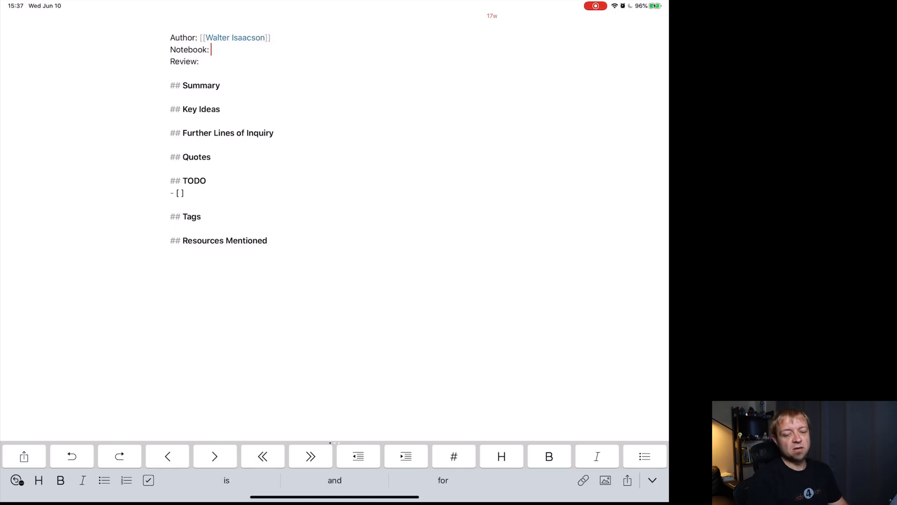
pyautogui.write('[[2020')
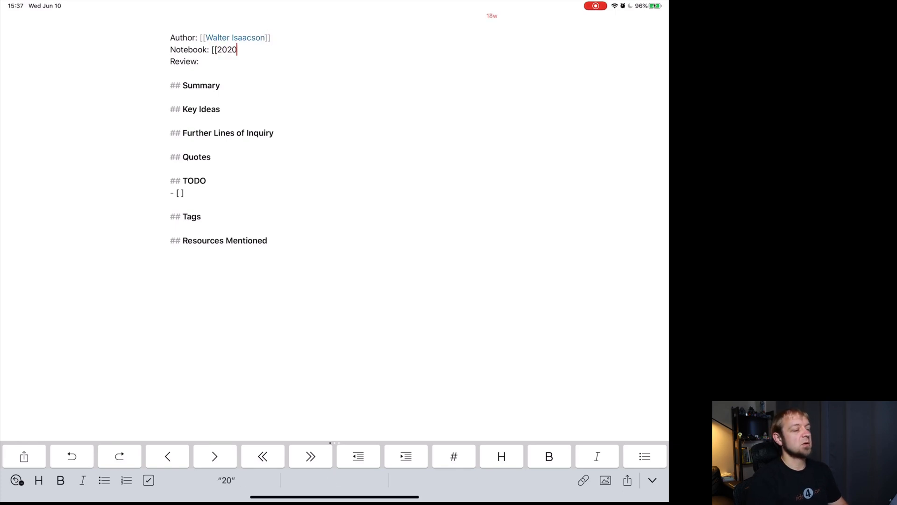
pyautogui.write('R1')
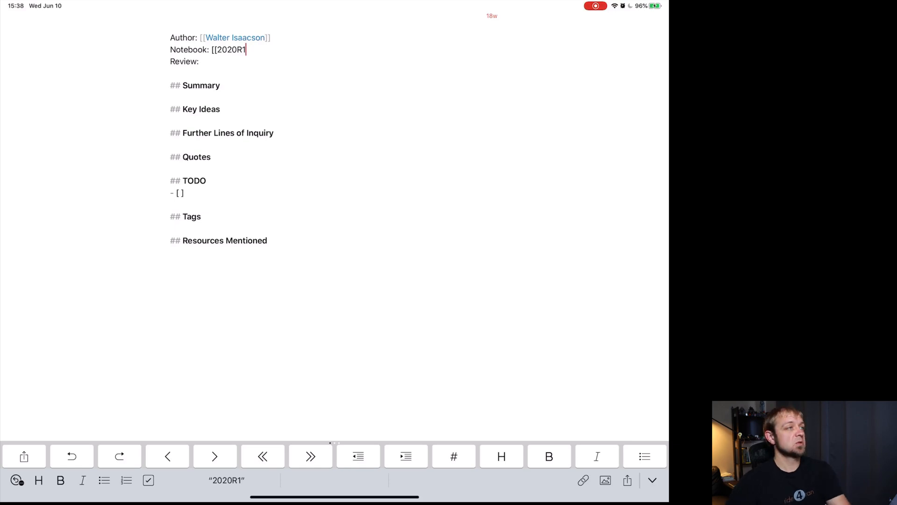
pyautogui.write(']] - 68')
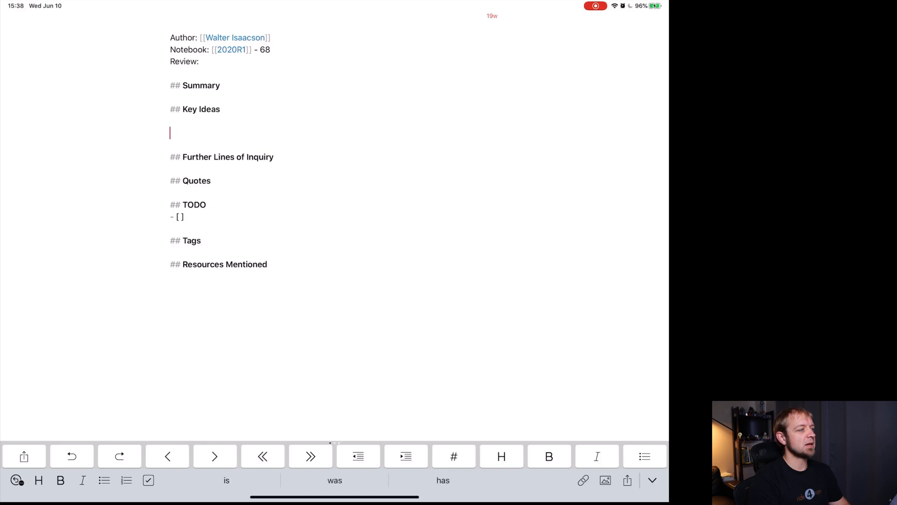
# Step: Add Key Ideas bullet [[software devs want to feed their kids]] and create its new note
pyautogui.write('- [[')
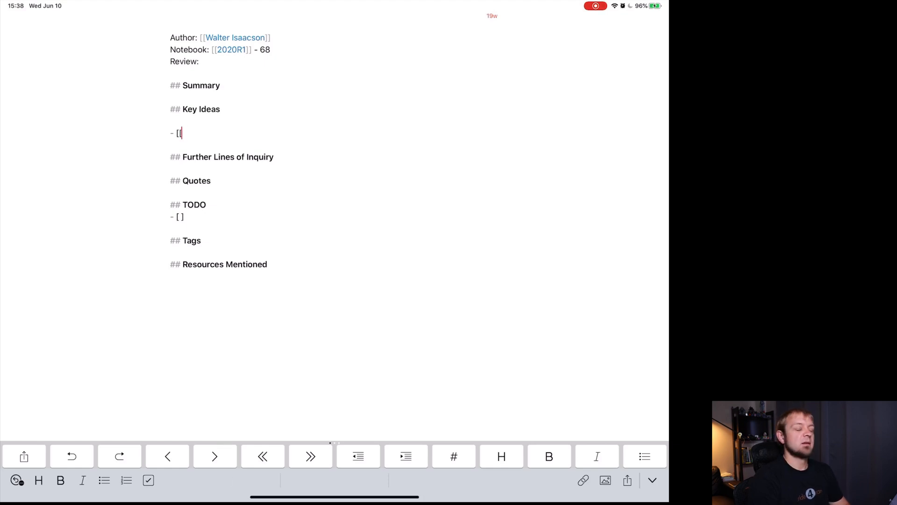
pyautogui.write('software devs want to feed their kids')
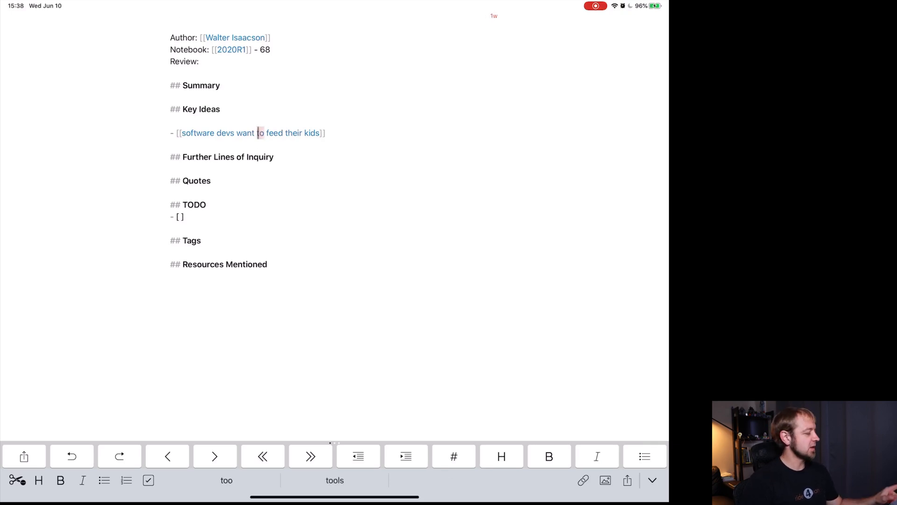
pyautogui.click(236, 133)
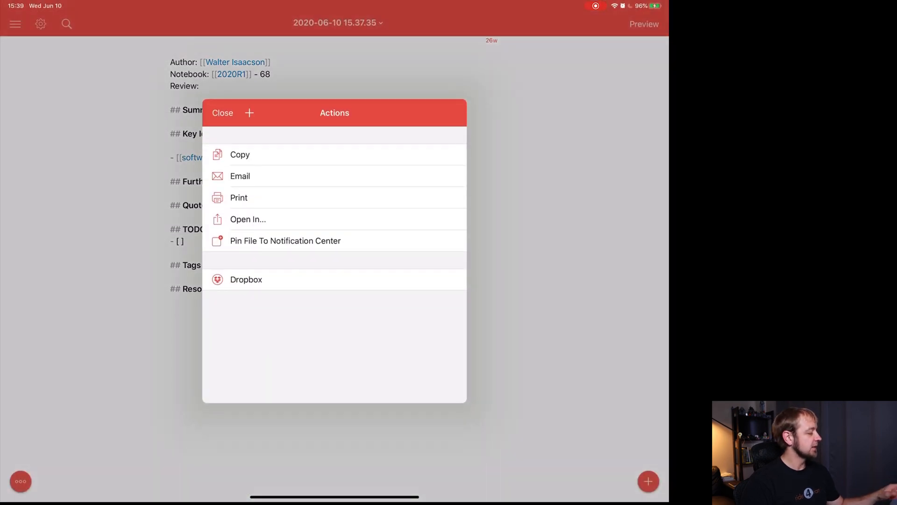
pyautogui.click(222, 113)
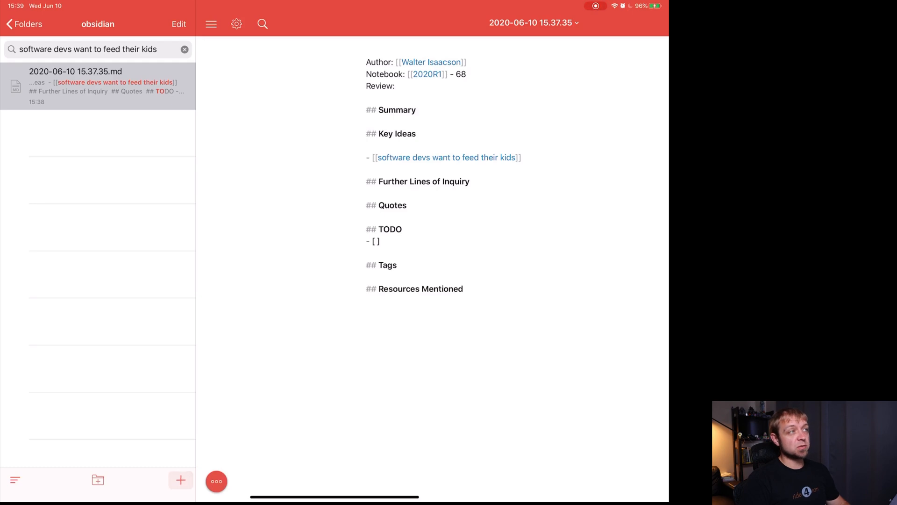
pyautogui.click(449, 157)
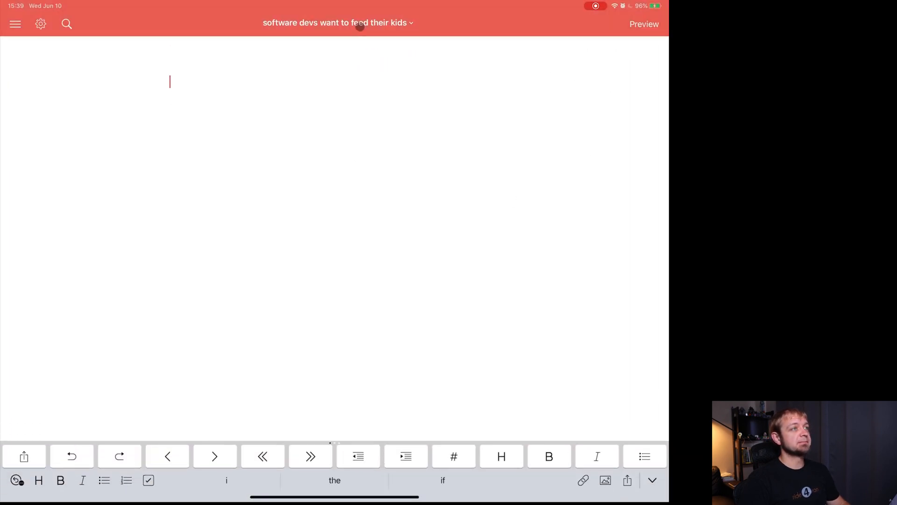
pyautogui.click(336, 23)
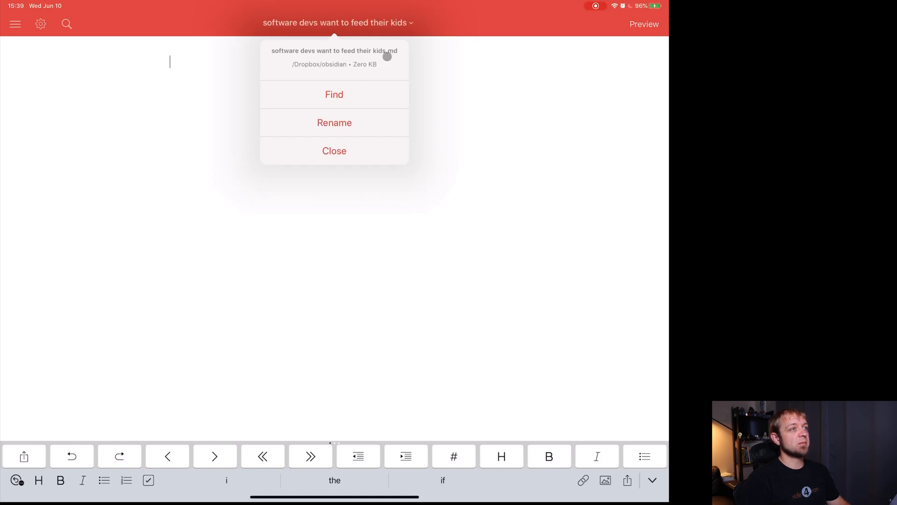
pyautogui.click(117, 203)
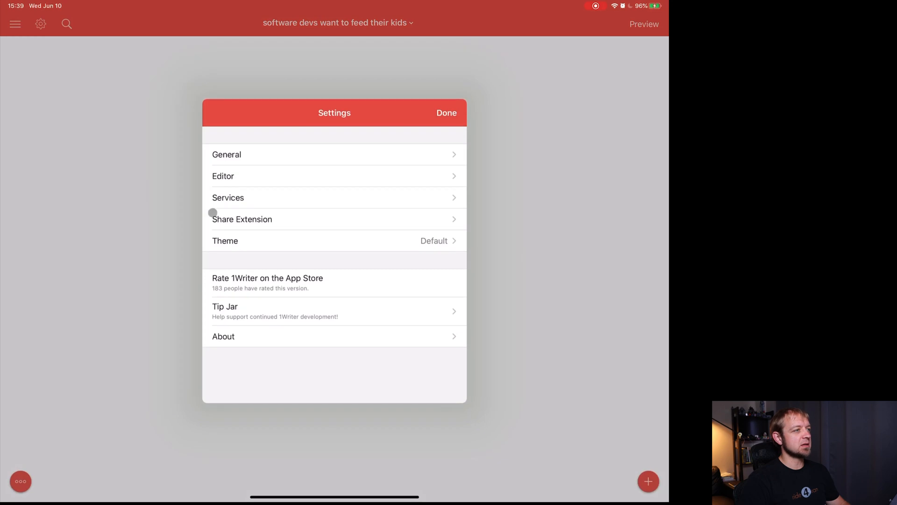
pyautogui.click(223, 175)
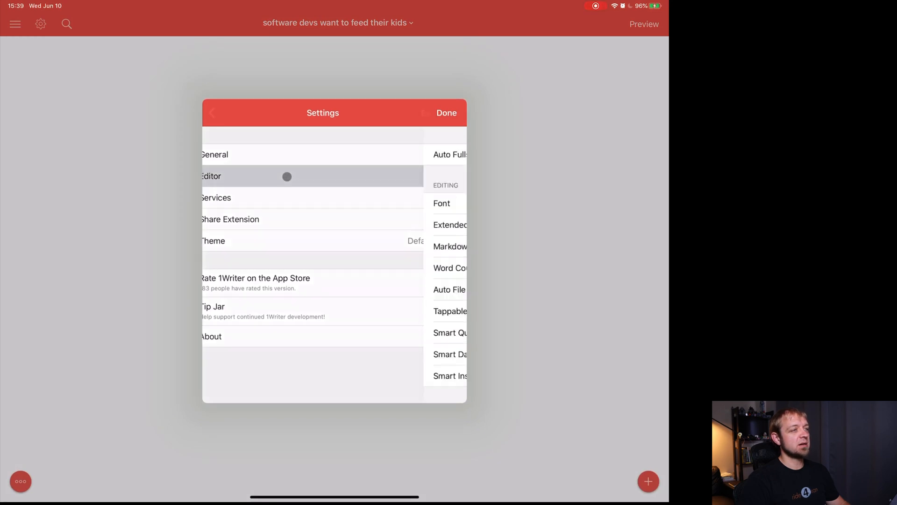
pyautogui.click(286, 177)
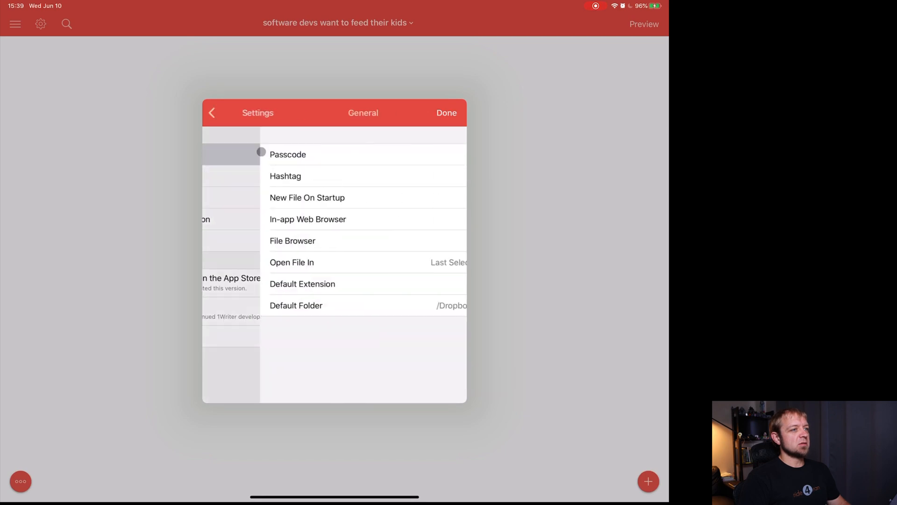
pyautogui.click(302, 283)
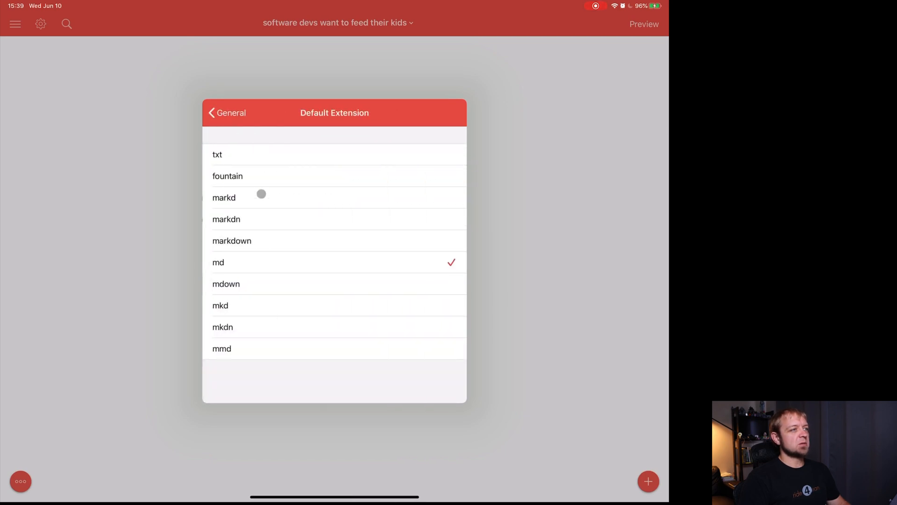
pyautogui.moveTo(188, 90)
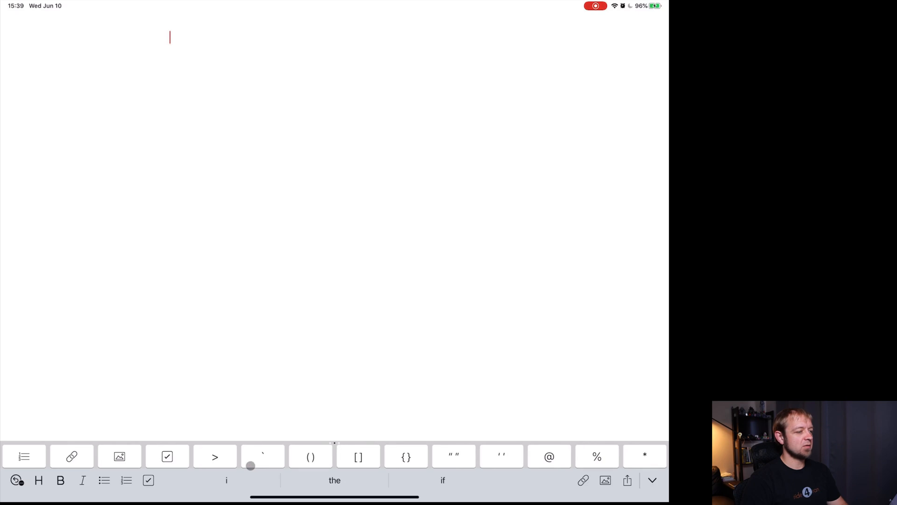
# Step: Cancel the transclusion picker and reopen the article note 2020-06-10 15.37.35 from the list
pyautogui.click(72, 455)
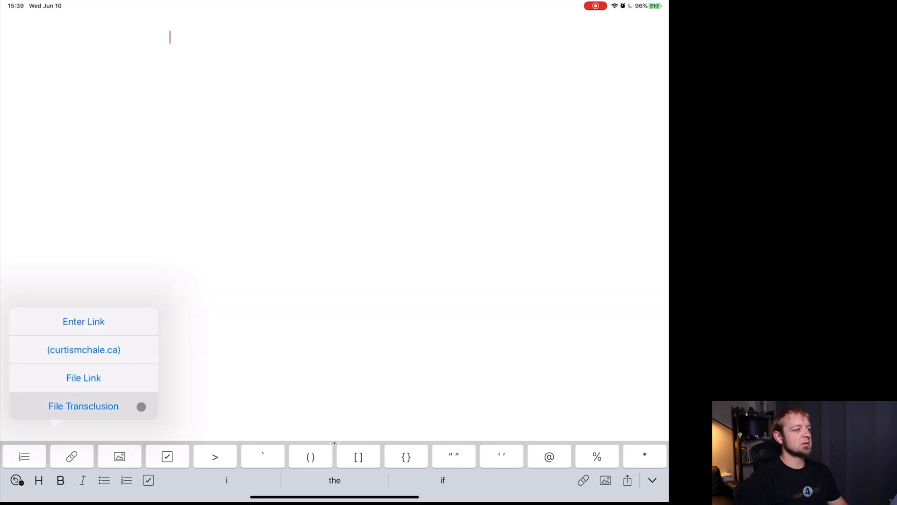
pyautogui.click(83, 406)
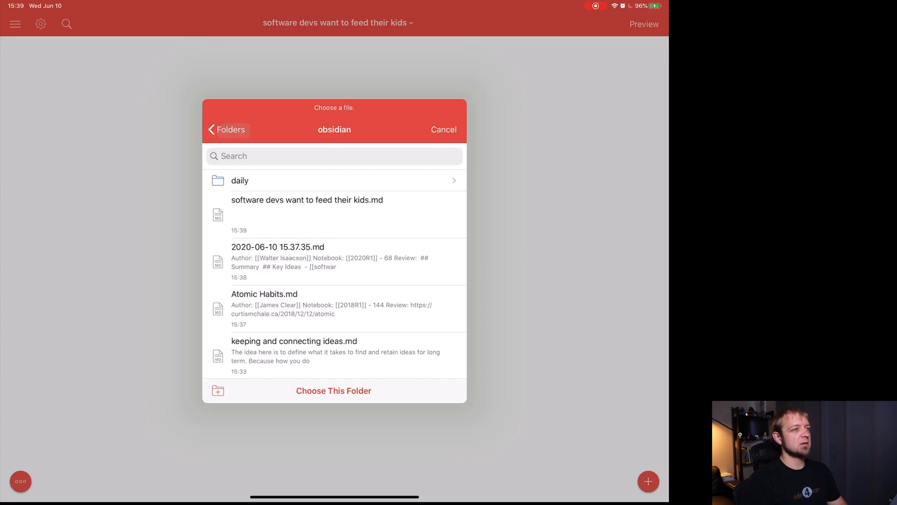
pyautogui.click(443, 129)
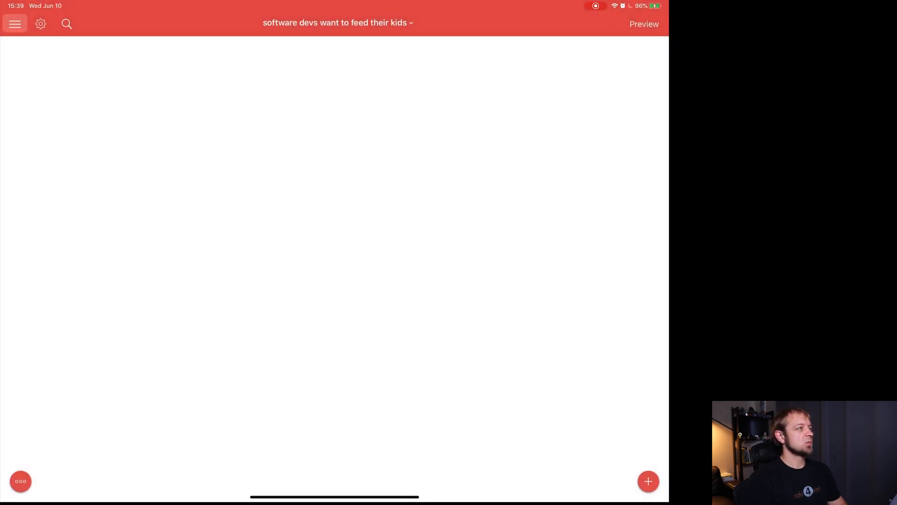
pyautogui.click(15, 23)
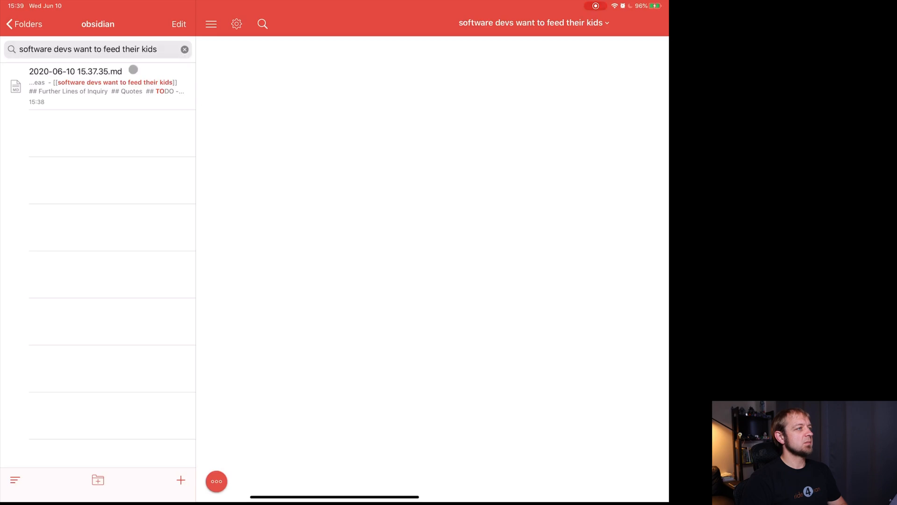
pyautogui.click(75, 86)
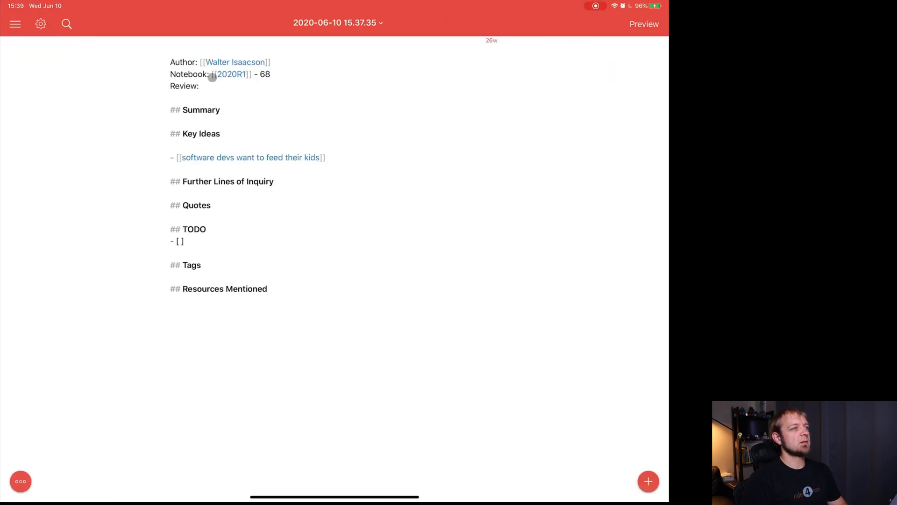
pyautogui.click(337, 22)
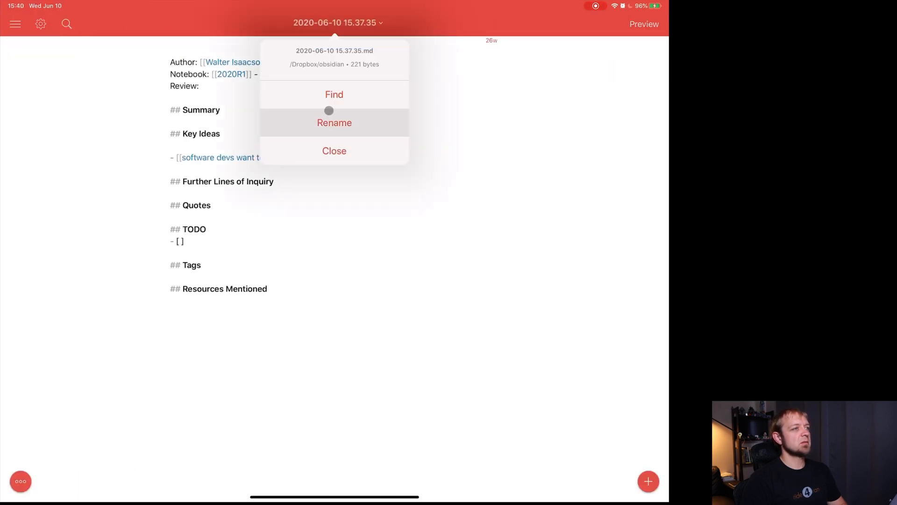
pyautogui.click(335, 122)
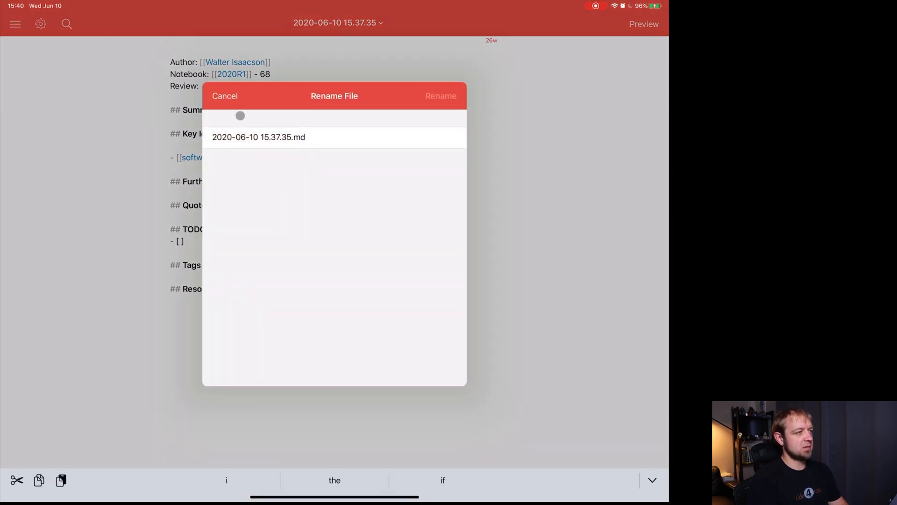
pyautogui.write('Innovators')
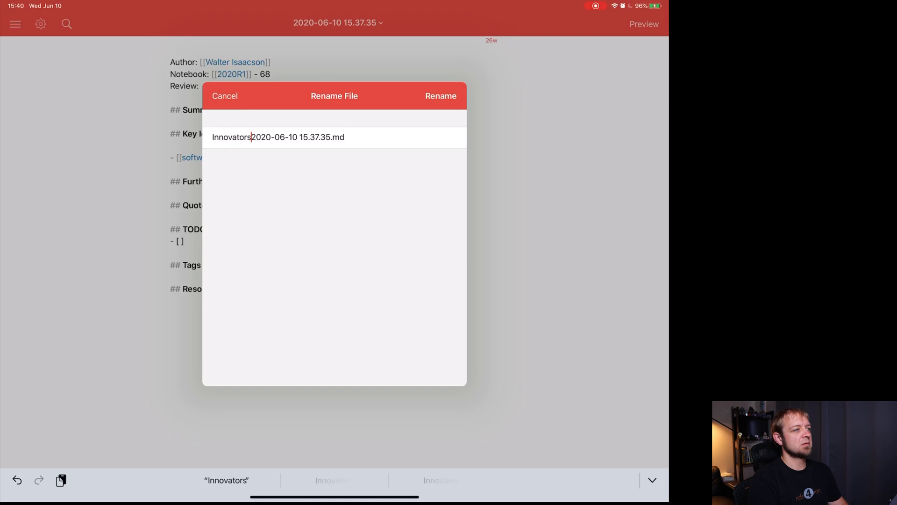
pyautogui.doubleClick(276, 137)
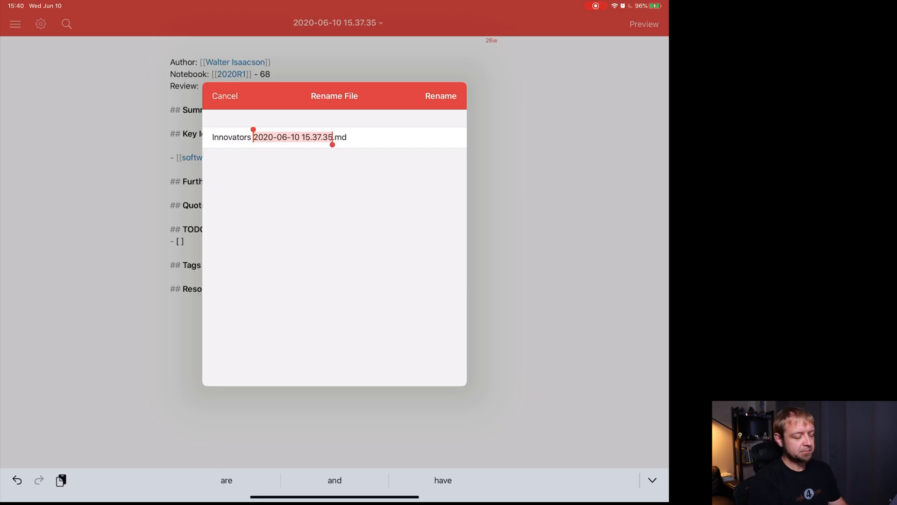
pyautogui.write('10.md')
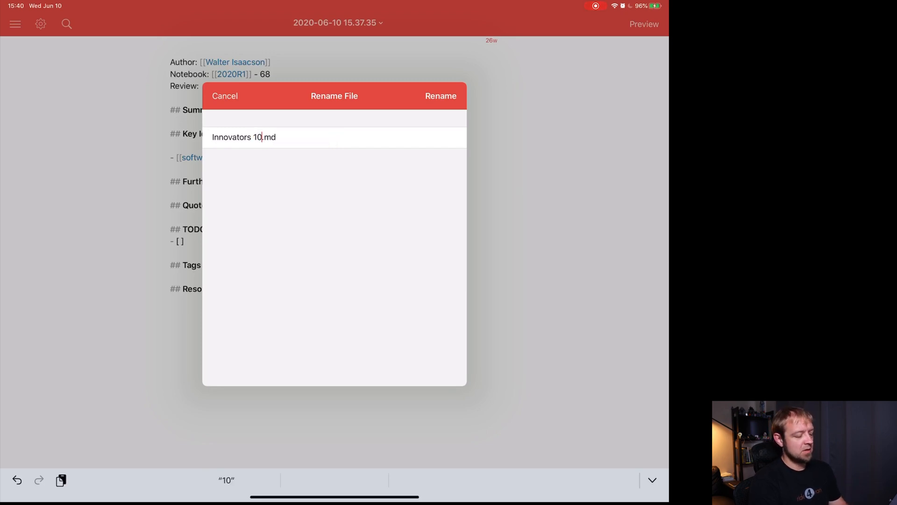
pyautogui.write('062020')
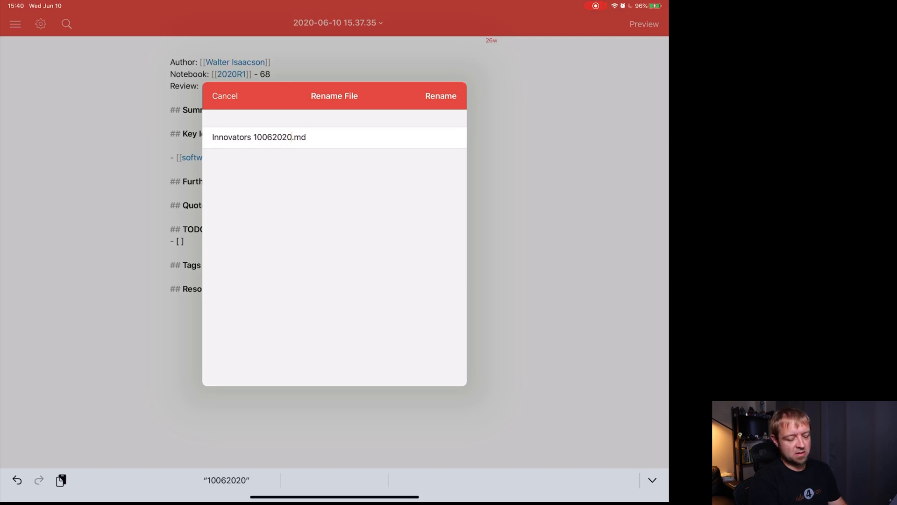
pyautogui.write('1')
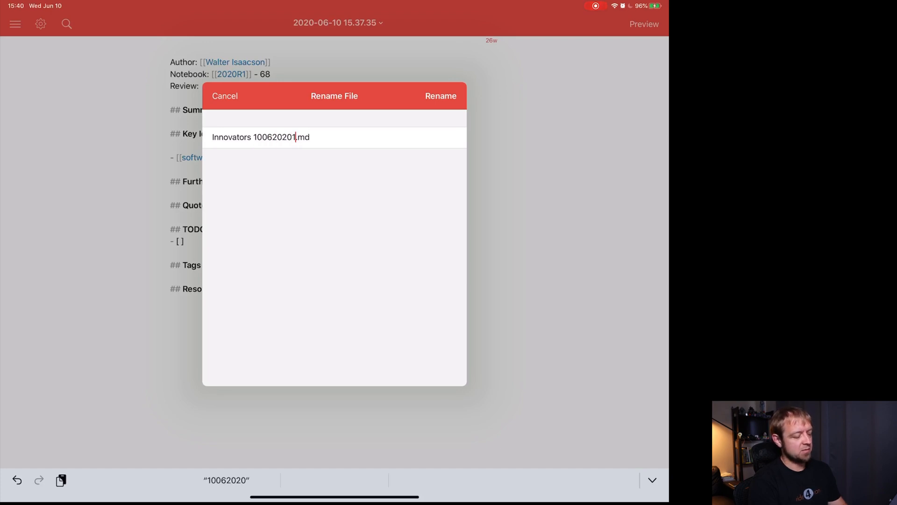
pyautogui.click(440, 96)
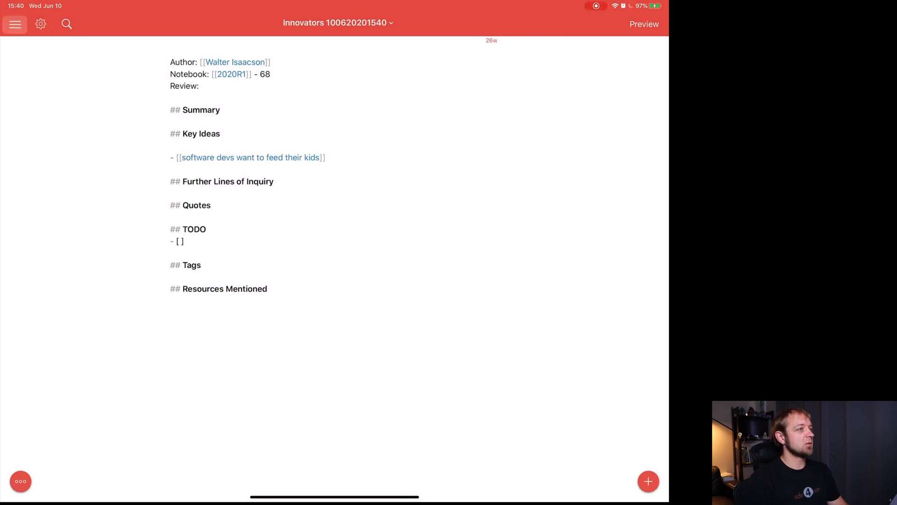
# Step: Insert a wiki link back to the [[Innovators]] book note in the empty idea note
pyautogui.click(251, 157)
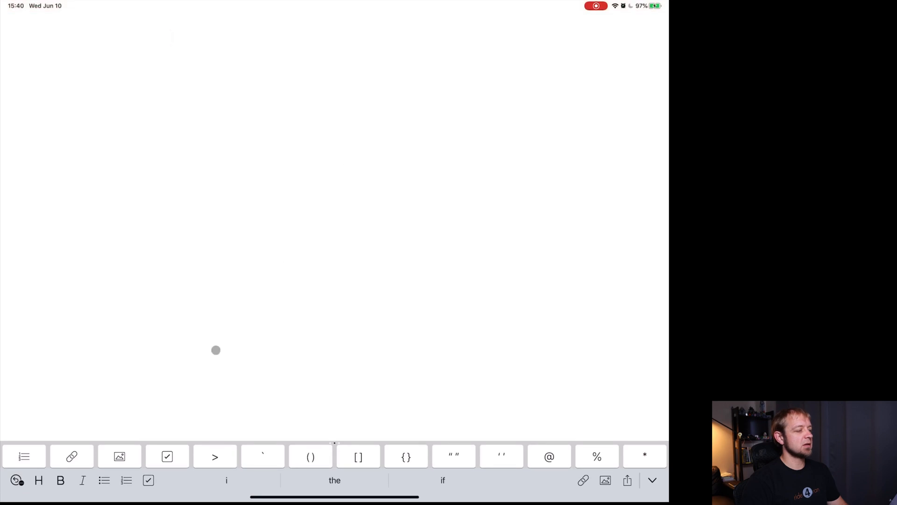
pyautogui.click(72, 456)
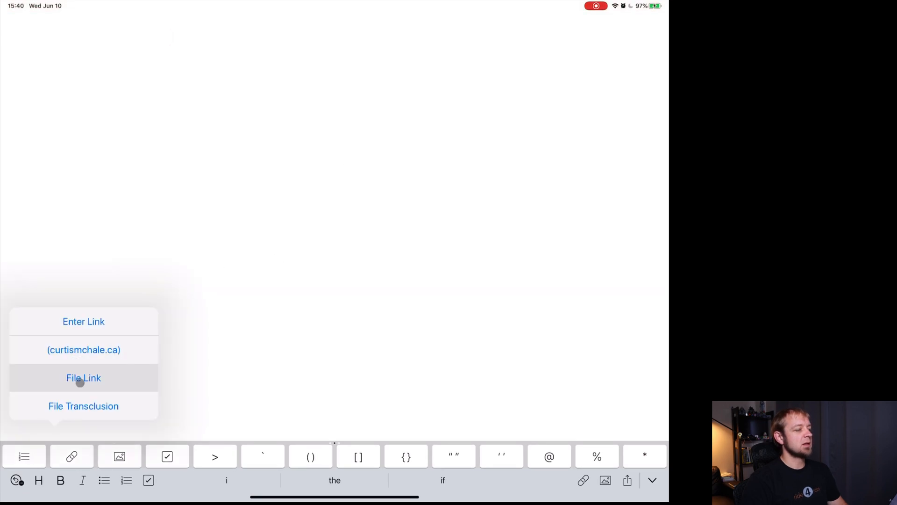
pyautogui.click(83, 377)
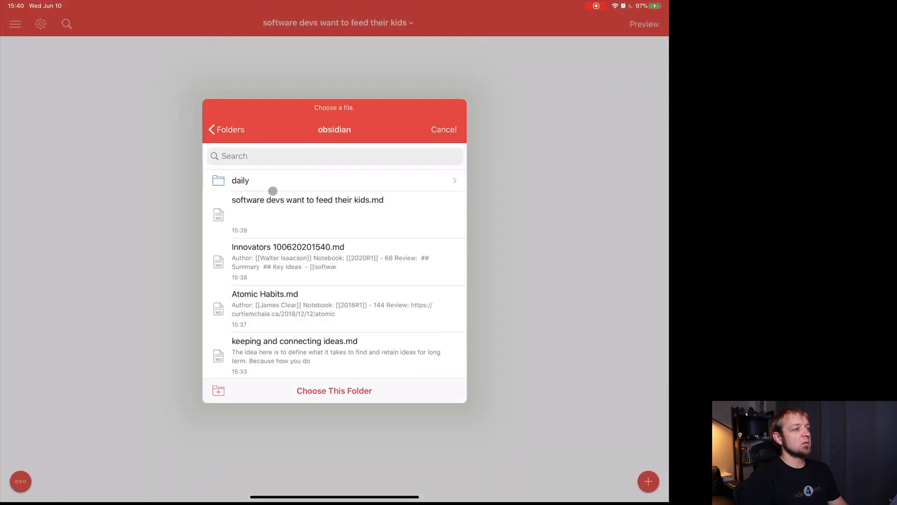
pyautogui.click(288, 247)
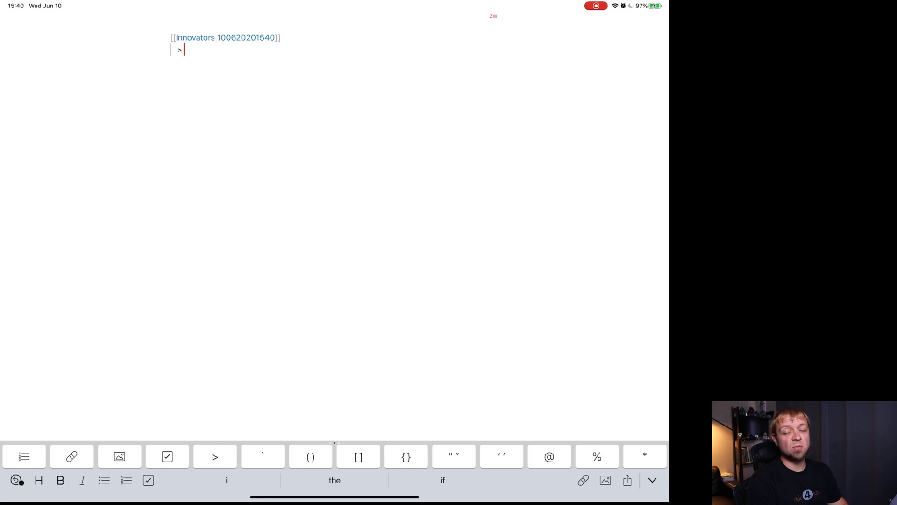
# Step: Write the blockquote on software devs wanting to feed their kids, cited [^Page 380], fixing typos
pyautogui.write('Software')
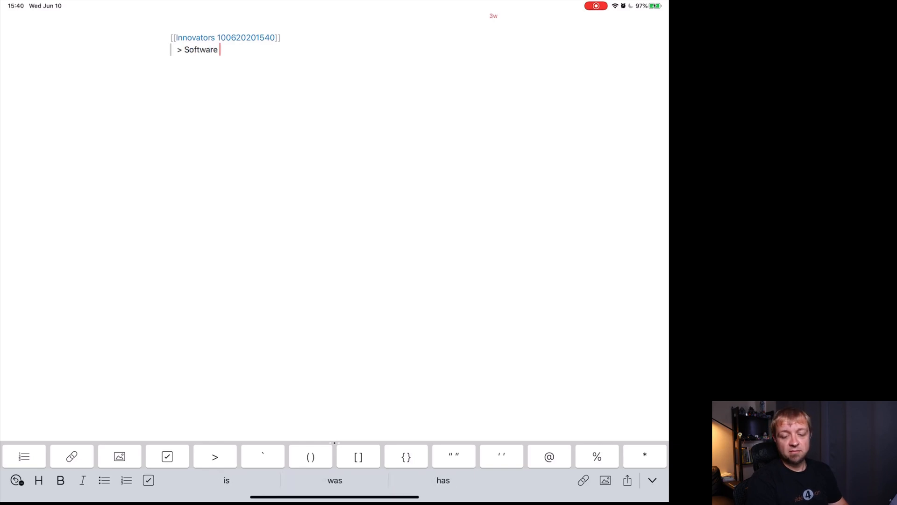
pyautogui.write('ma want to be free but the people who write it may w to feed their kids and reward their investors')
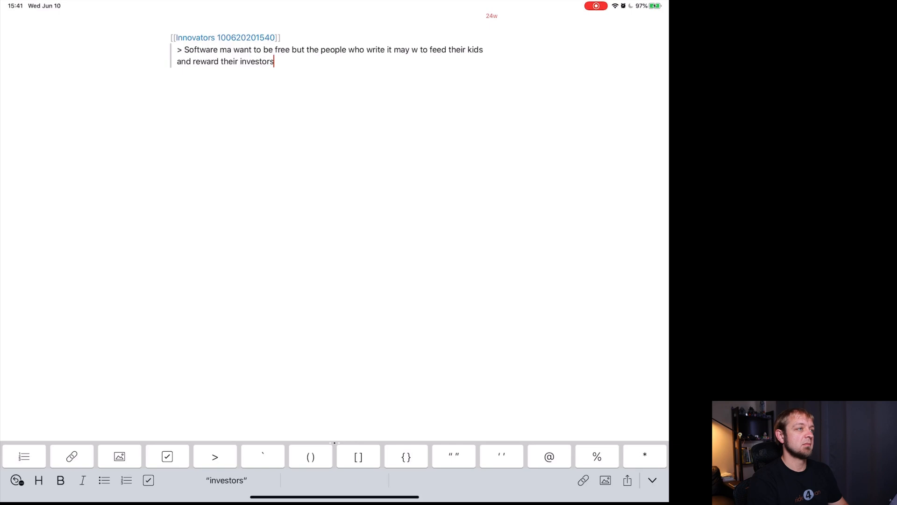
pyautogui.write('. [')
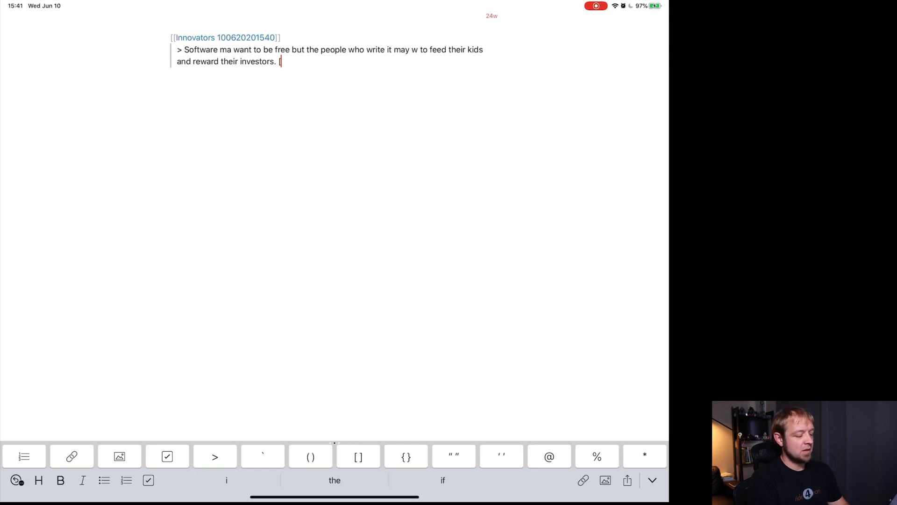
pyautogui.write('^Pae 380]')
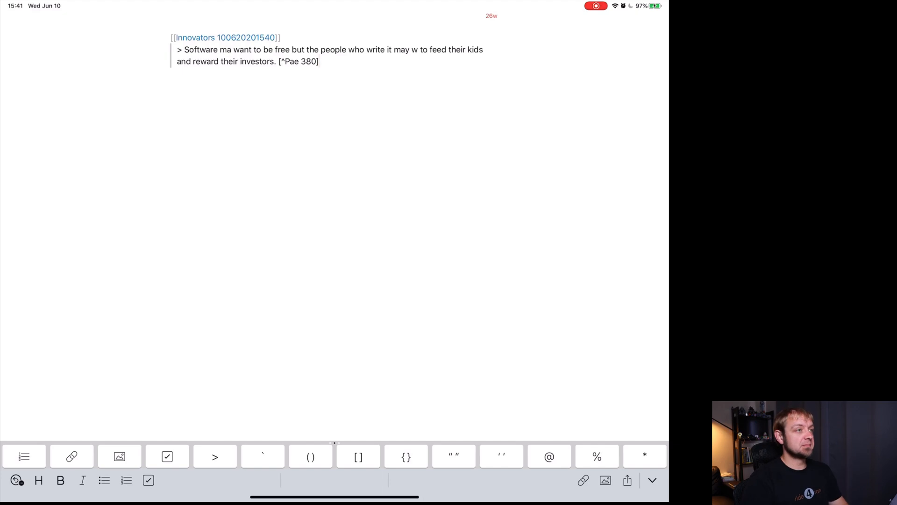
pyautogui.write('g')
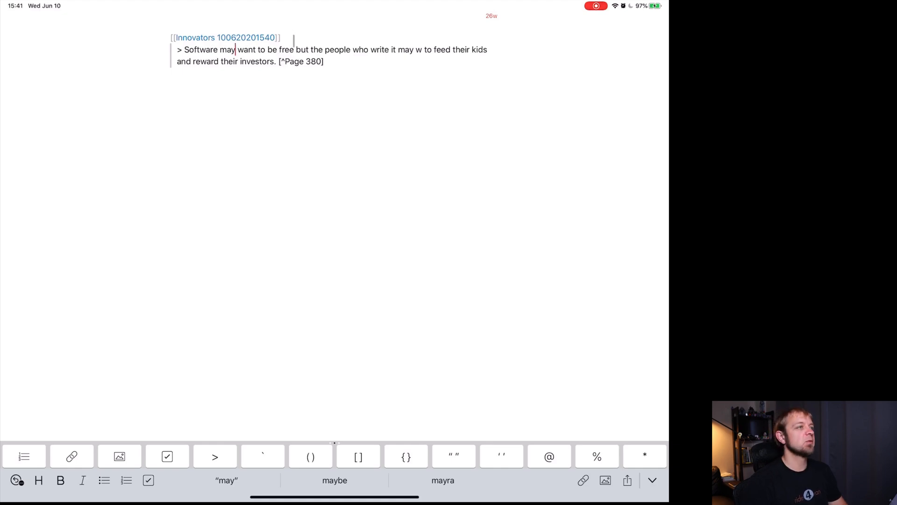
pyautogui.write(',')
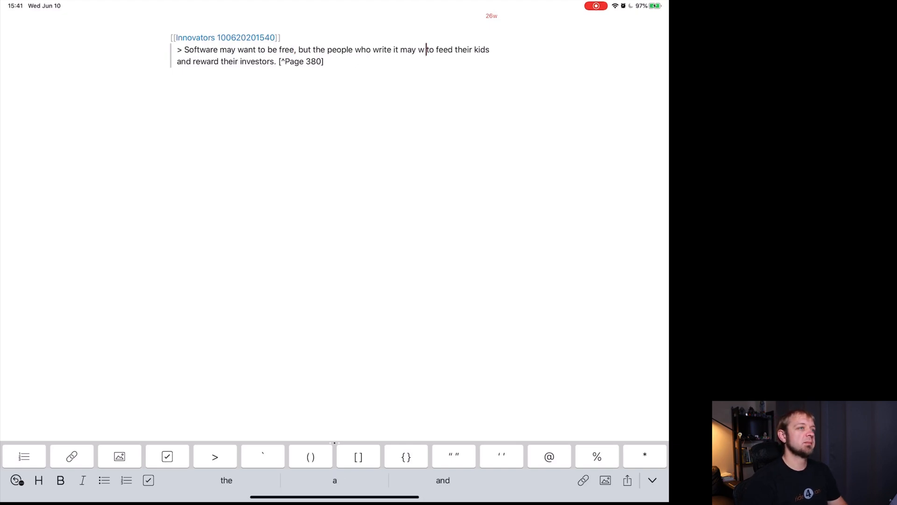
pyautogui.write('ant')
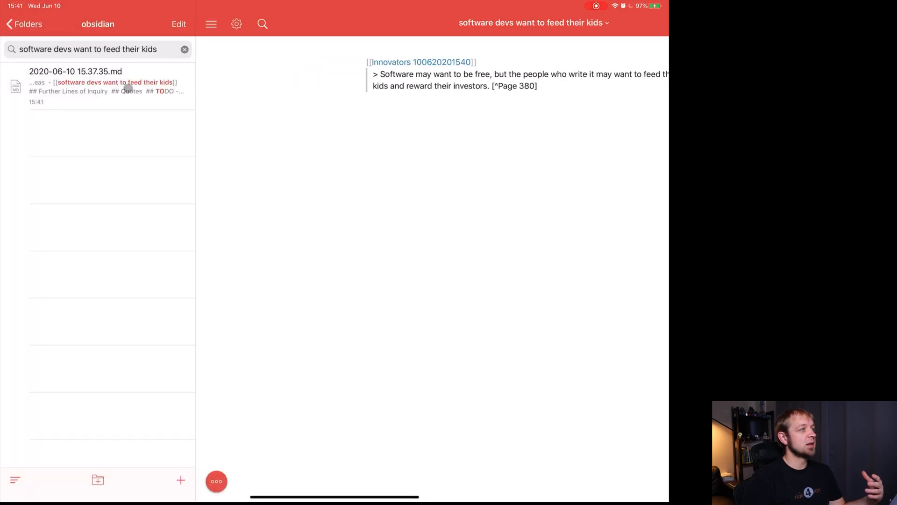
pyautogui.click(184, 50)
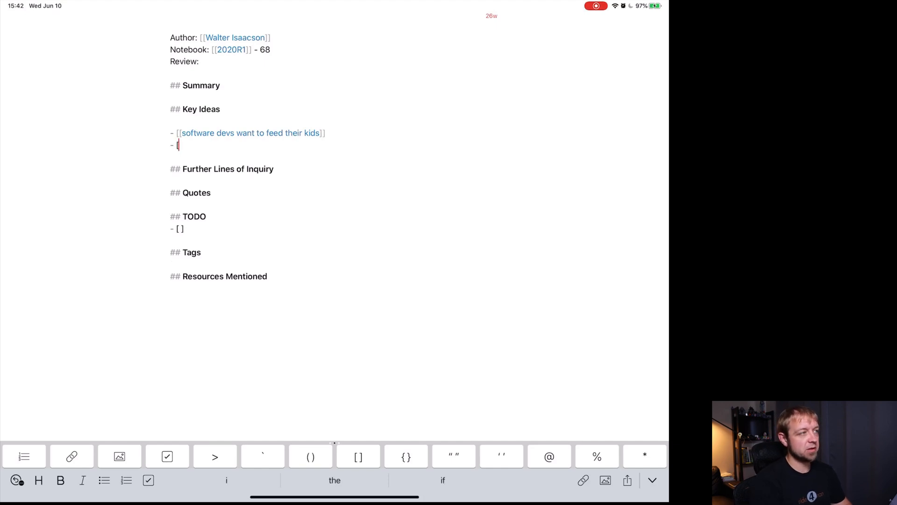
# Step: Add the [[innovation emerges in primordial soup]] bullet under Key Ideas and follow the link
pyautogui.write('[[')
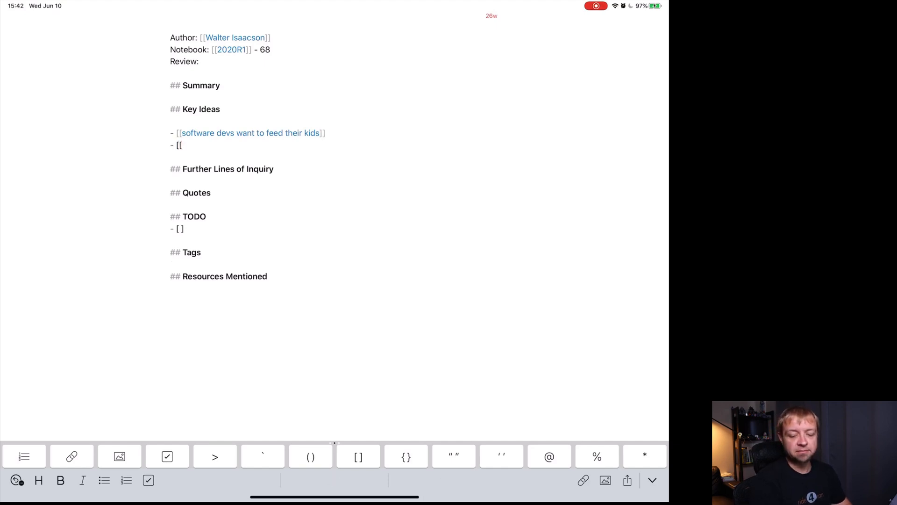
pyautogui.write('innov')
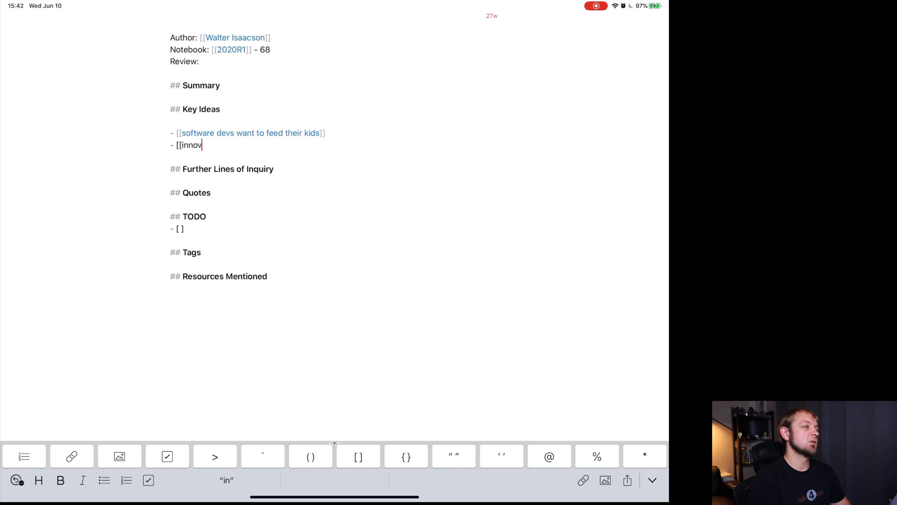
pyautogui.write('ation emerges in primordial soup')
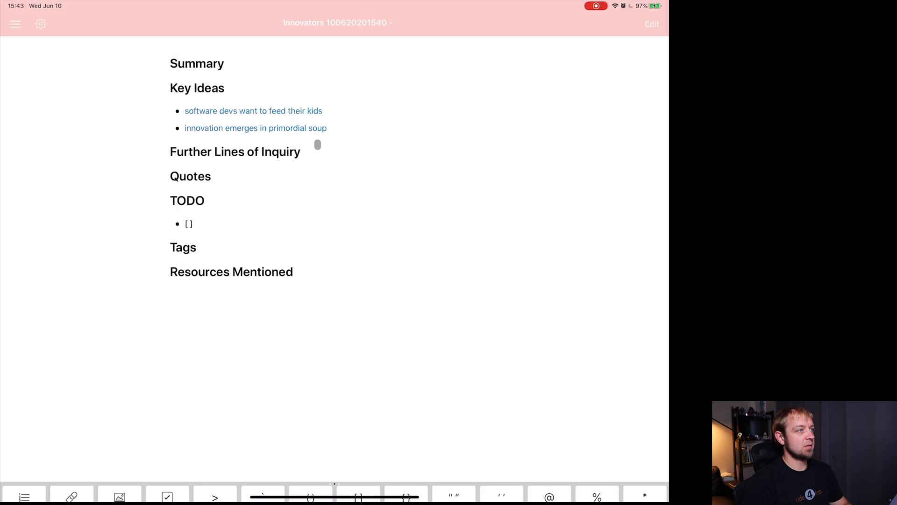
pyautogui.click(16, 24)
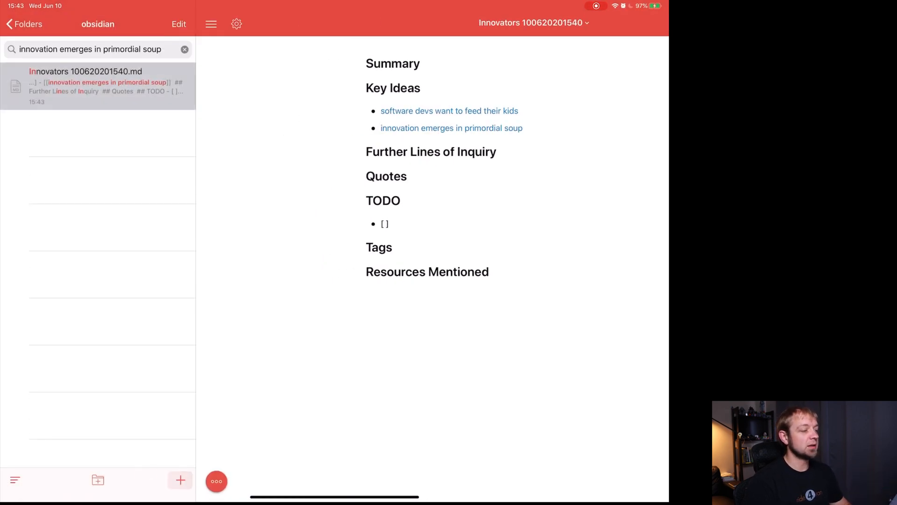
# Step: Create the primordial soup idea note, stored in the obsidian folder
pyautogui.click(180, 480)
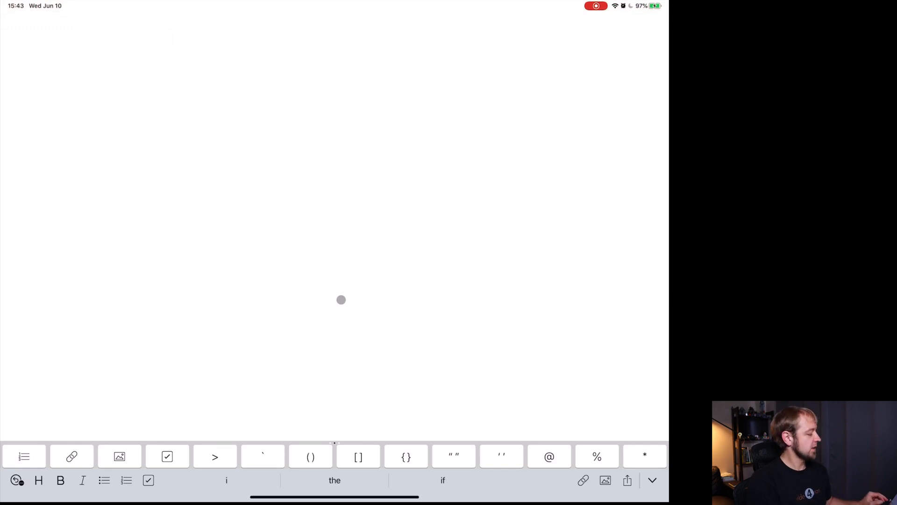
pyautogui.click(72, 456)
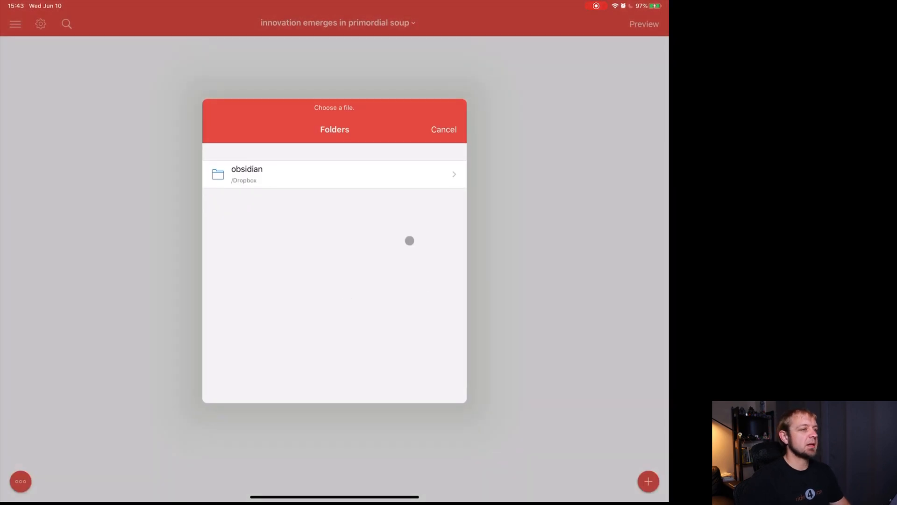
pyautogui.click(247, 174)
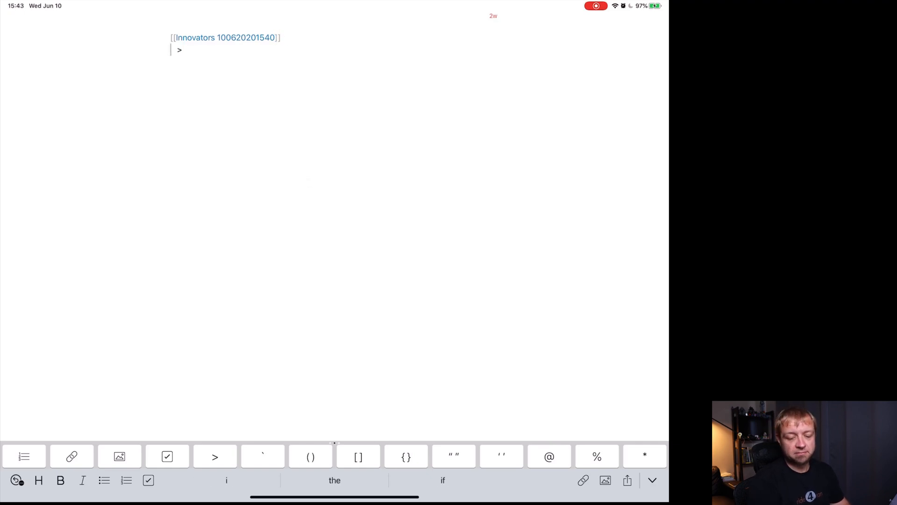
# Step: Write the blockquote that innovation suited the Bay Area but not 1970s Oxfordshire, cited [^Page 407]
pyautogui.write('Innovation emerges in')
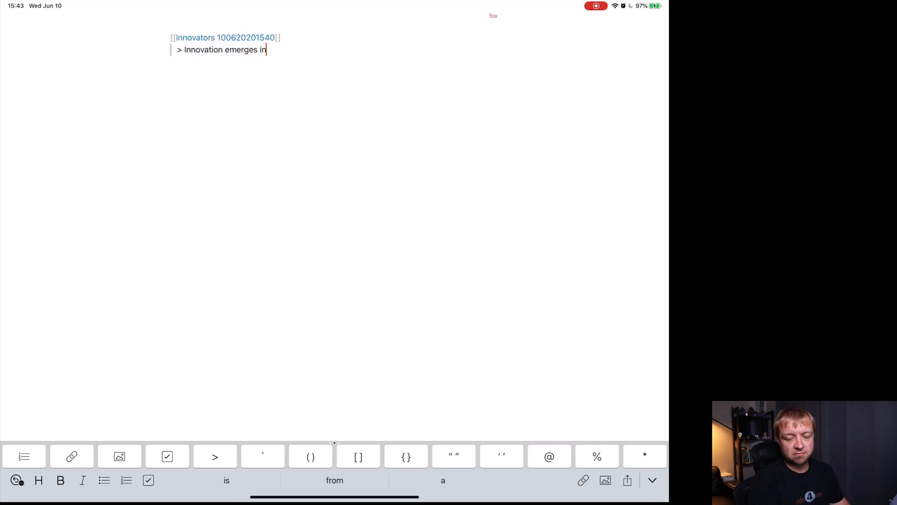
pyautogui.write('places with the right primordial soup')
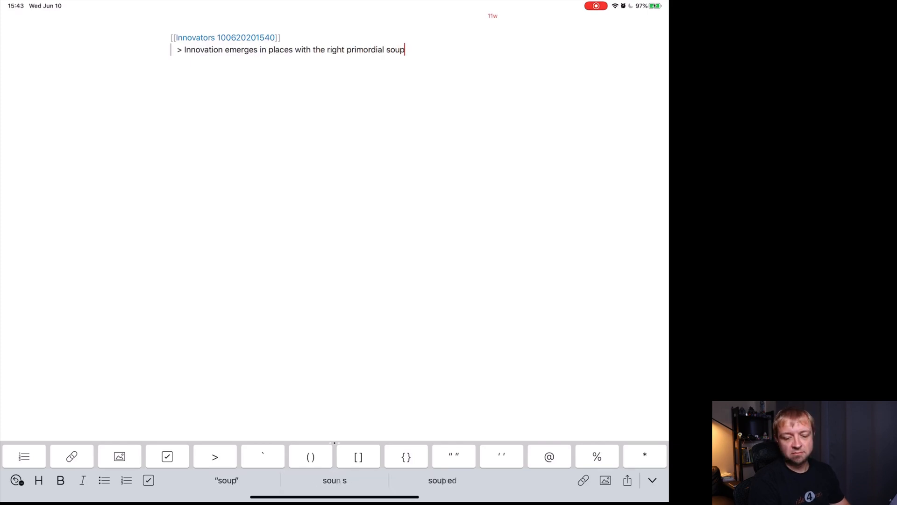
pyautogui.write(', which was true of the Bay Area')
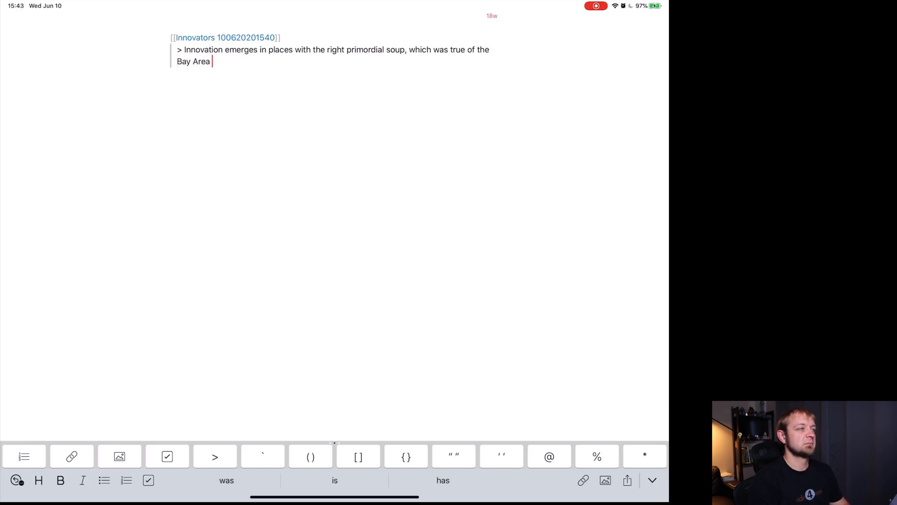
pyautogui.write('but not of')
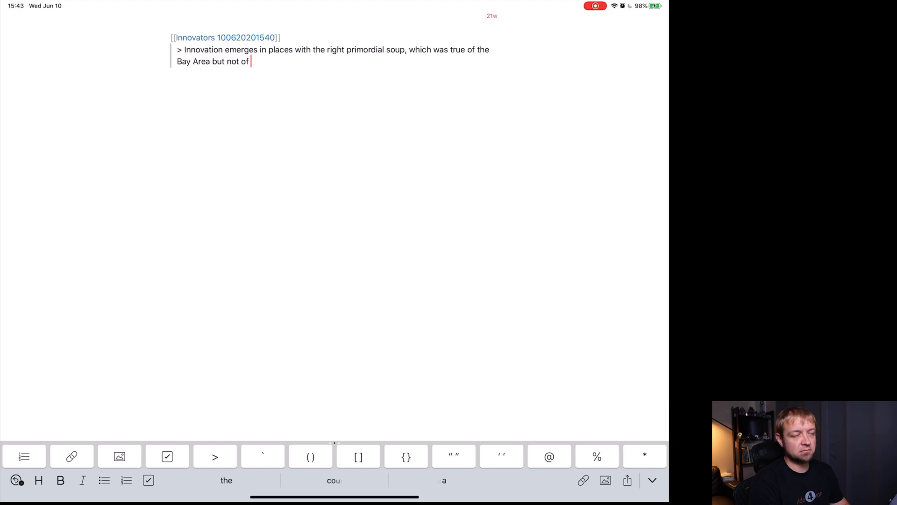
pyautogui.write('Oxfords')
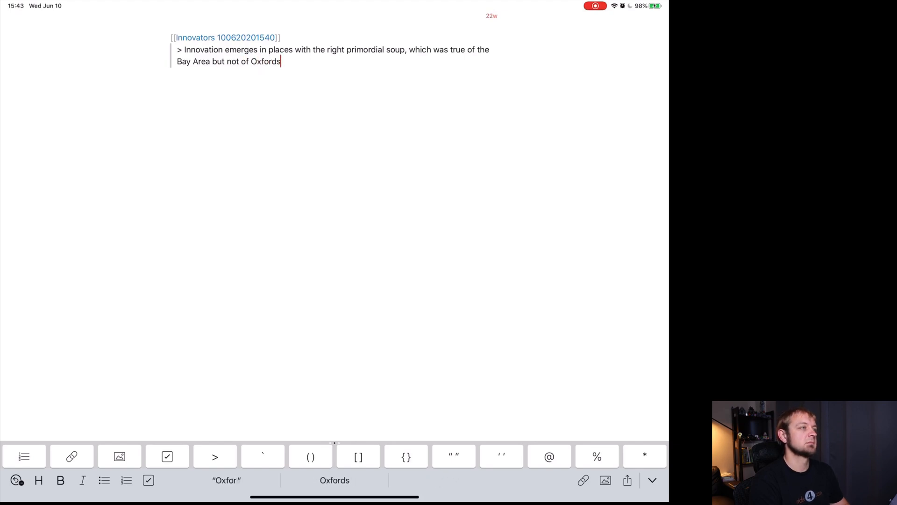
pyautogui.write('hire in the 1970’s. [^Pag')
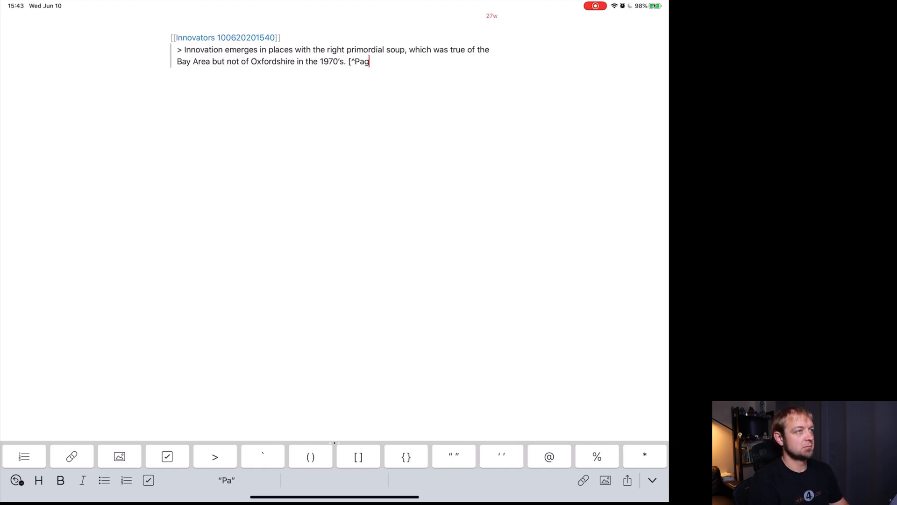
pyautogui.write('e 407]')
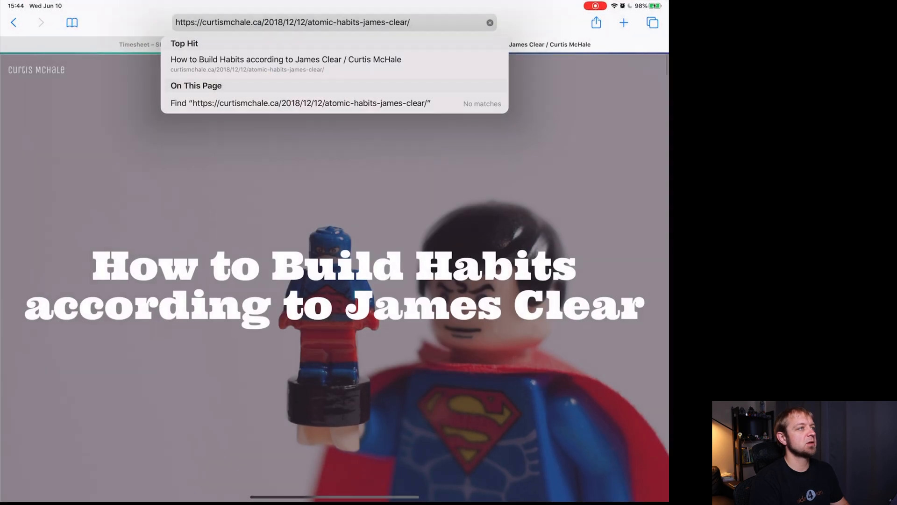
# Step: Search Amazon for 'the geography of genius', open the book page and select its title
pyautogui.write('amazon.com')
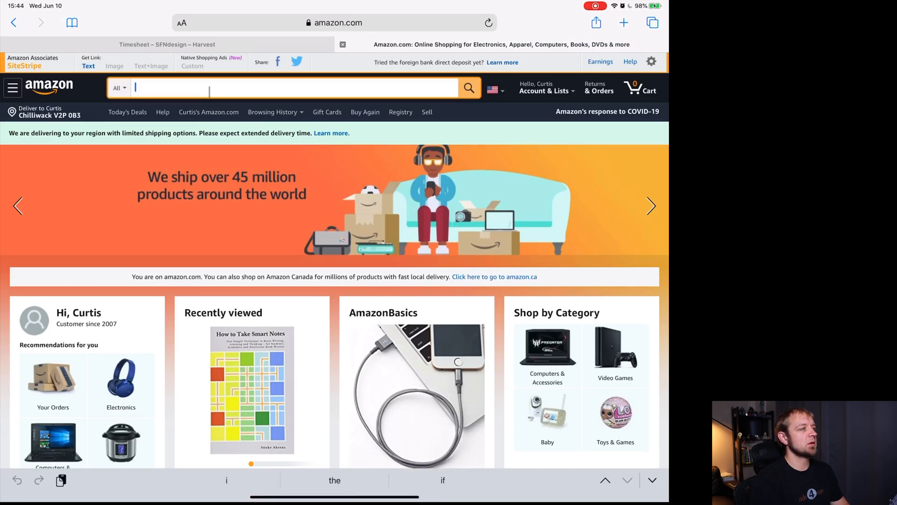
pyautogui.write('the gea')
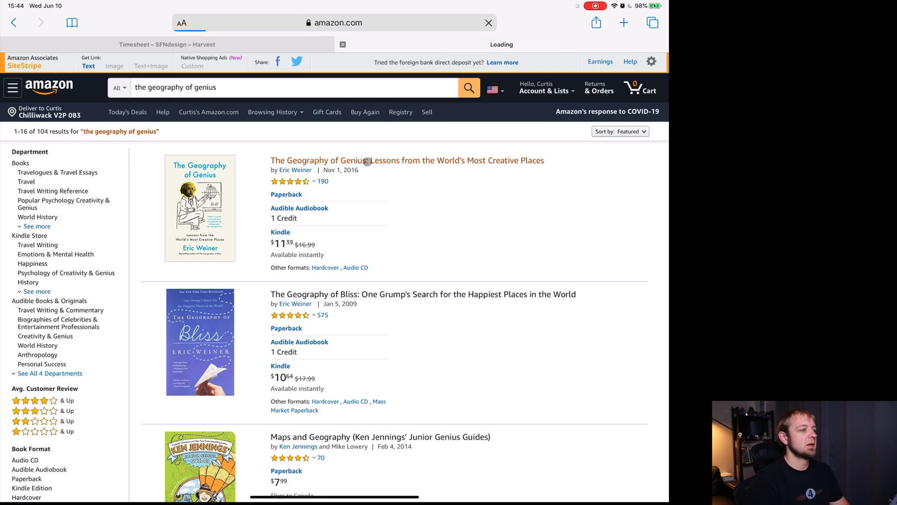
pyautogui.click(407, 160)
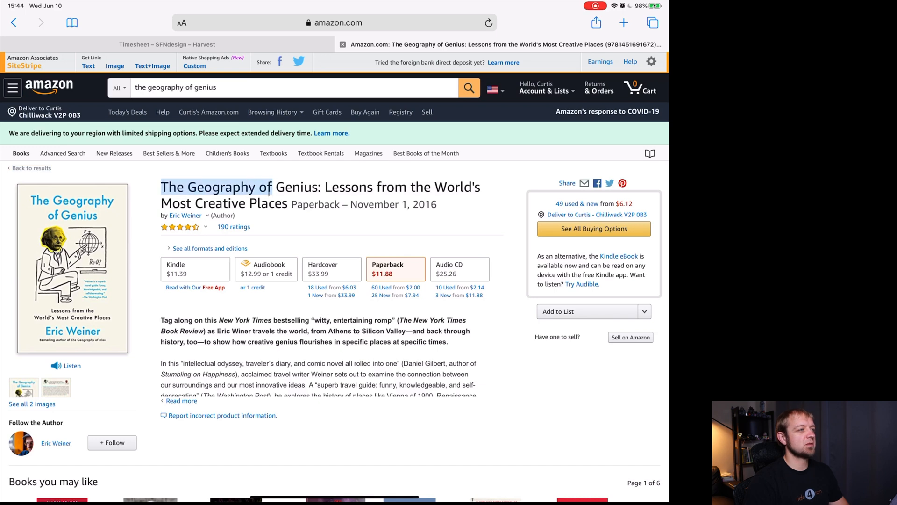
pyautogui.doubleClick(295, 187)
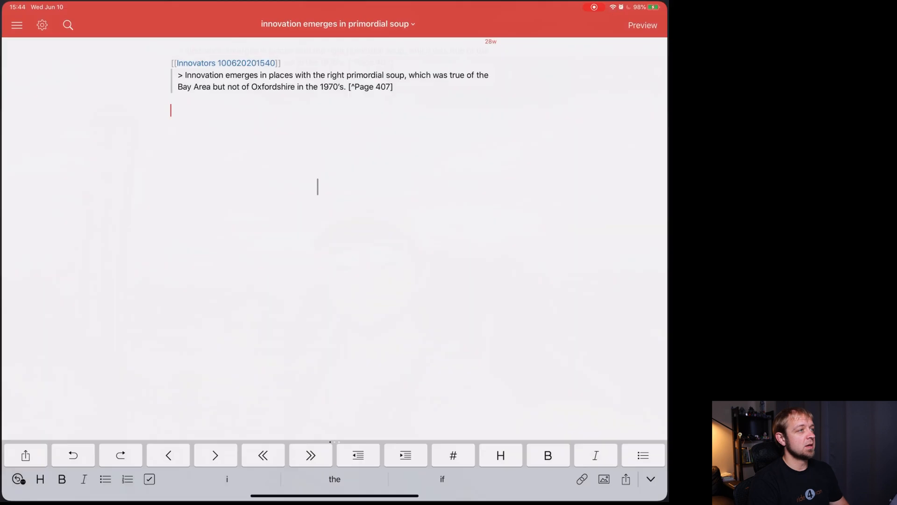
# Step: Add the bullet 'see [[The Geography of Genius]] for more on how location affects innovation'
pyautogui.write('- see')
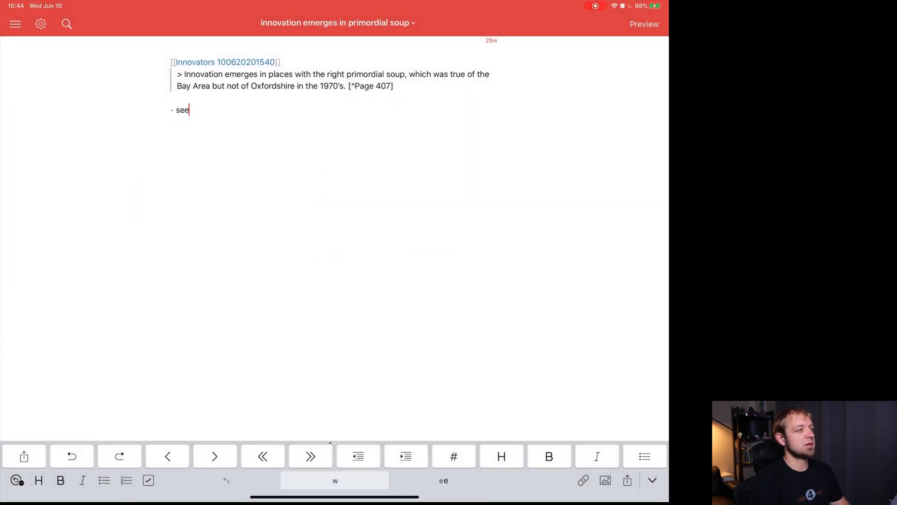
pyautogui.write('[[ The Geography of Genius]]')
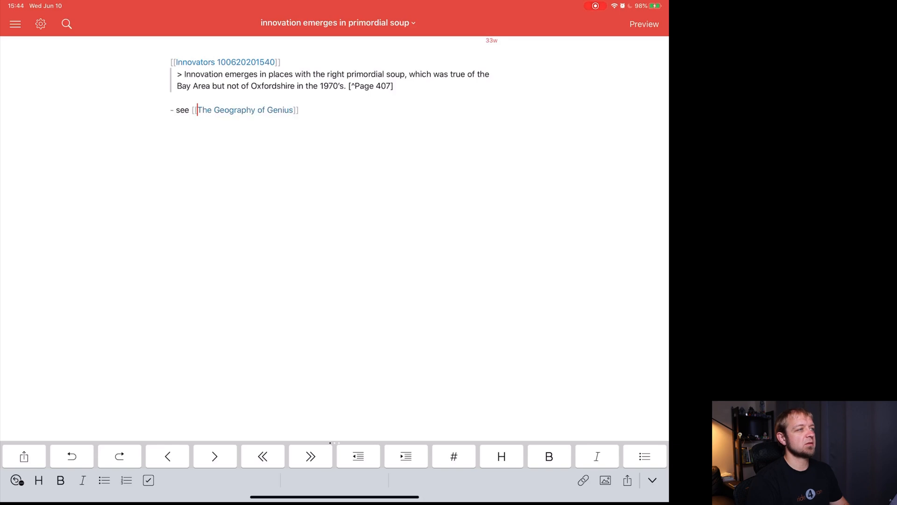
pyautogui.write('for more on')
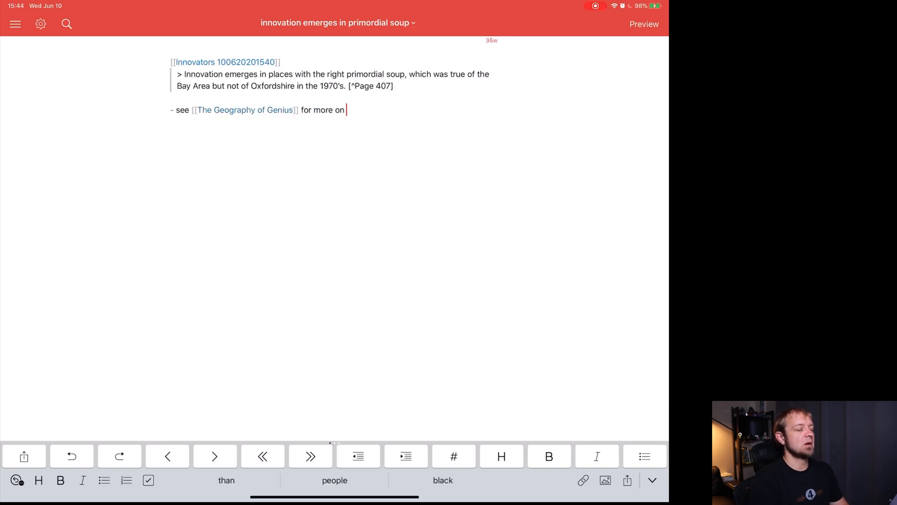
pyautogui.write('how locatio')
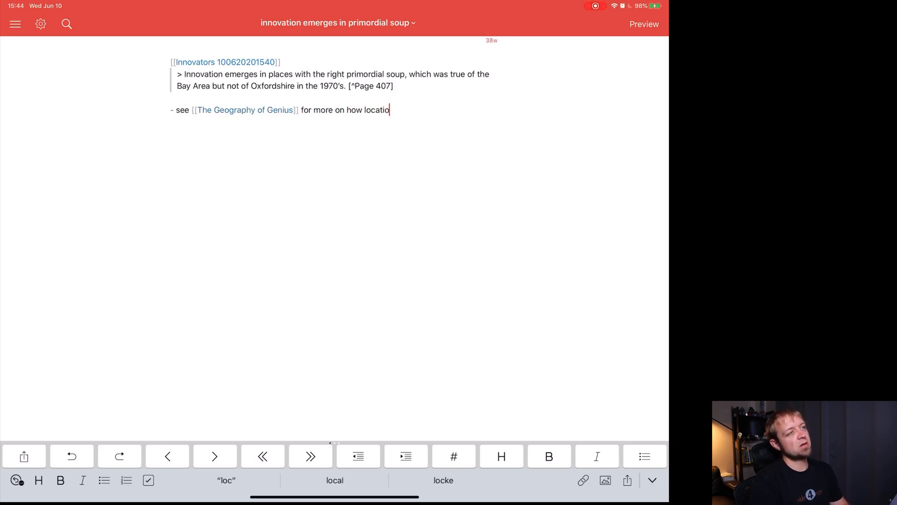
pyautogui.write('n affects')
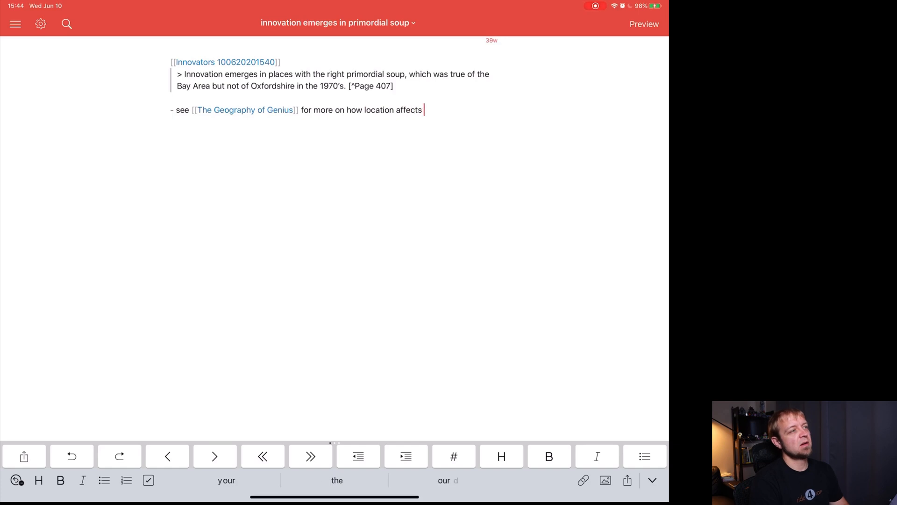
pyautogui.write('innovation')
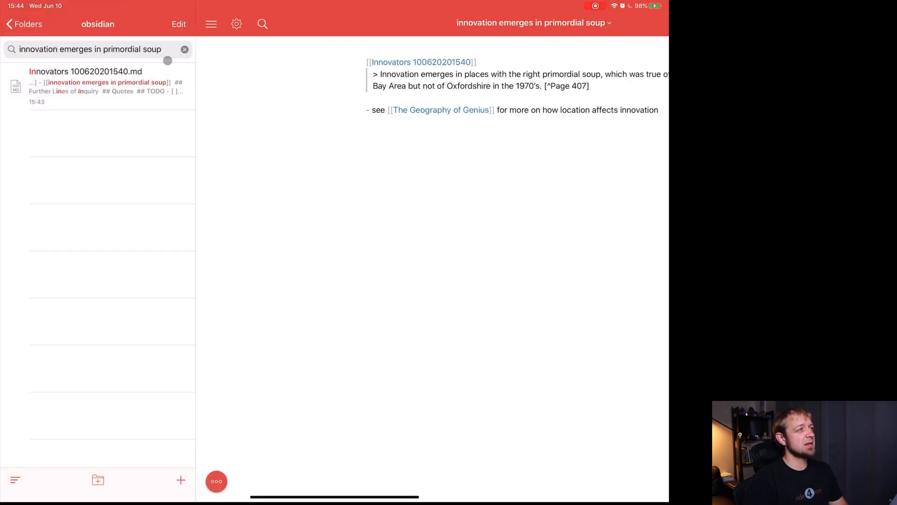
# Step: Open the Innovators 100620201540.md note from the search results
pyautogui.click(184, 49)
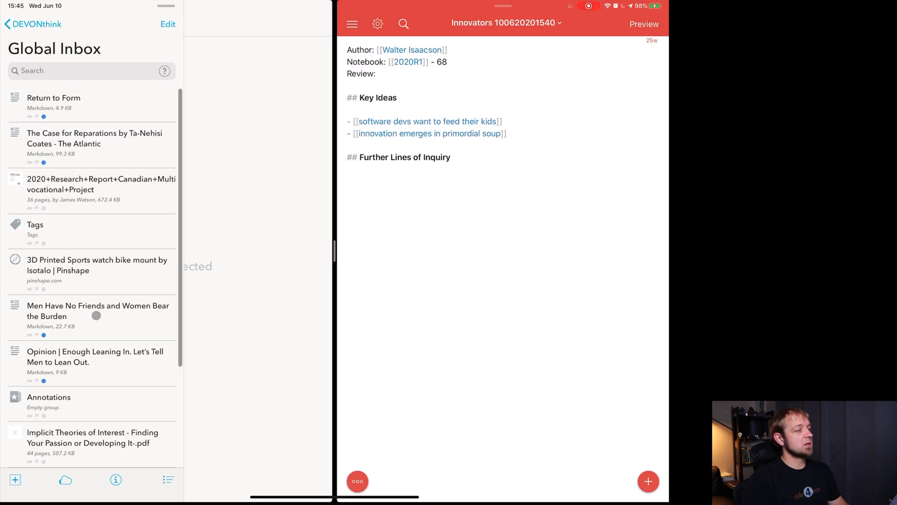
# Step: Open the Men Have No Friends article in the Global Inbox and select the headline's second half
pyautogui.click(55, 103)
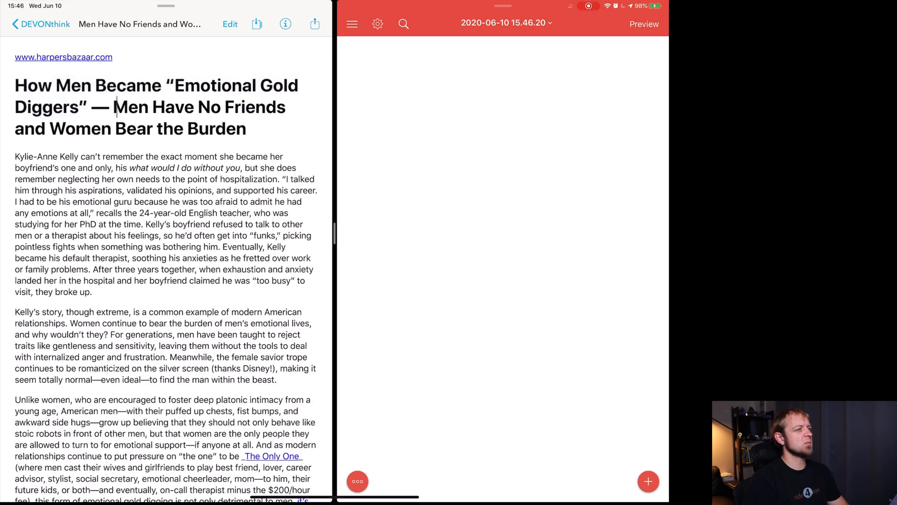
pyautogui.moveTo(116, 106); pyautogui.dragTo(237, 128)
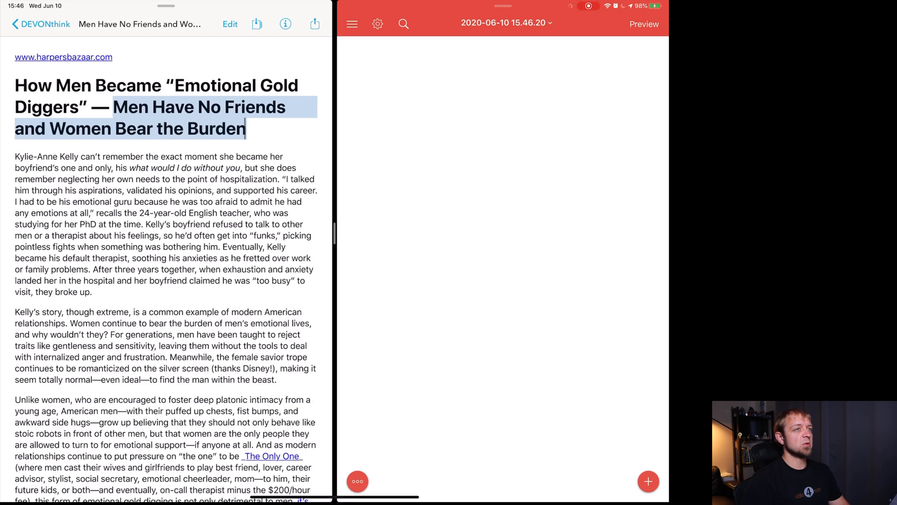
# Step: Rename the new note to 'Men Have No Friends and Women Bear the Burden'
pyautogui.click(503, 22)
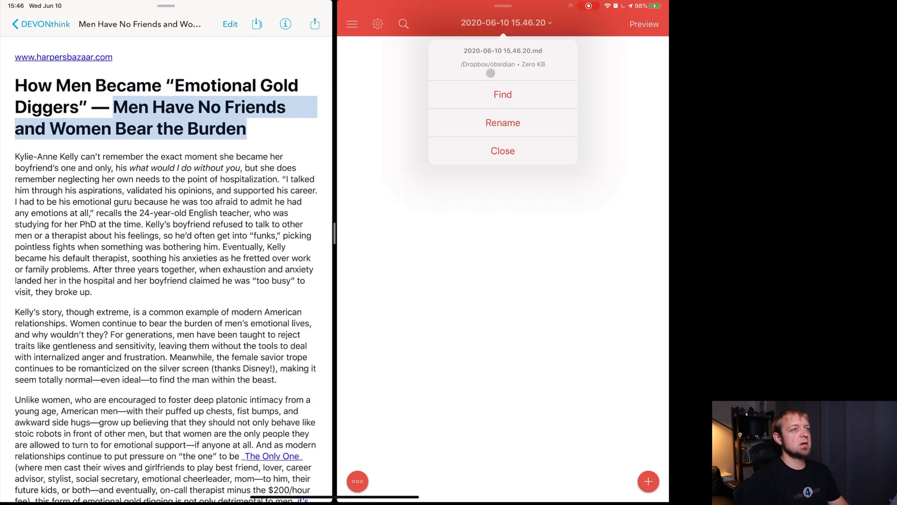
pyautogui.click(503, 122)
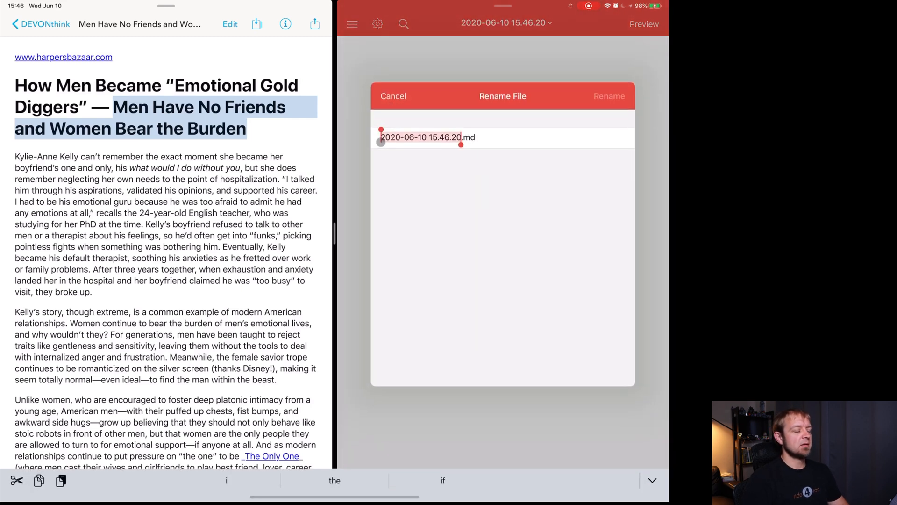
pyautogui.write('Men Have No Friends and Women Bear the Burden 10062020154.r')
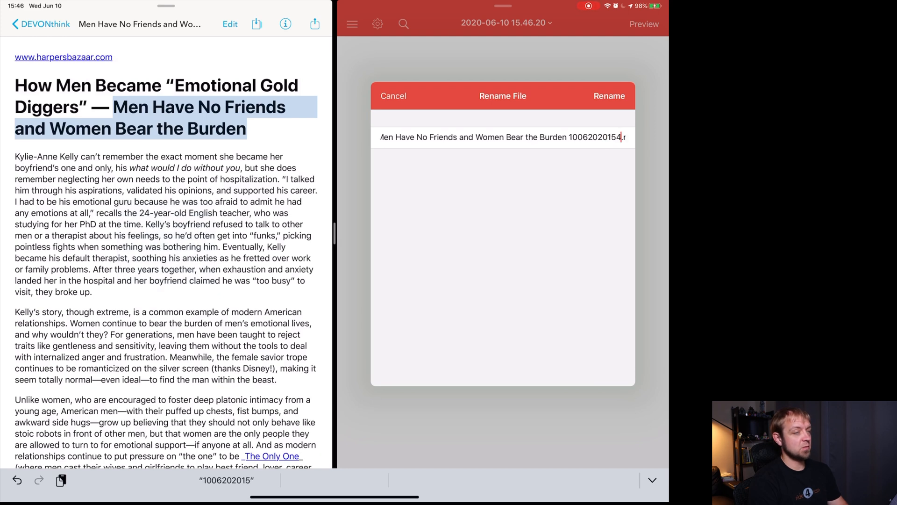
pyautogui.click(608, 95)
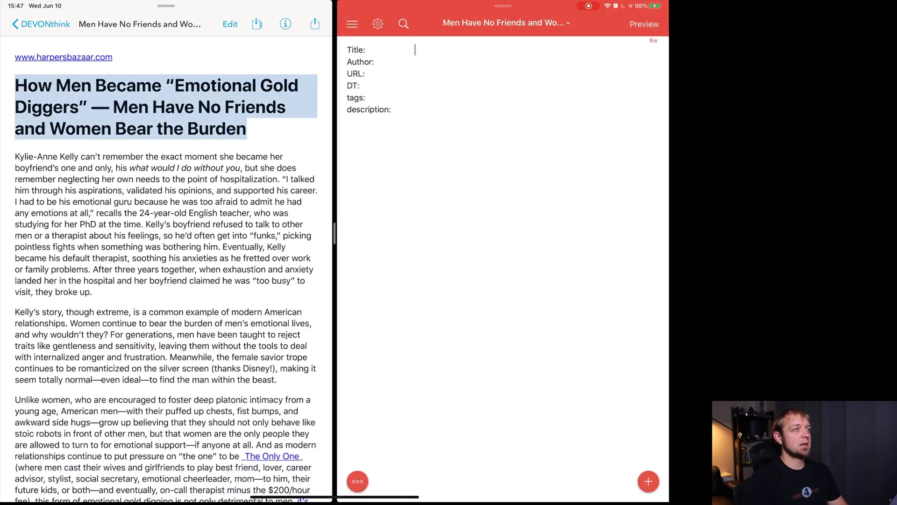
# Step: Fill in the 'How Men Became "Emotional Gold Diggers"' title and the [[Melanie Hamlett]] author link
pyautogui.write('How Men Became "Emotional Gold Diggers" — Men Have No Friends and Women Bear the Burden')
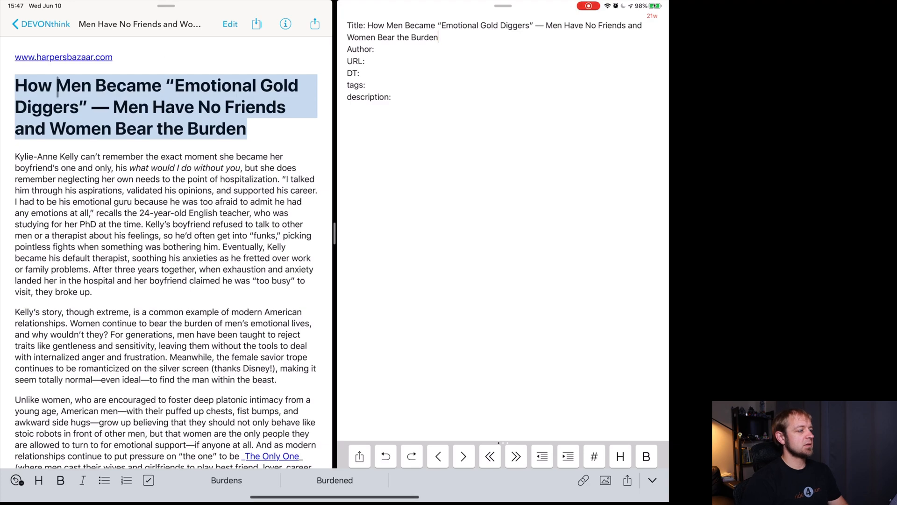
pyautogui.scroll(-3)
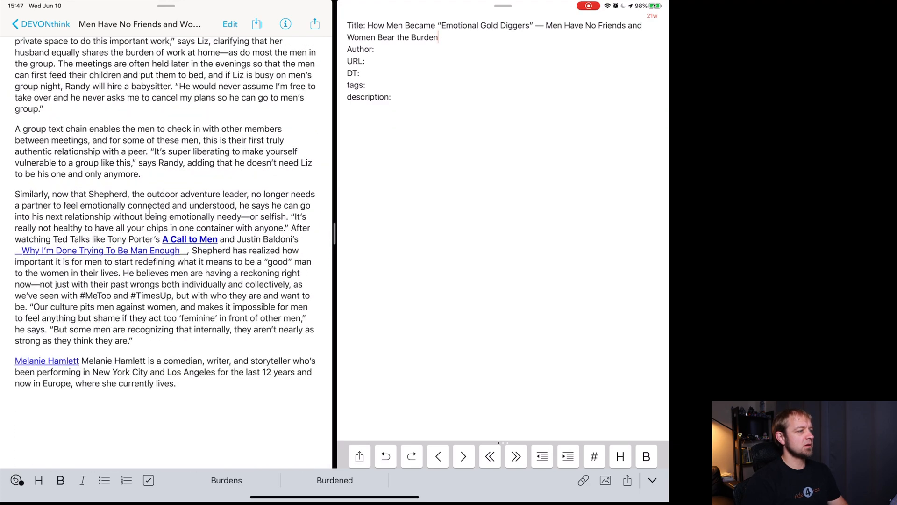
pyautogui.scroll(-3)
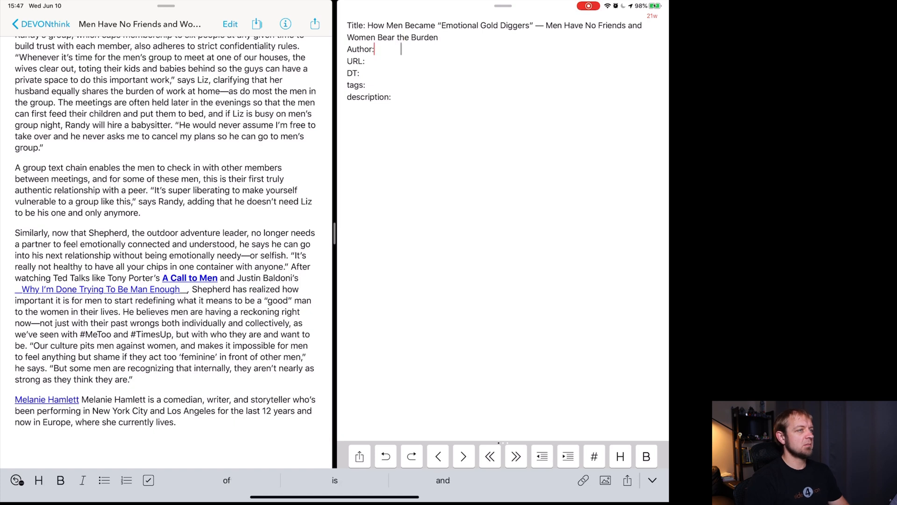
pyautogui.write('[[M')
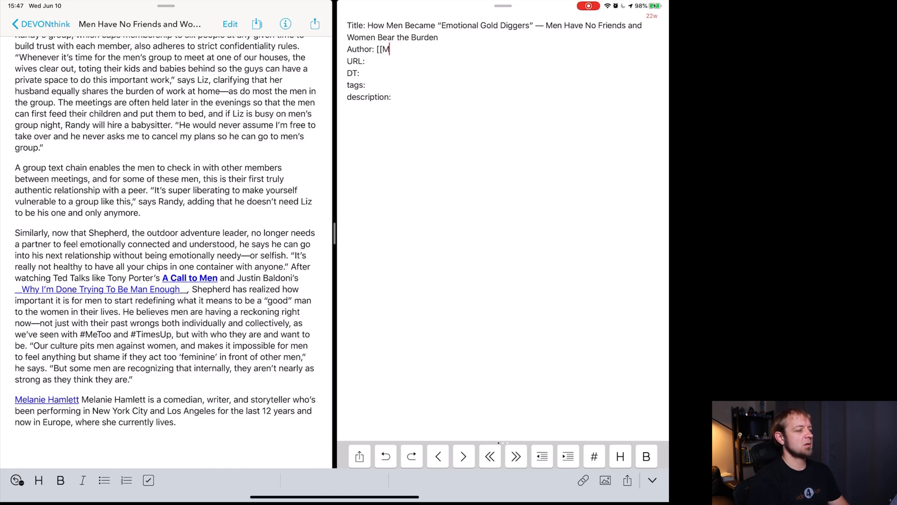
pyautogui.write('elanie Ham')
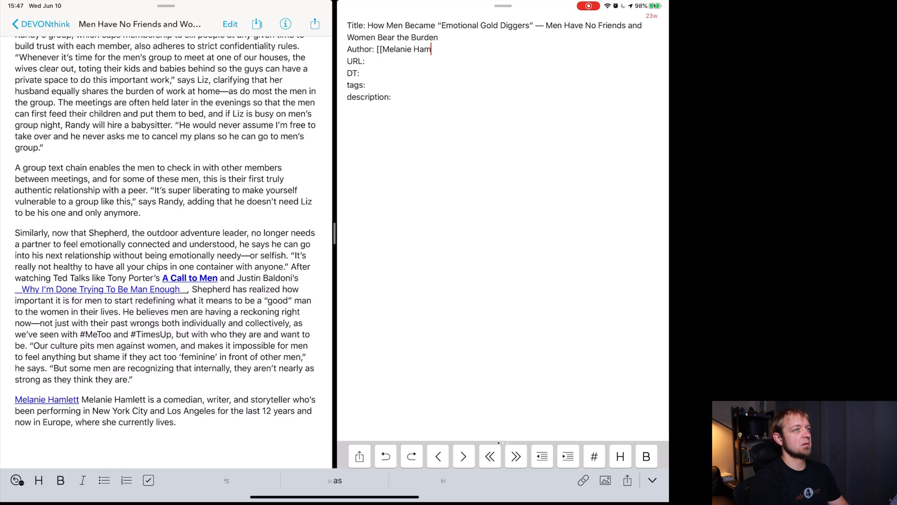
pyautogui.write('lett]]')
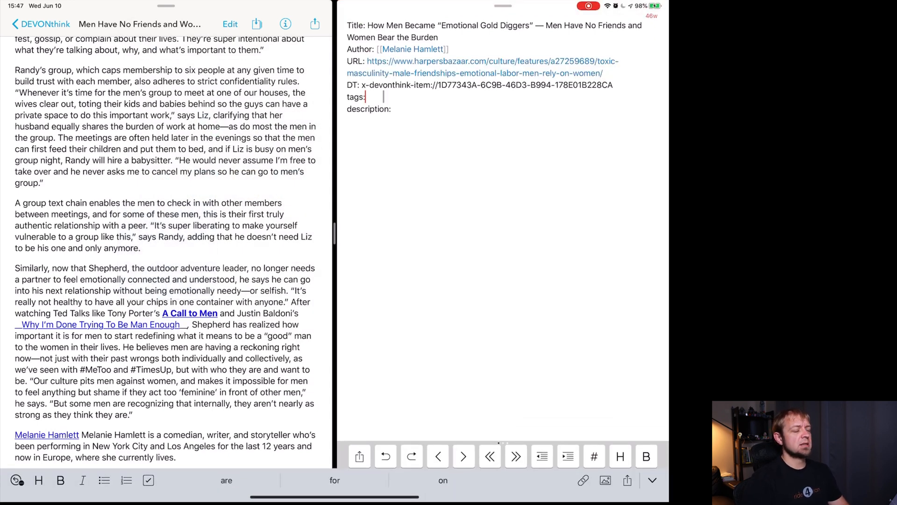
# Step: Add the [[manhood]], [[emotions]] tags to the article note
pyautogui.write('[[ma')
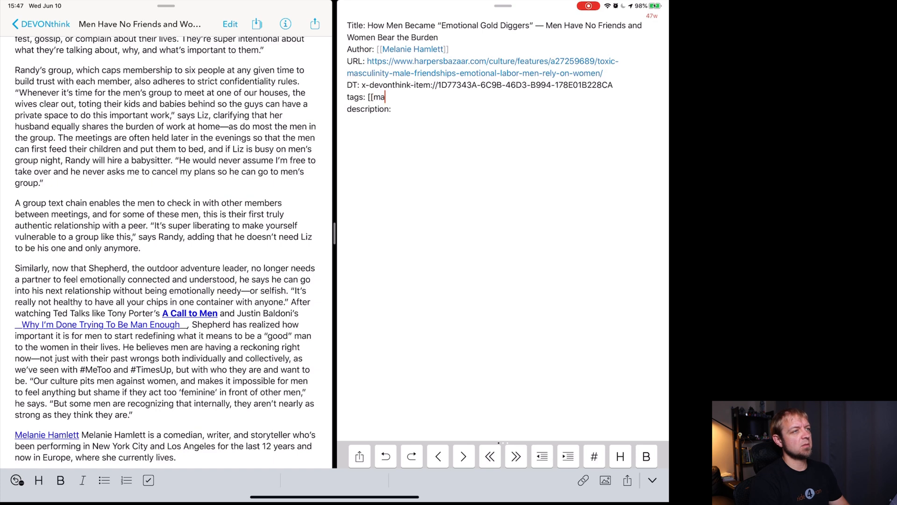
pyautogui.write('h')
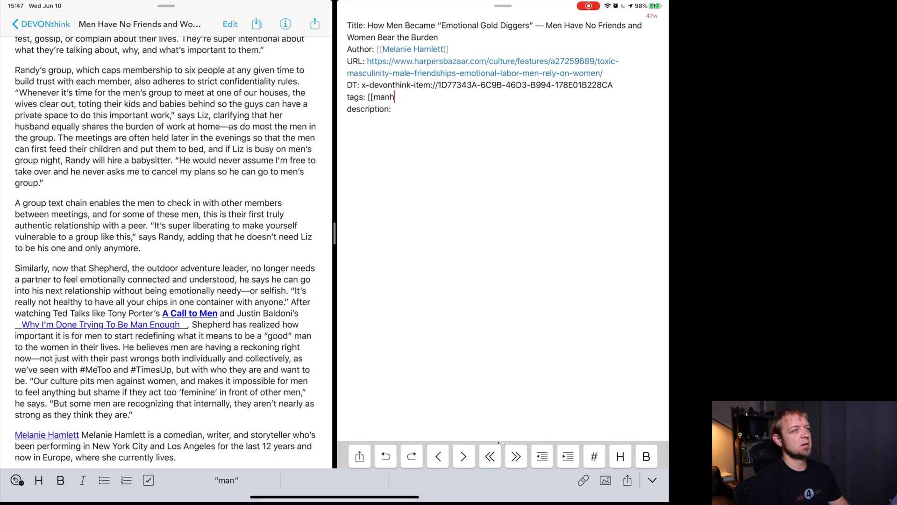
pyautogui.write('ood]],')
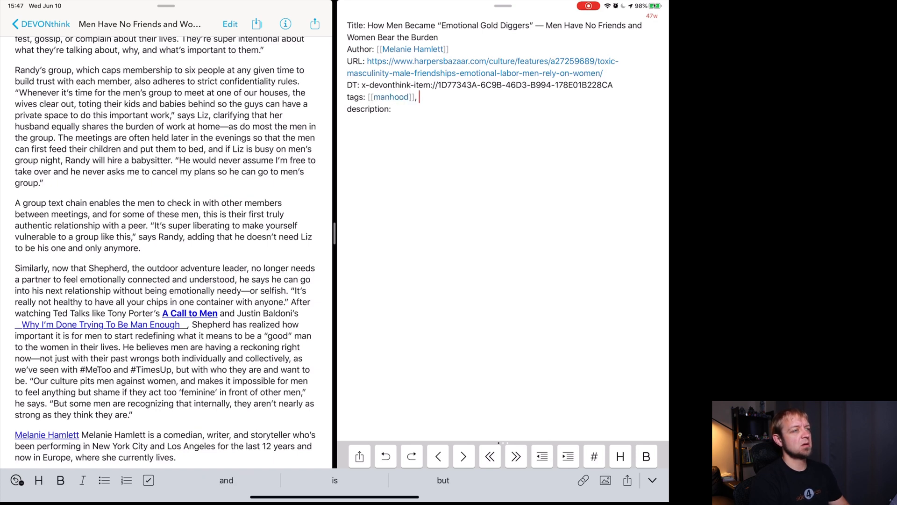
pyautogui.write('[[emotions]]')
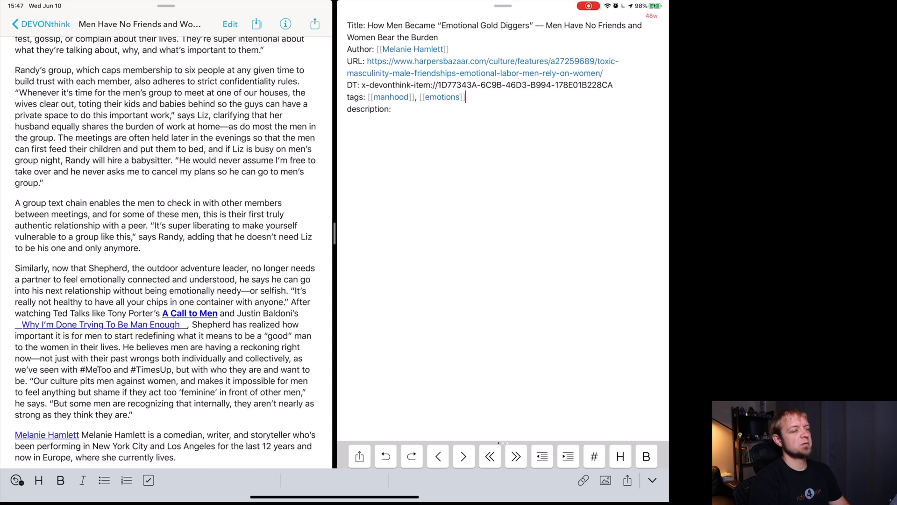
pyautogui.write(',')
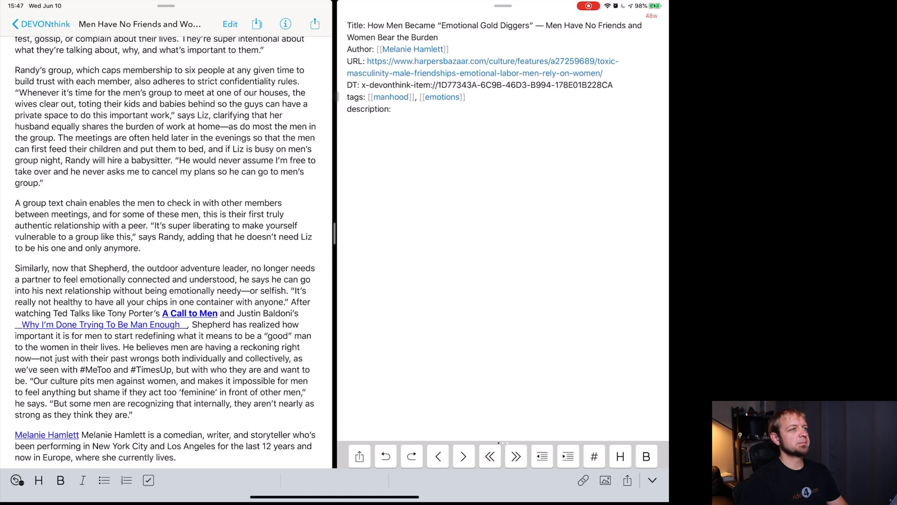
# Step: Add bullets that men offload emotions onto partners and are taught a good man rejects emotions
pyautogui.click(393, 108)
pyautogui.write('-')
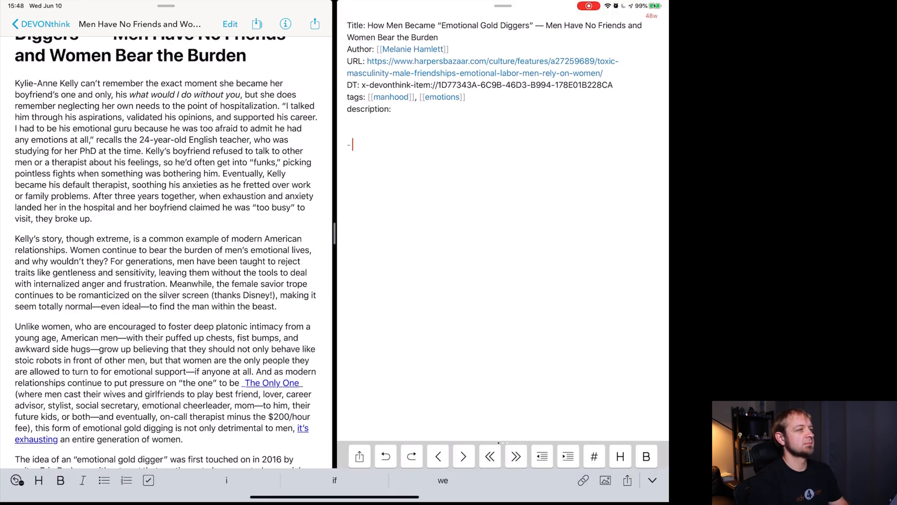
pyautogui.write("men won't talk with other men about their emotions or therapists")
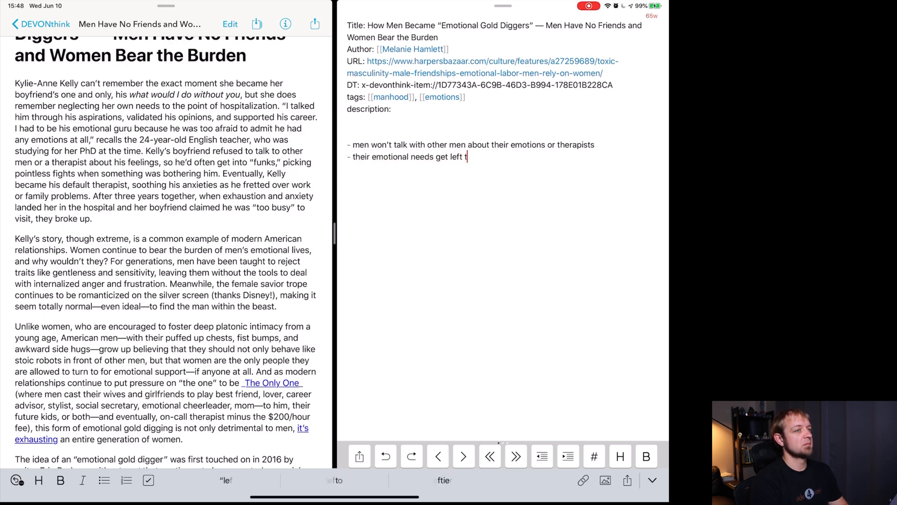
pyautogui.write('o their partner')
pyautogui.write('- this steals their partner’s time and emotiona')
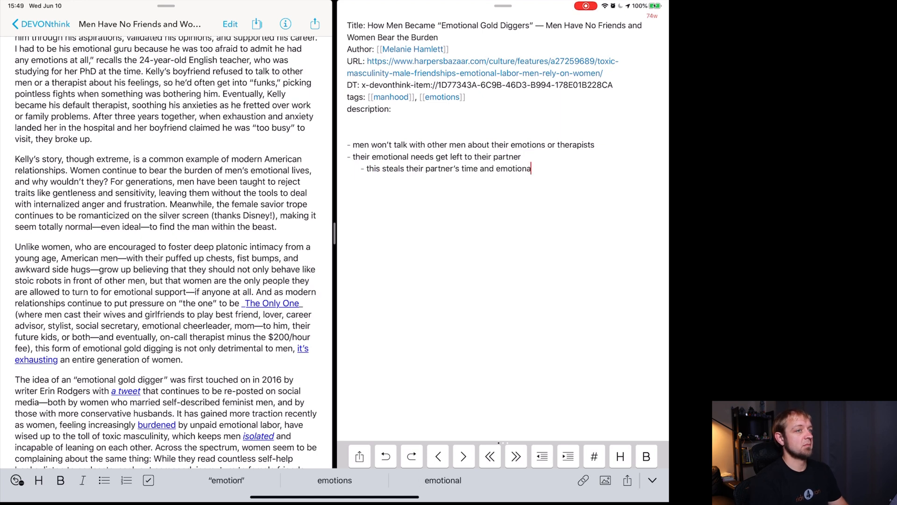
pyautogui.write('bandwidth without return often')
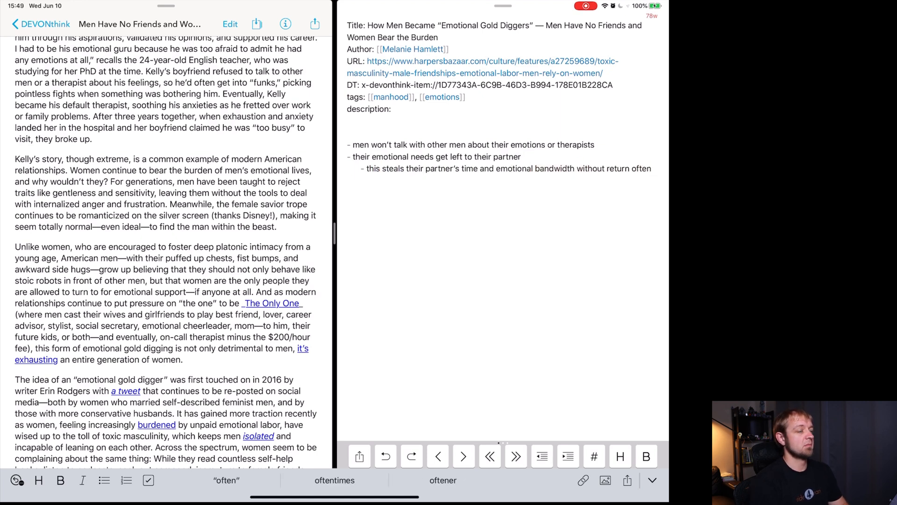
pyautogui.press('return')
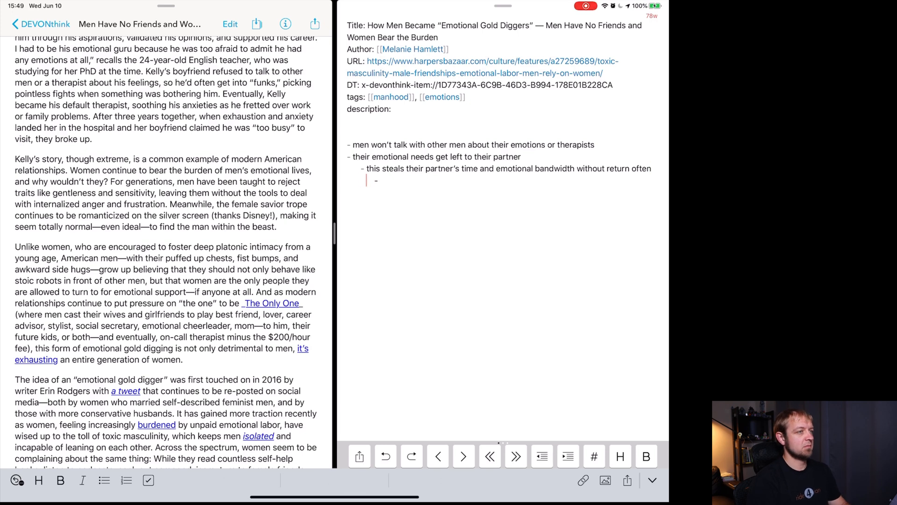
pyautogui.write('men are taught from a')
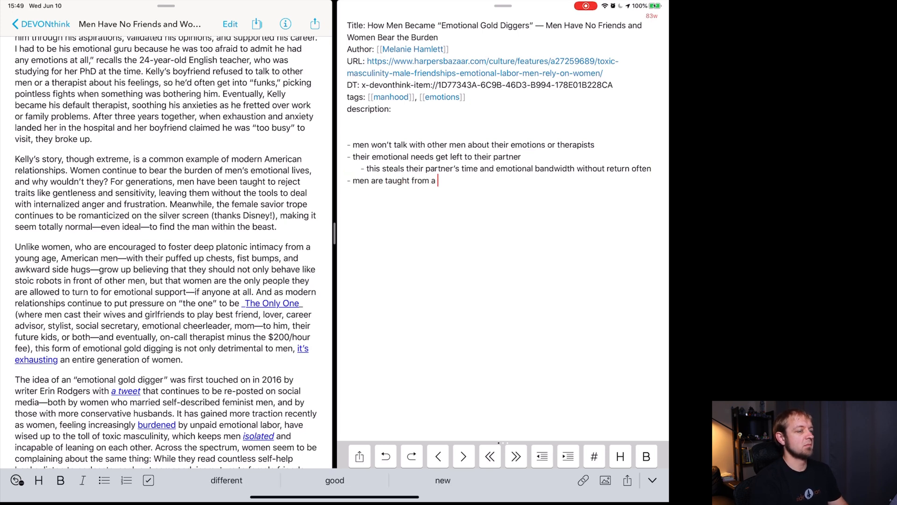
pyautogui.write('young age that a good man rejects emotions because they’re gentl')
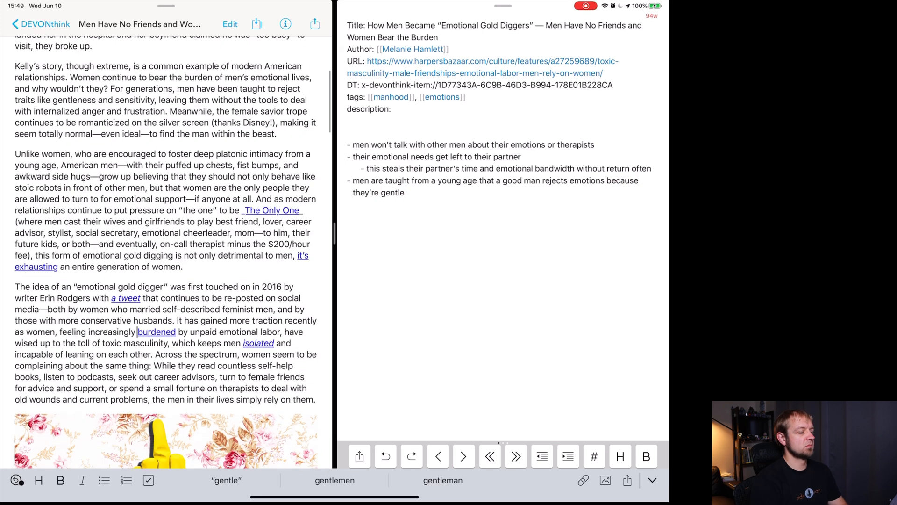
pyautogui.write('especially with other men')
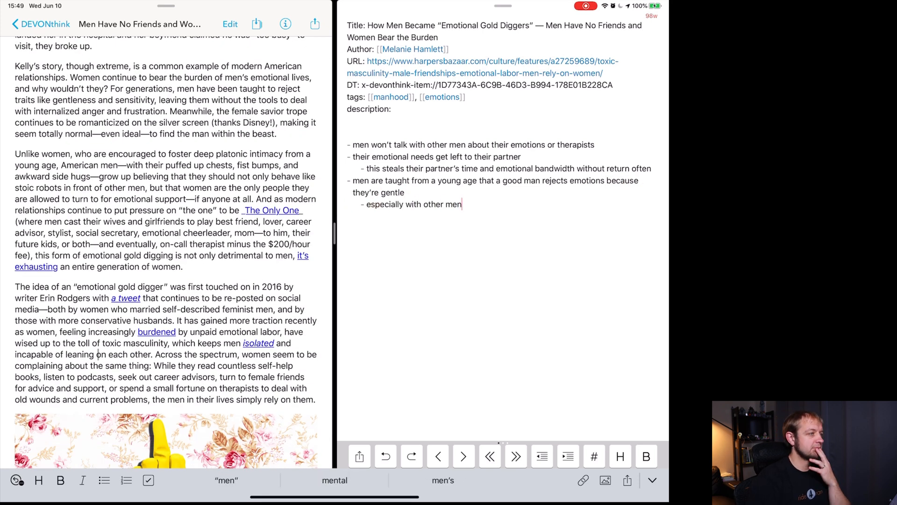
# Step: Add the brothers-leave-parents-to-sisters bullet with sub-bullet 'feelings are a female thing'
pyautogui.scroll(-3)
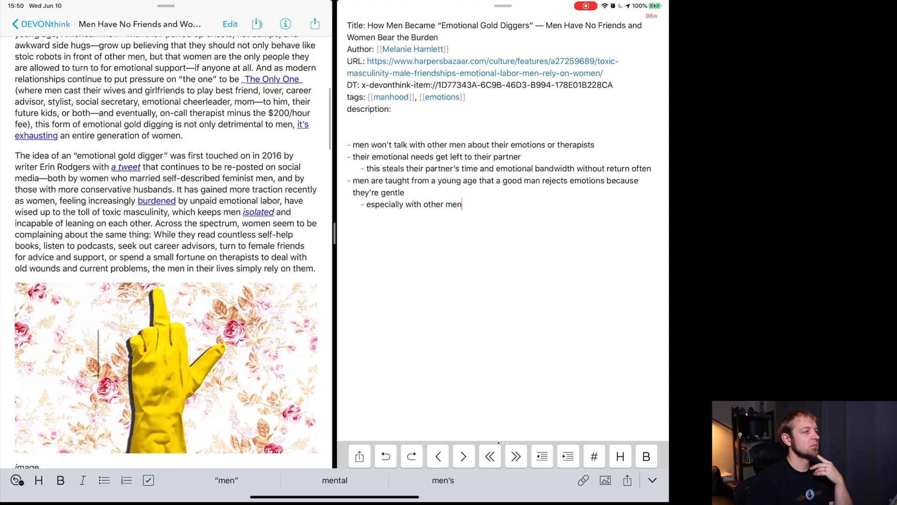
pyautogui.scroll(-3)
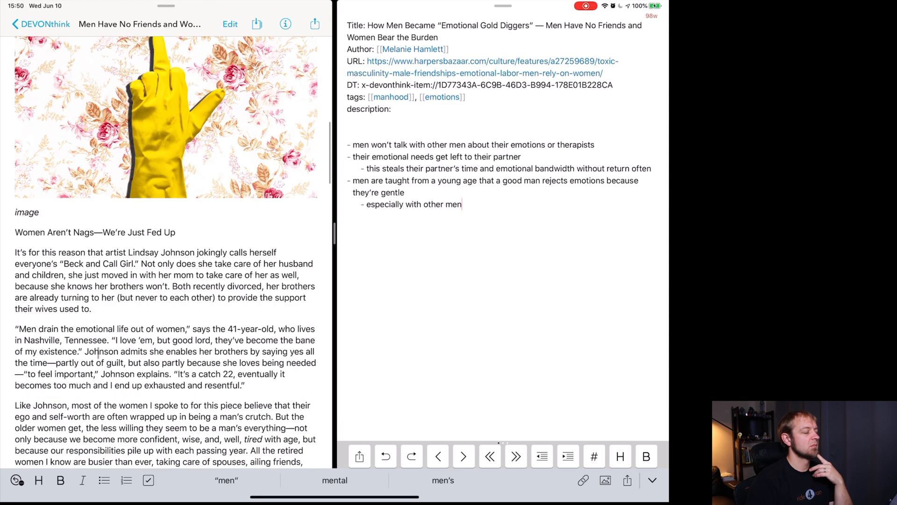
pyautogui.scroll(-3)
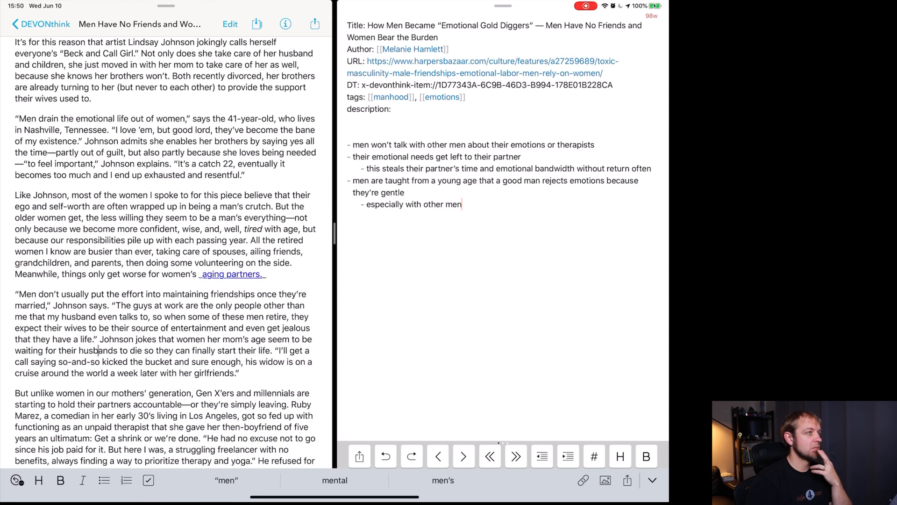
pyautogui.scroll(-3)
pyautogui.write('- brothers can do th')
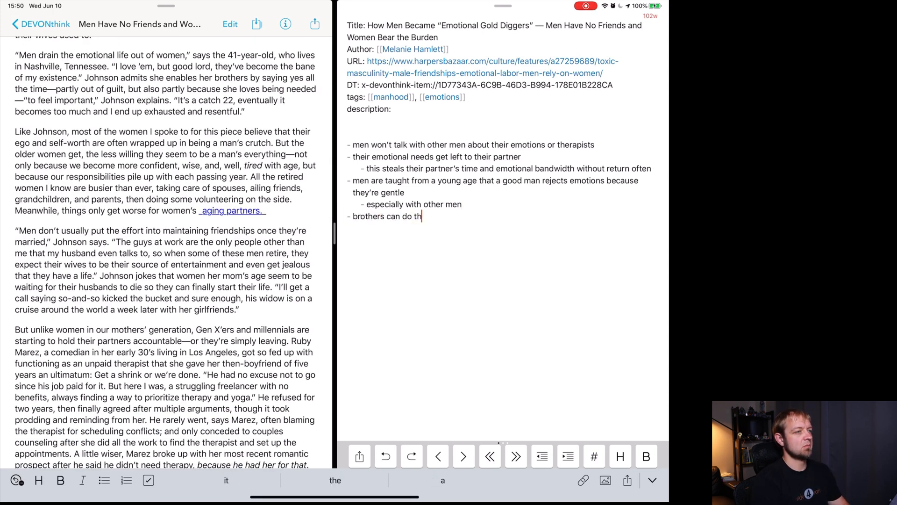
pyautogui.write('e same thing to sisters and they also')
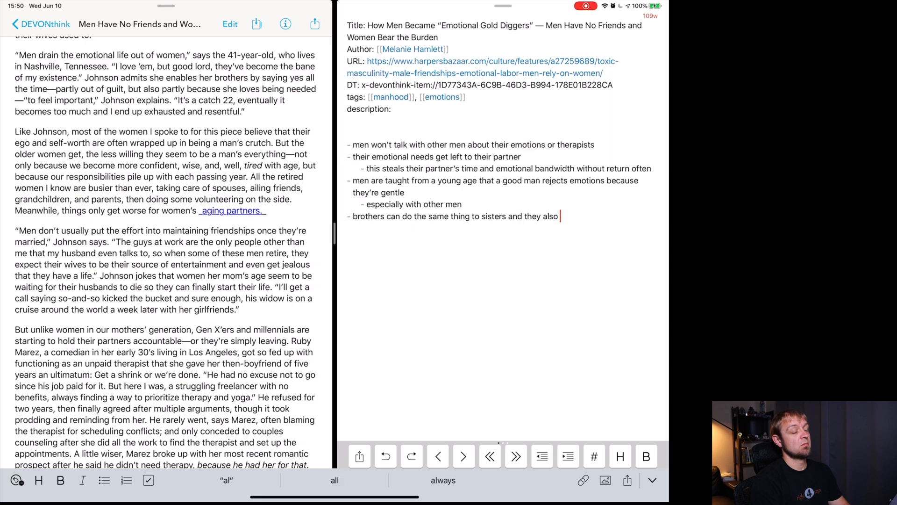
pyautogui.write('may not even chip in anything outsid of money when it comes to taking care of aging parents')
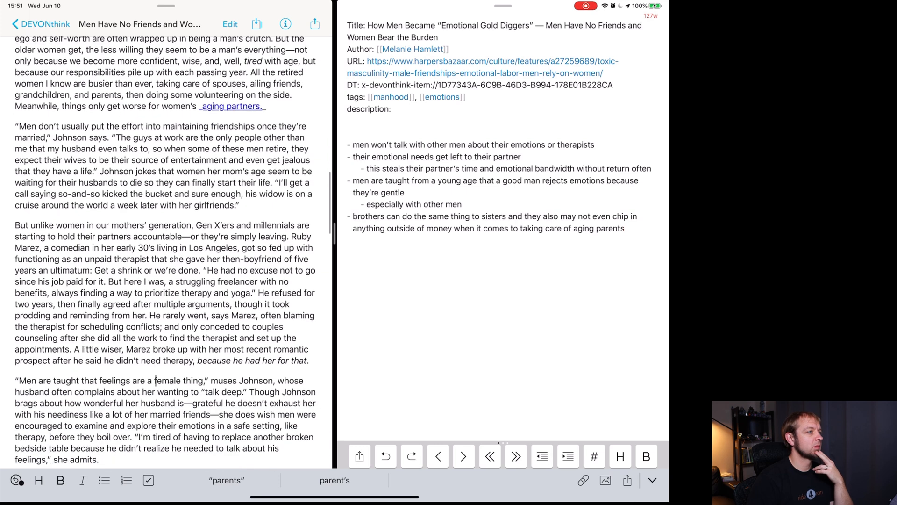
pyautogui.scroll(-3)
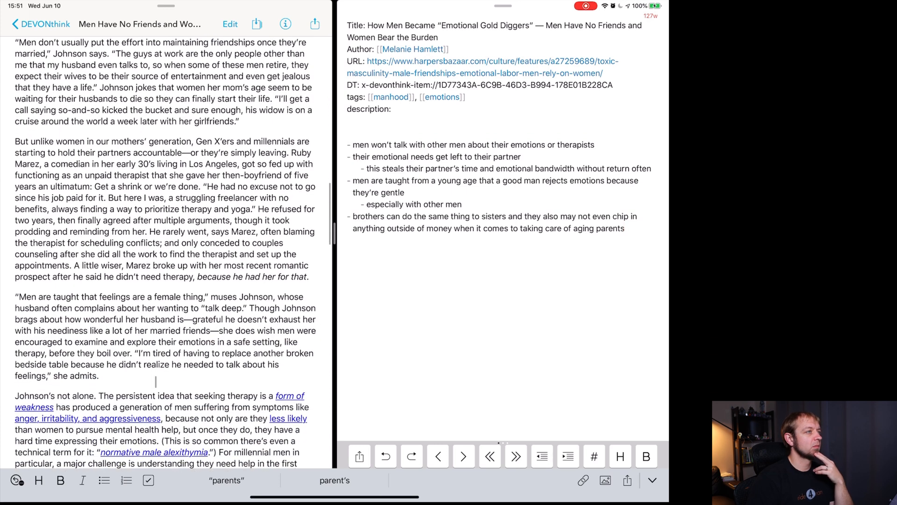
pyautogui.scroll(-3)
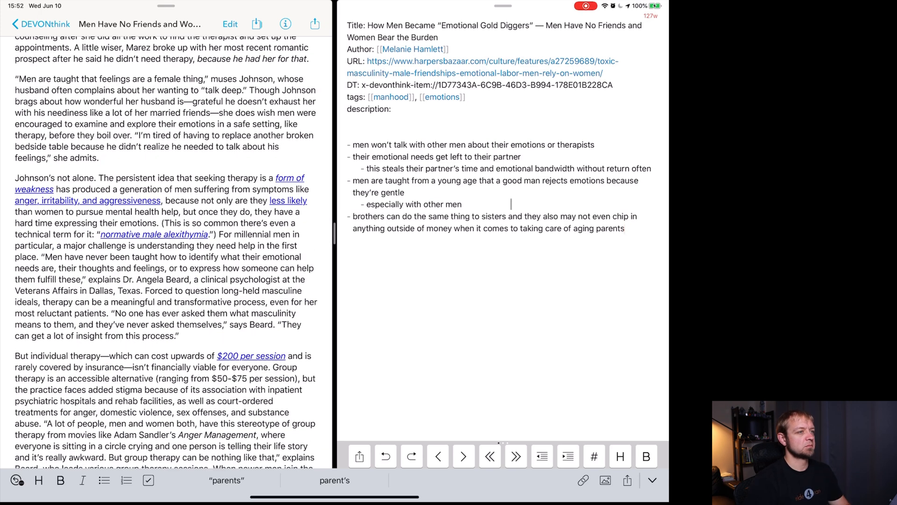
pyautogui.write('feelings are a female thing')
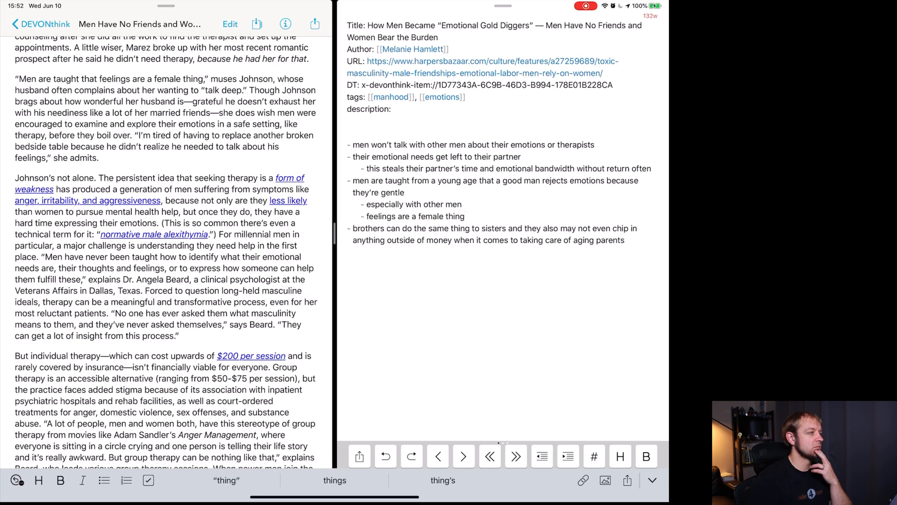
pyautogui.scroll(-3)
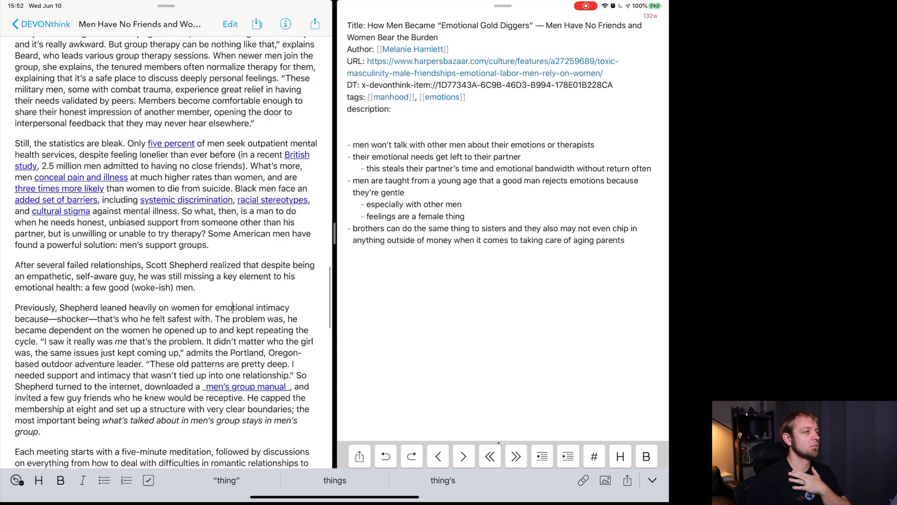
pyautogui.scroll(-3)
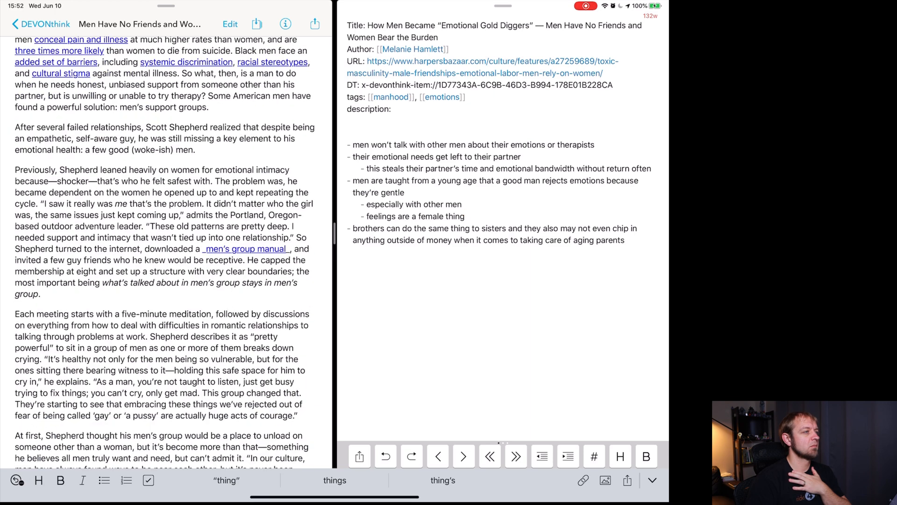
pyautogui.scroll(-3)
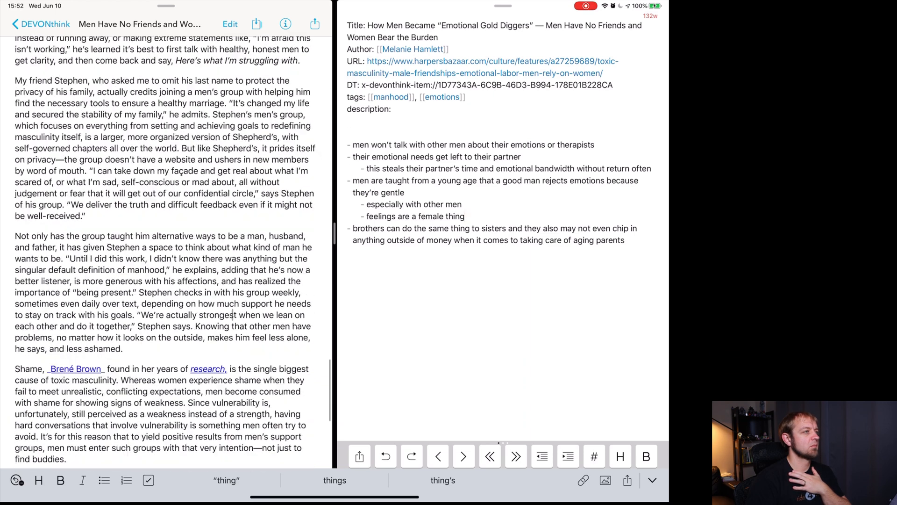
pyautogui.scroll(-3)
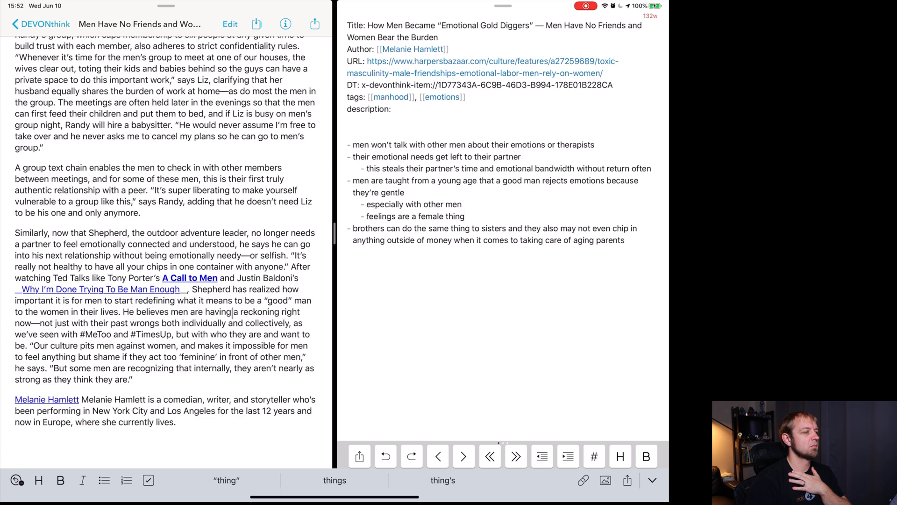
pyautogui.click(414, 121)
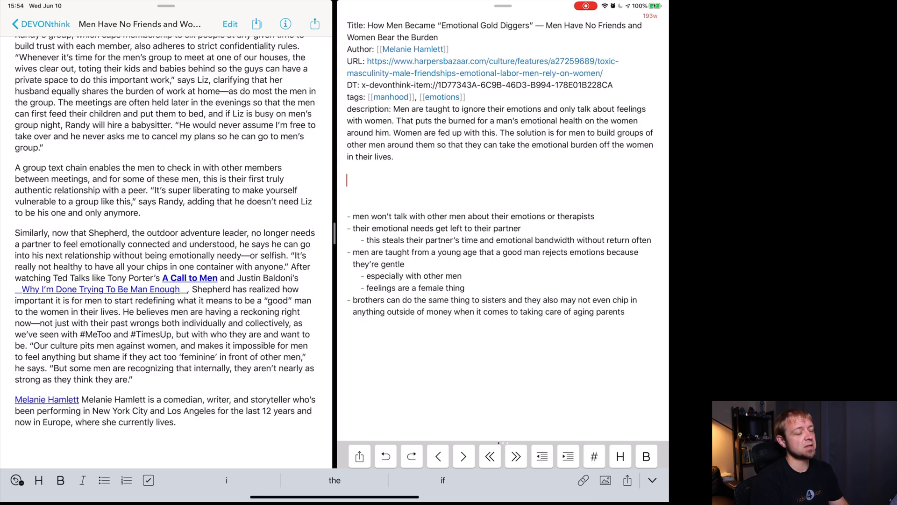
# Step: Start a new '-' bullet under the summary and bring up the link options
pyautogui.write('-')
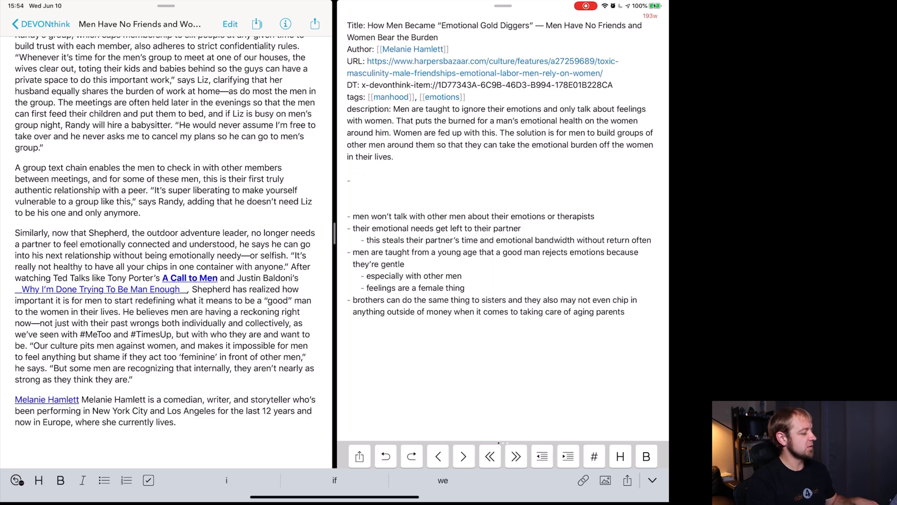
pyautogui.click(437, 456)
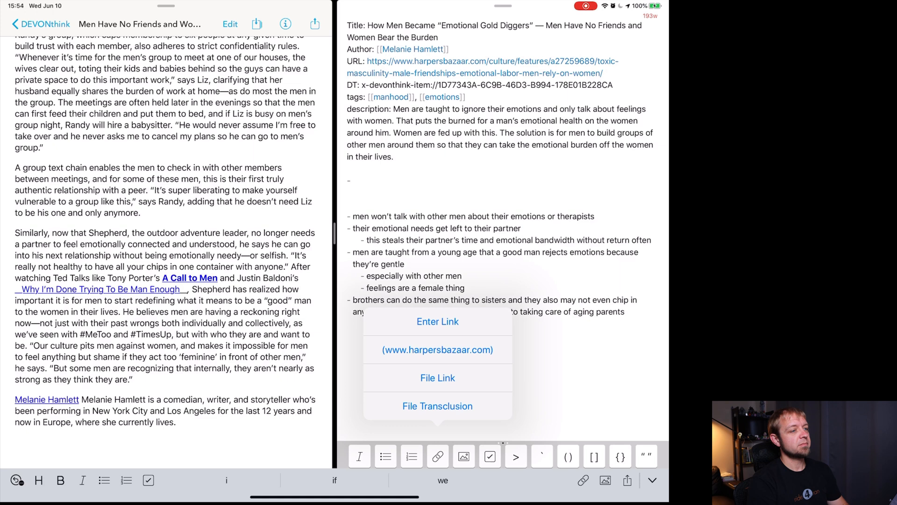
# Step: Insert a File Link to Boys & Sex.md, found by searching 'boy'
pyautogui.click(437, 377)
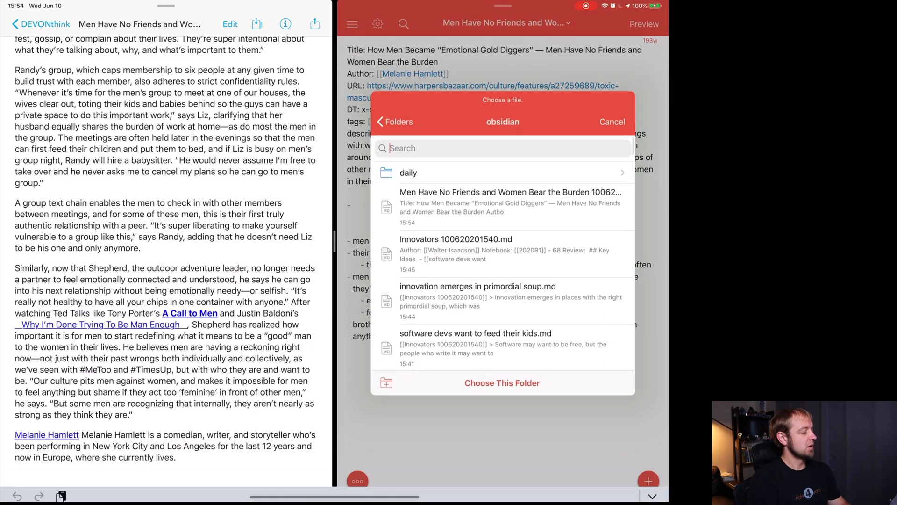
pyautogui.write('bqi')
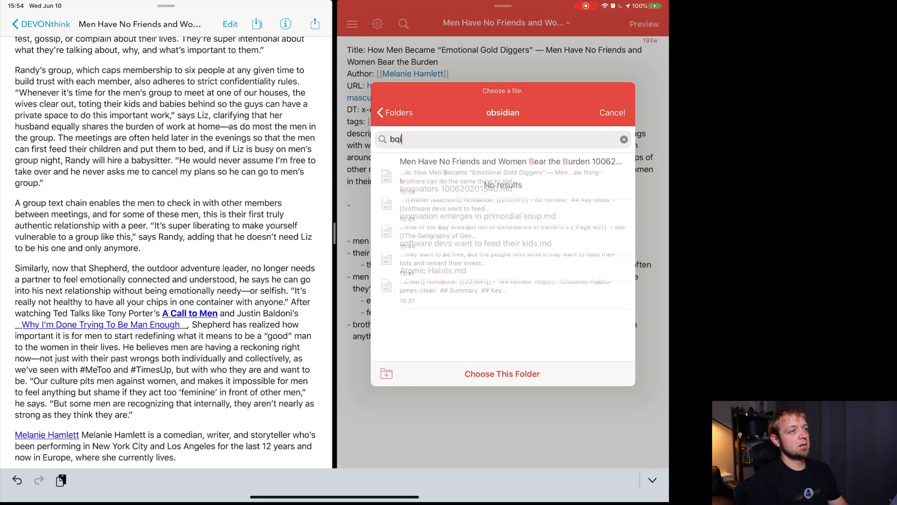
pyautogui.write('boy')
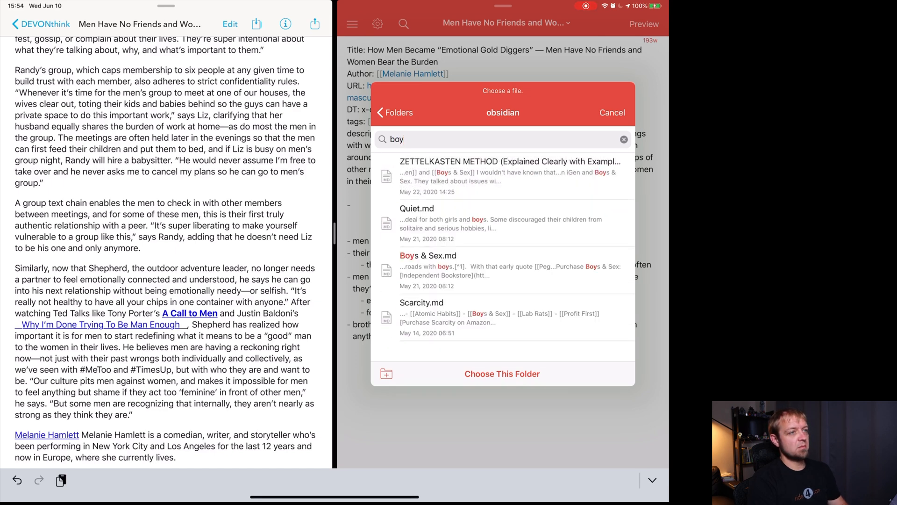
pyautogui.click(427, 255)
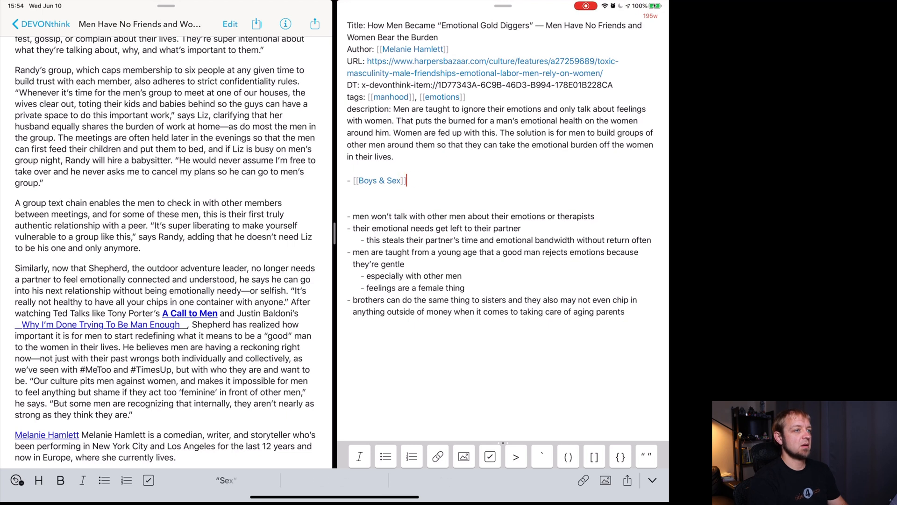
# Step: Write that men are only allowed to show emotions around sexual conquest and domination, not a full range of emotion
pyautogui.write('talked about men')
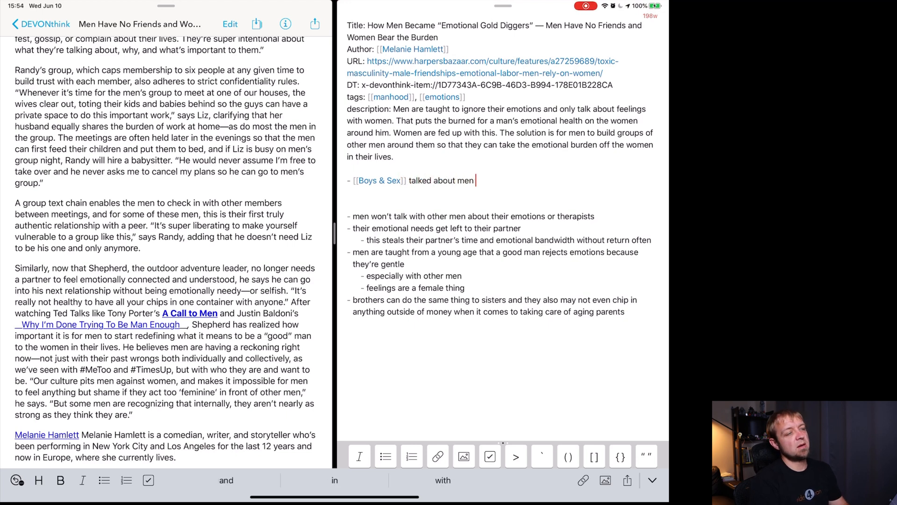
pyautogui.write('only be')
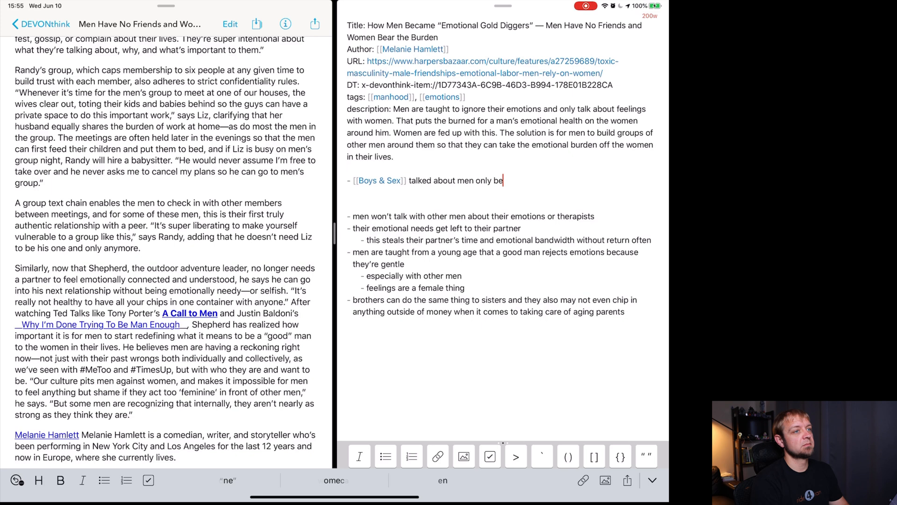
pyautogui.write('ing allowed to')
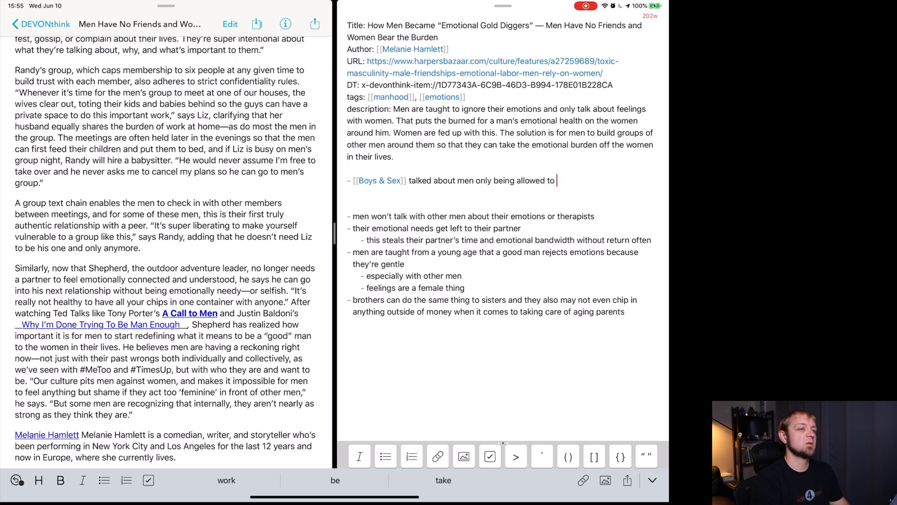
pyautogui.write('show')
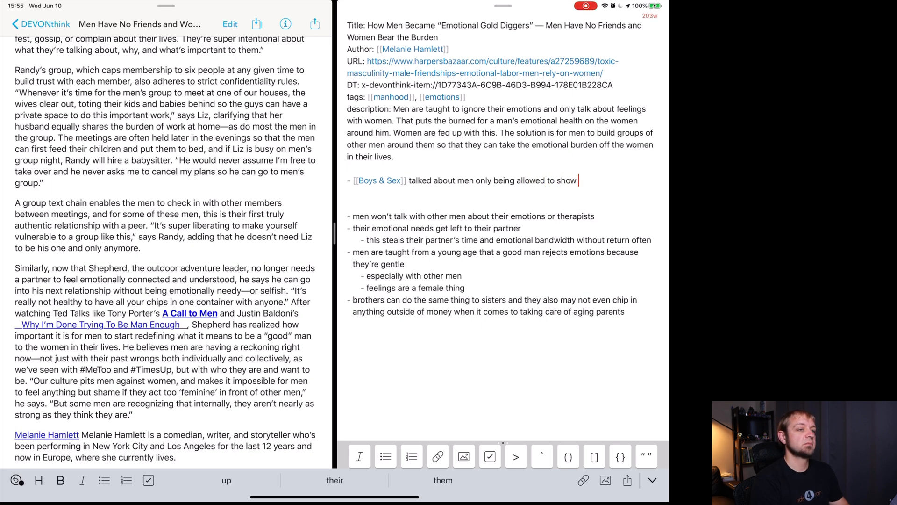
pyautogui.write('emotions around sexual')
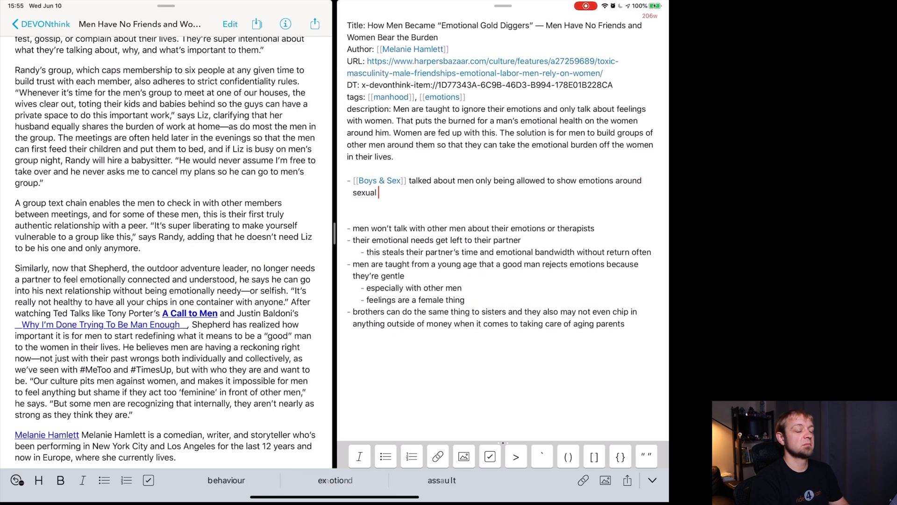
pyautogui.write('conquest and')
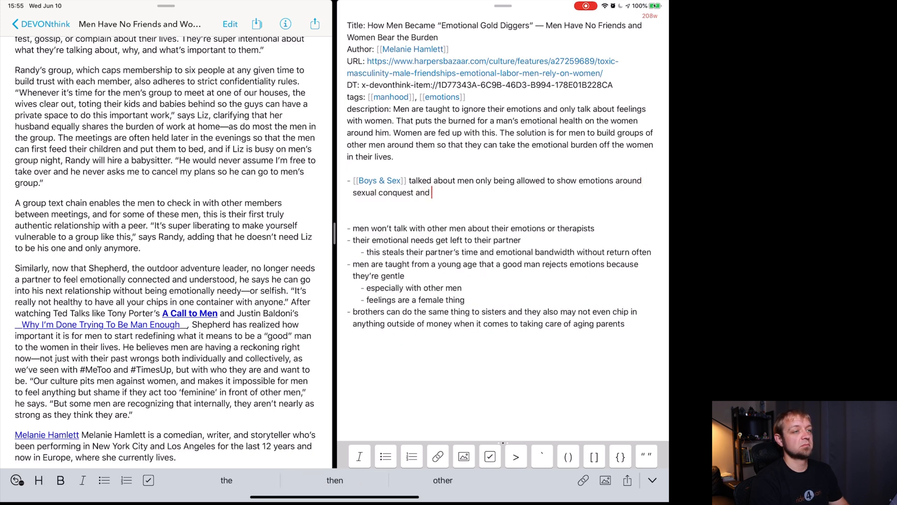
pyautogui.write('domination')
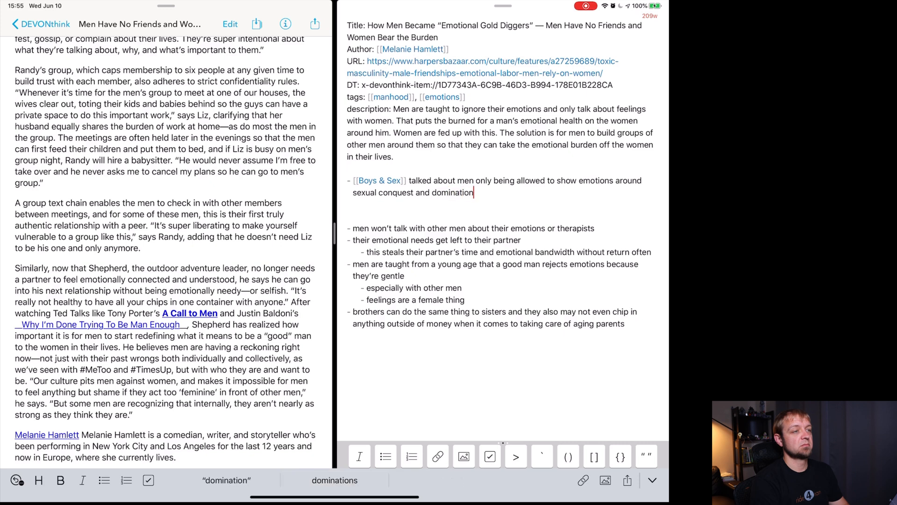
pyautogui.write('not a full range of emot')
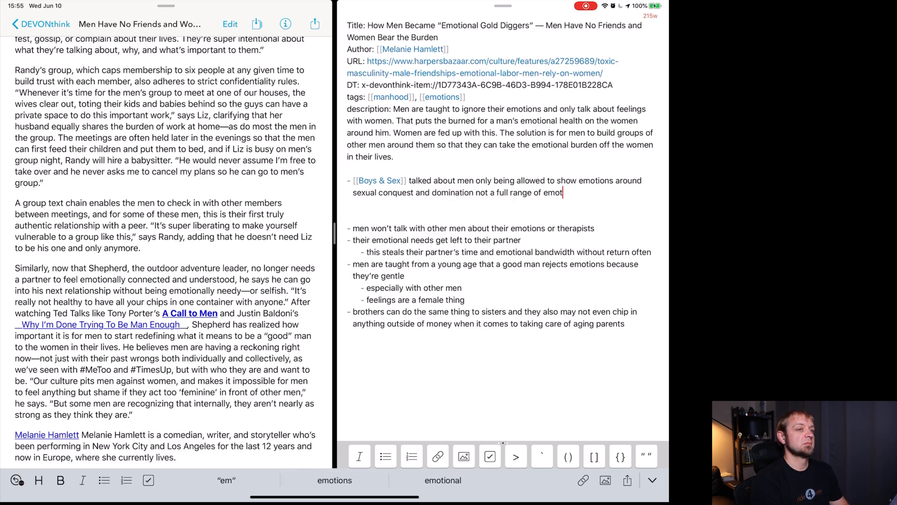
pyautogui.write('ion')
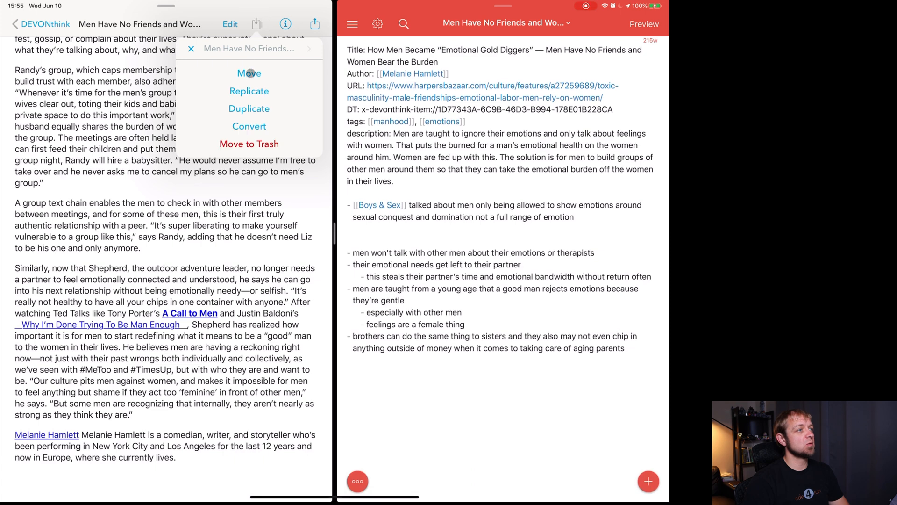
# Step: Move the source article into another DEVONthink database and return to the 1Writer note
pyautogui.click(248, 73)
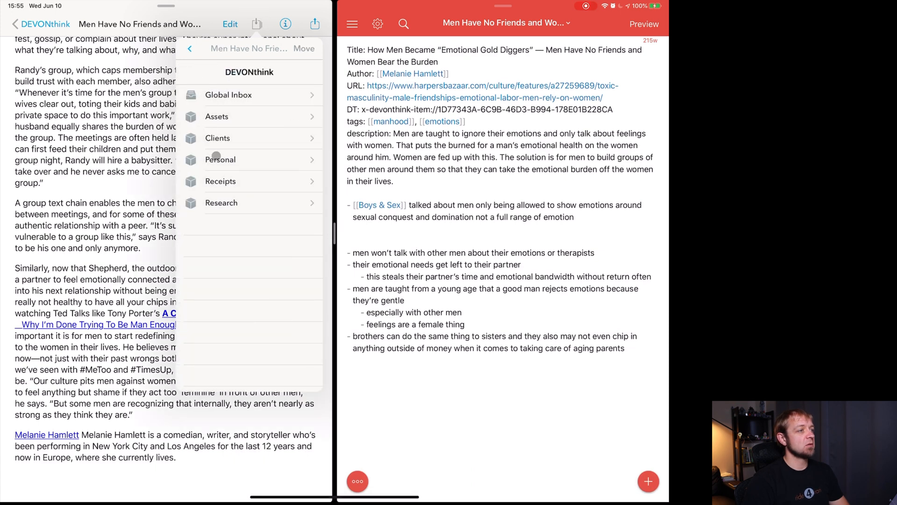
pyautogui.click(221, 202)
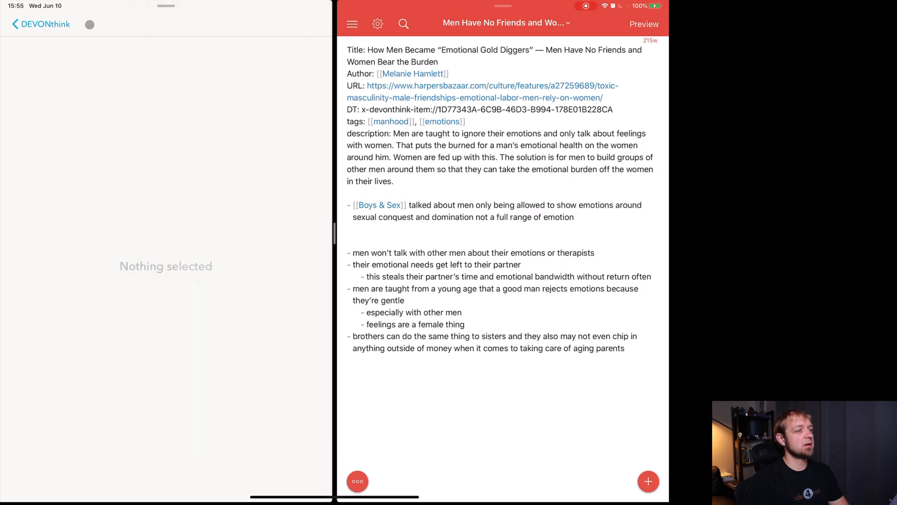
pyautogui.click(472, 122)
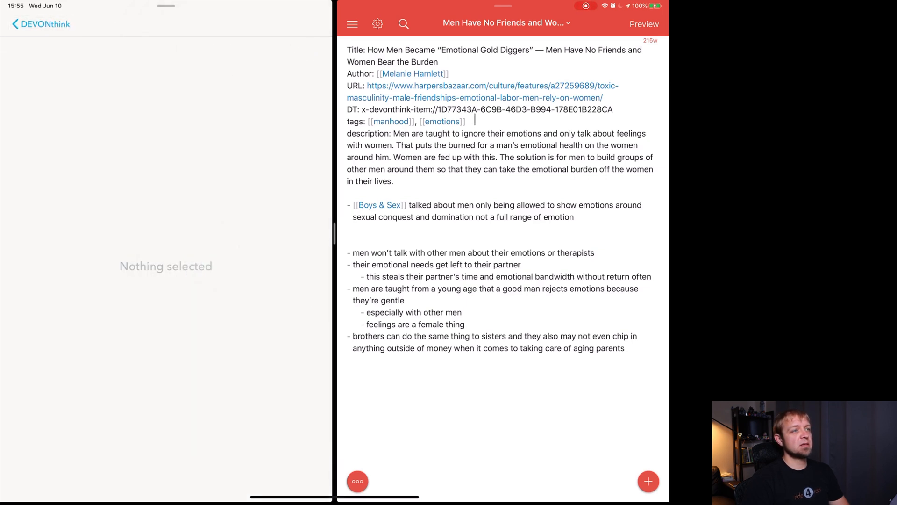